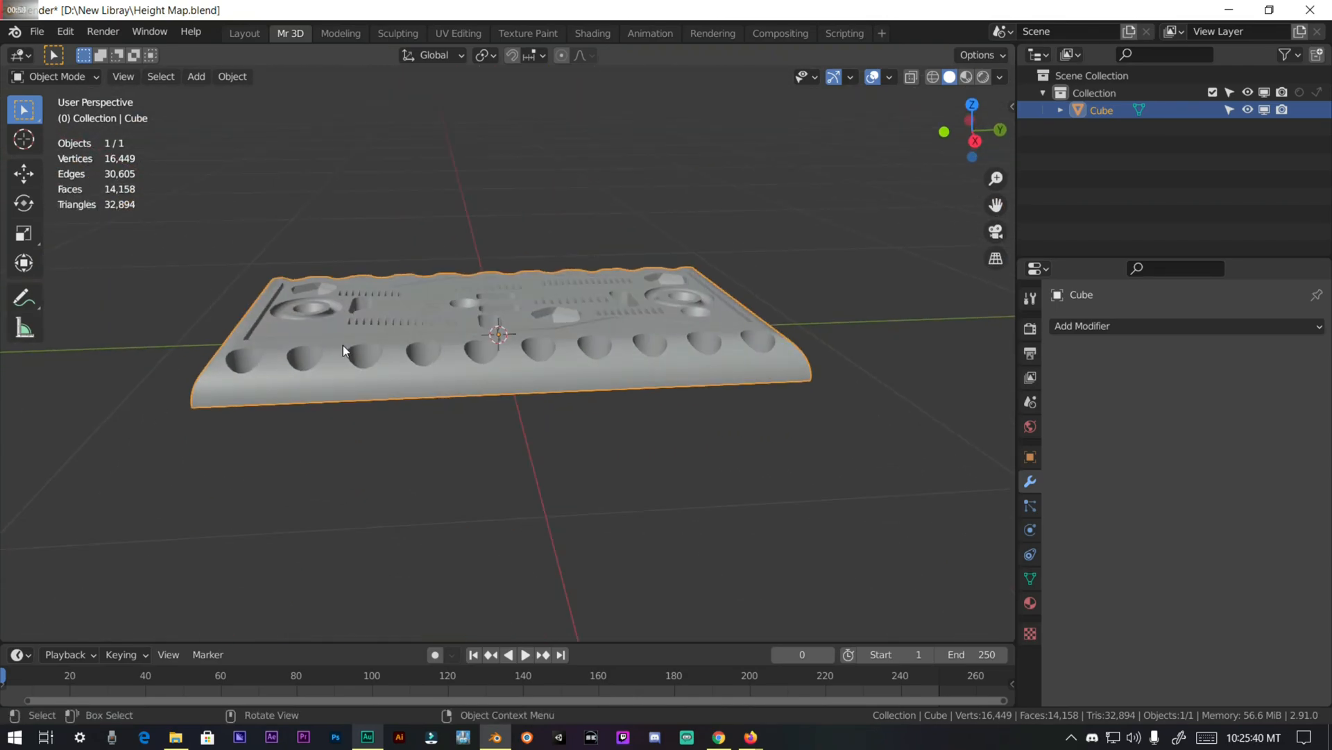
# Step: Split the 3D viewport horizontally into two stacked views via Quick Favorites
pyautogui.press('q')
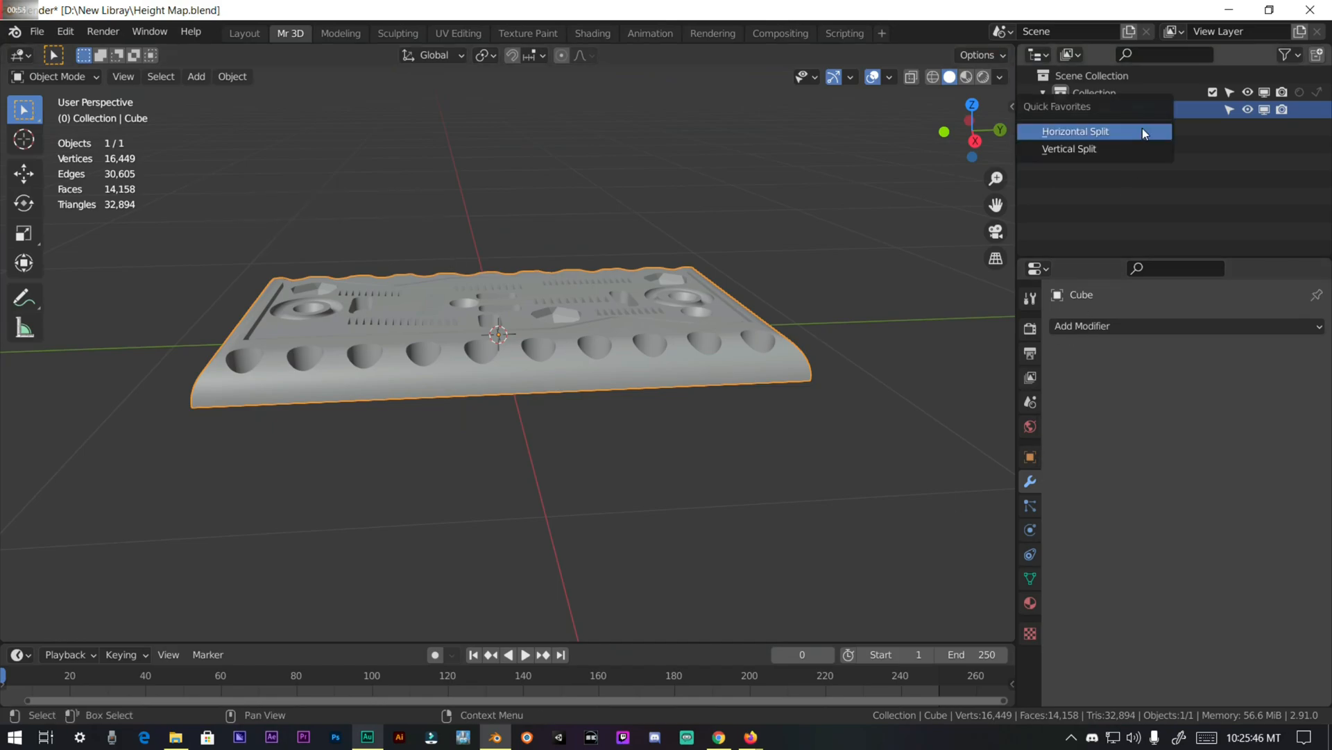
pyautogui.click(1074, 130)
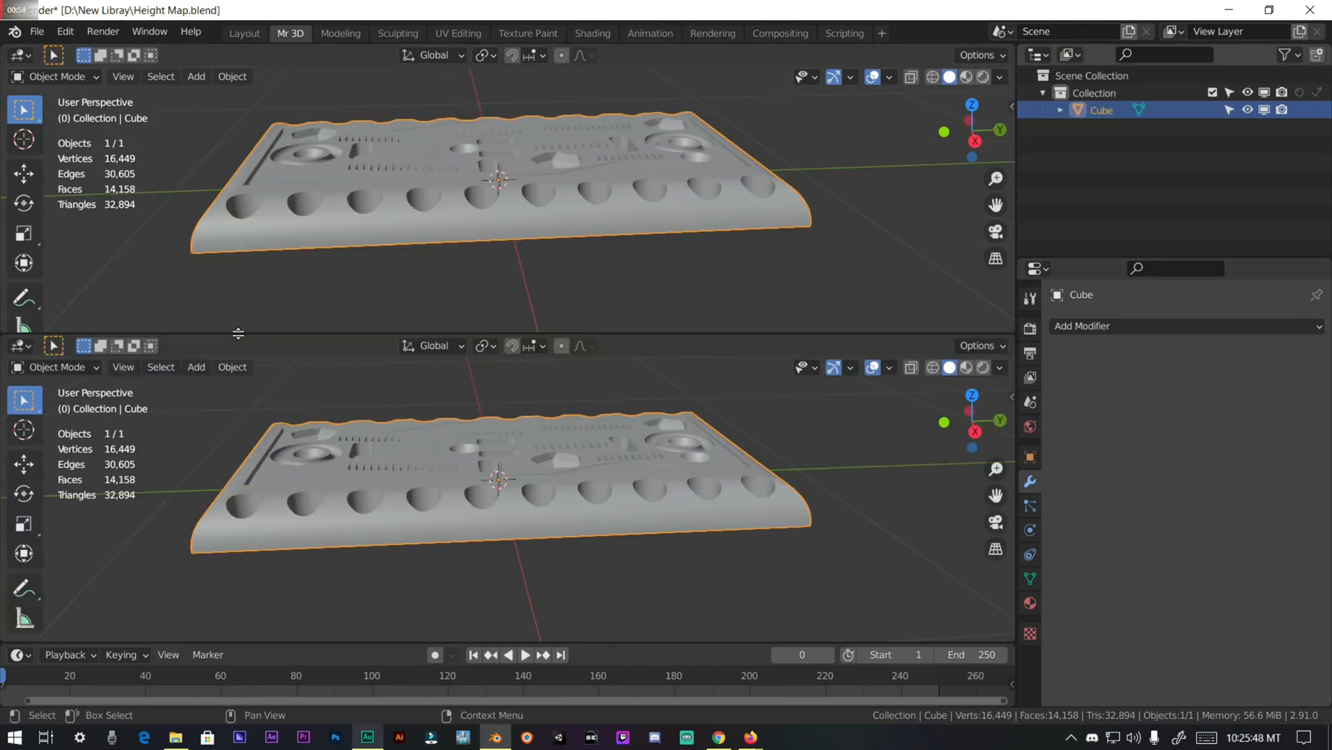
pyautogui.click(16, 346)
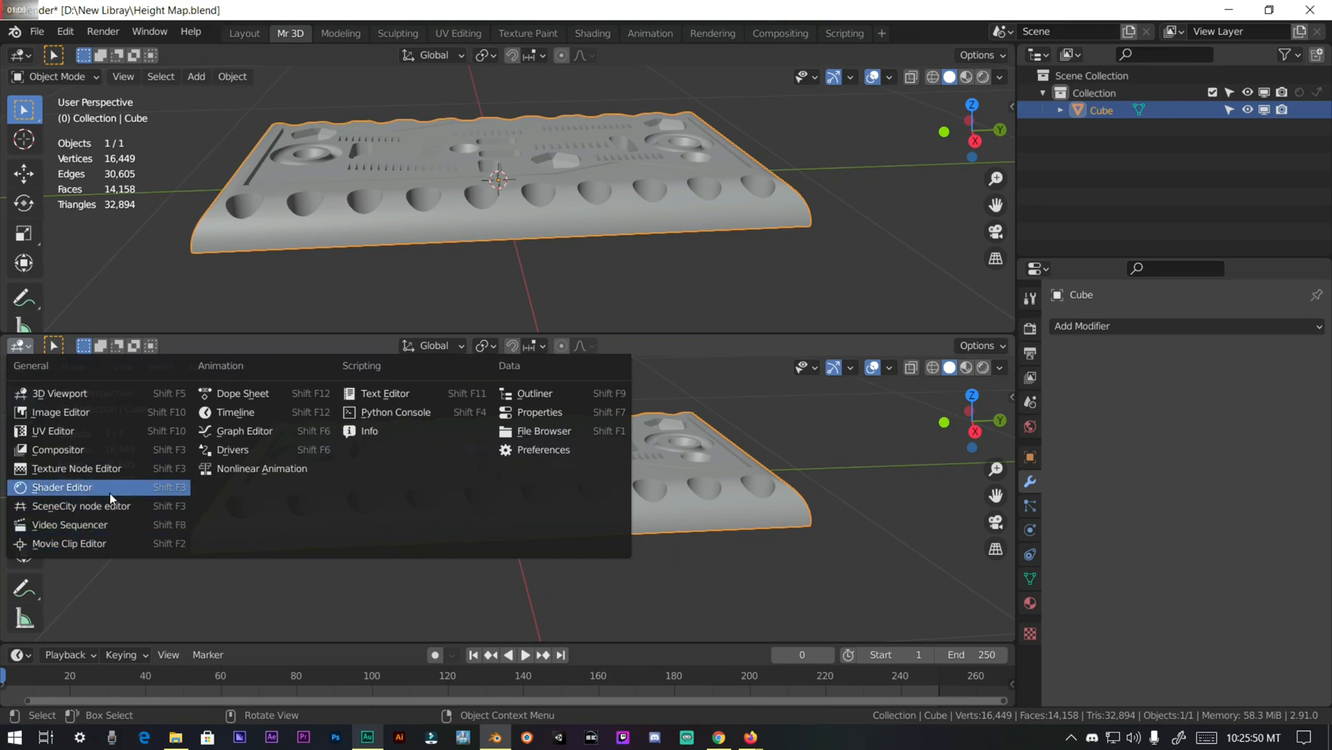
# Step: Make the lower area a Shader Editor and add Geometry and Separate XYZ nodes, then search for a ramp node
pyautogui.click(62, 487)
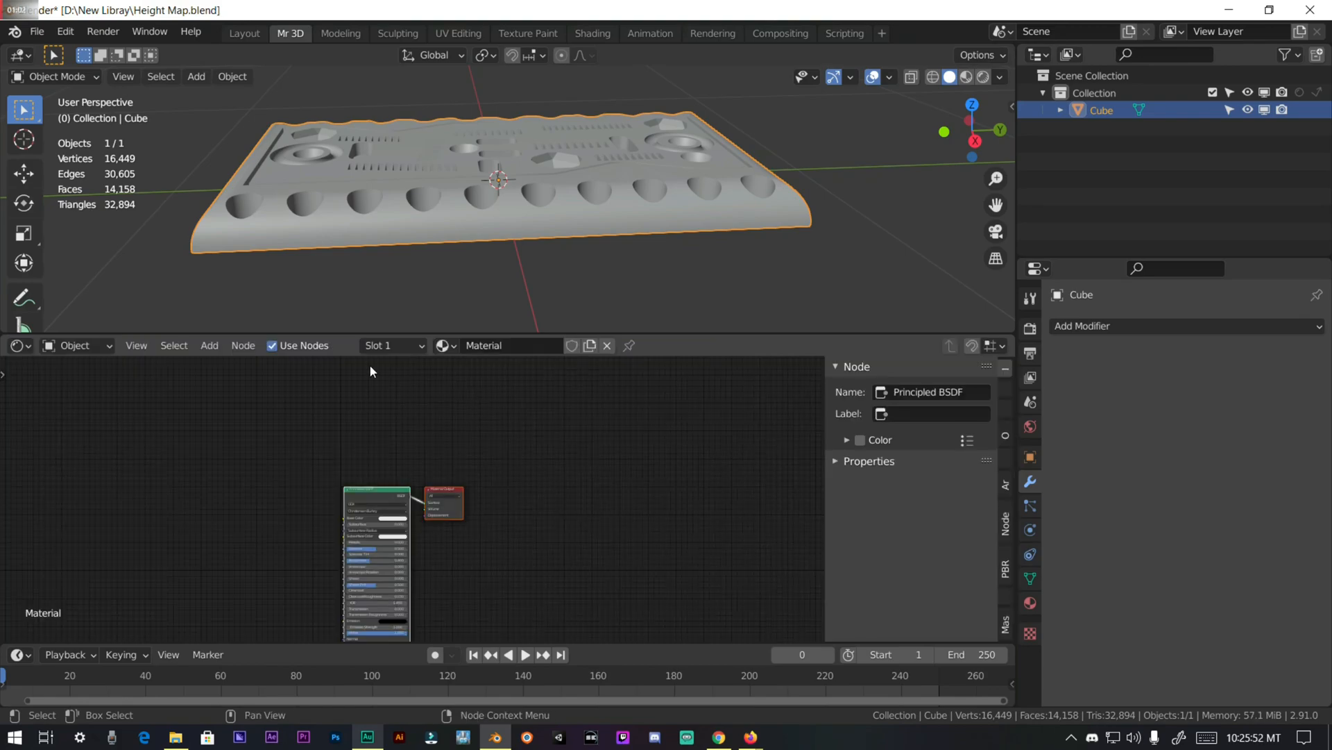
pyautogui.moveTo(525, 248)
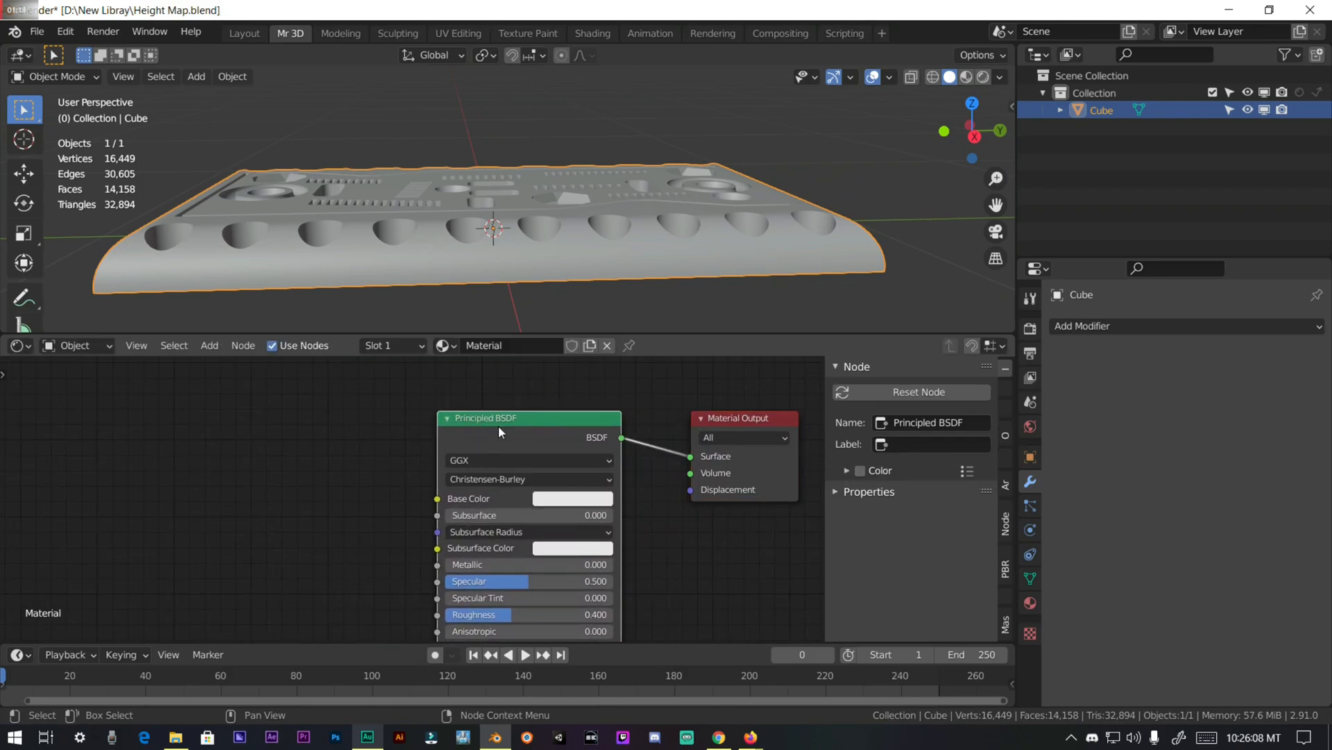
pyautogui.click(210, 346)
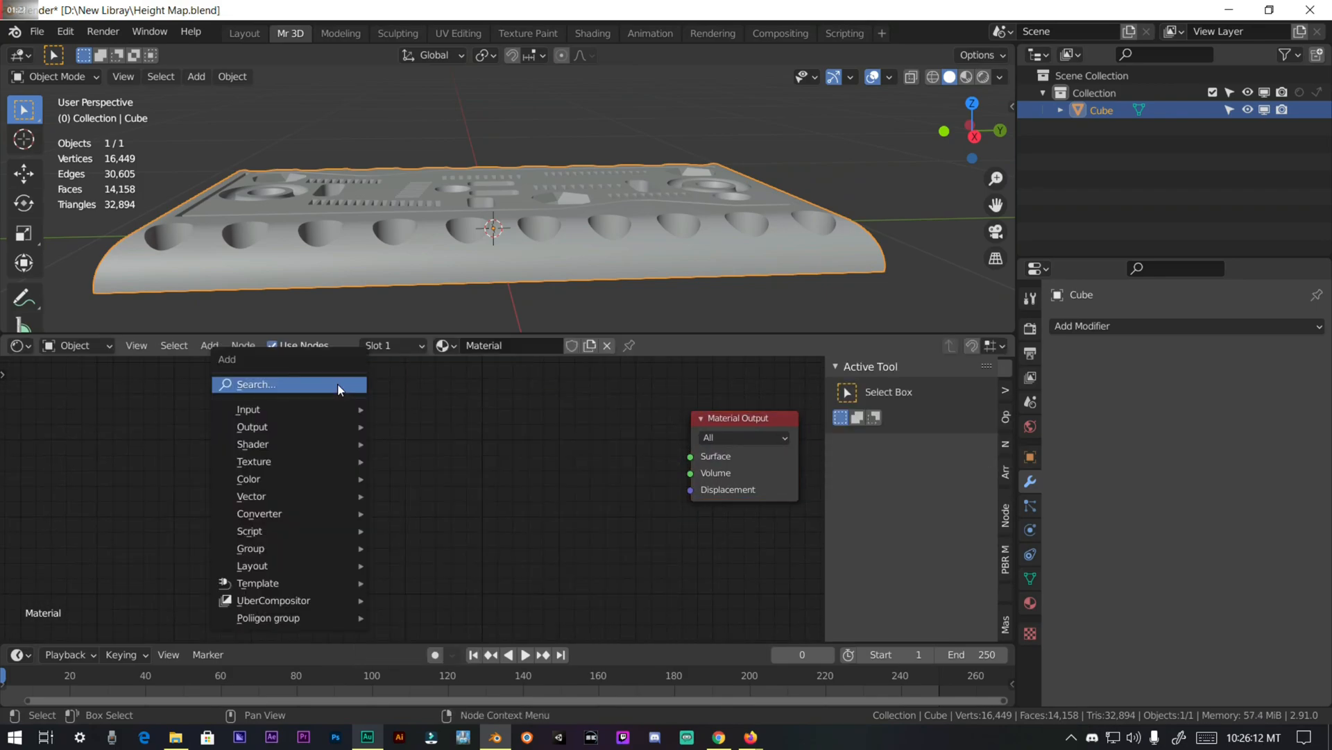
pyautogui.write('g')
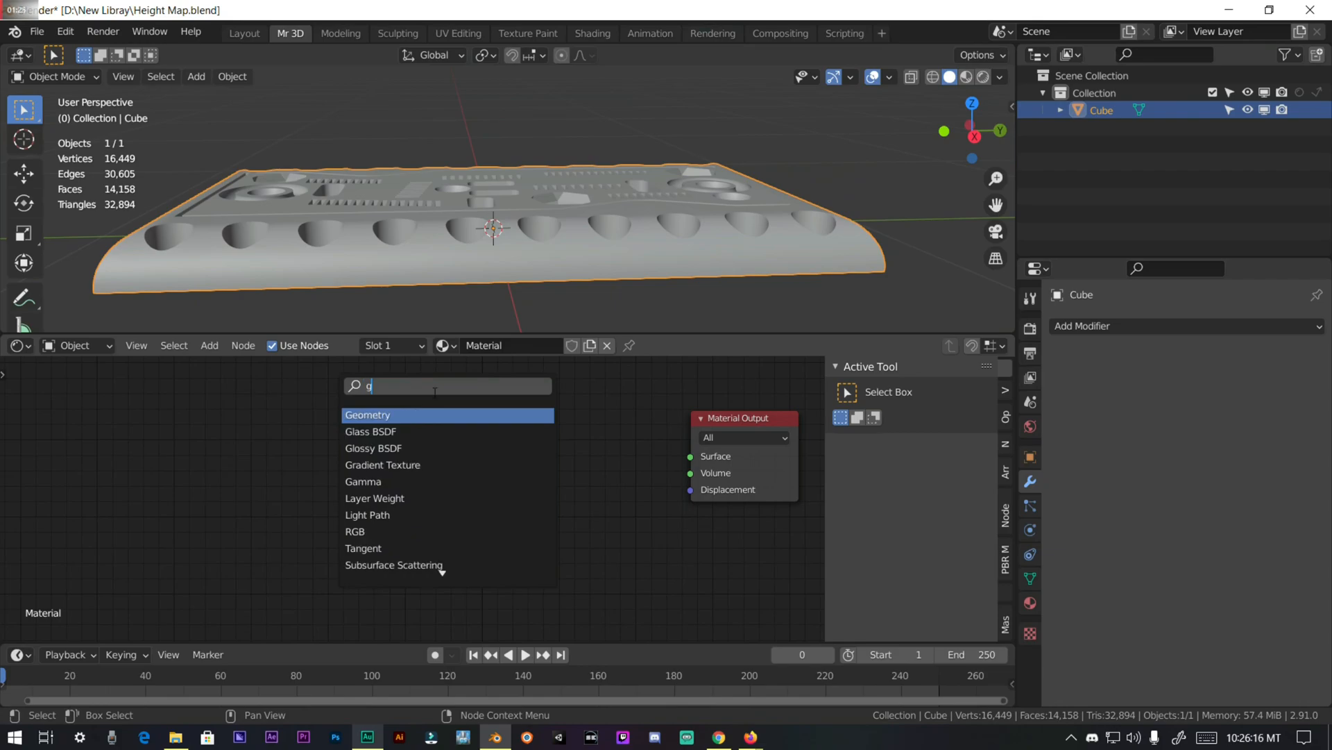
pyautogui.click(366, 415)
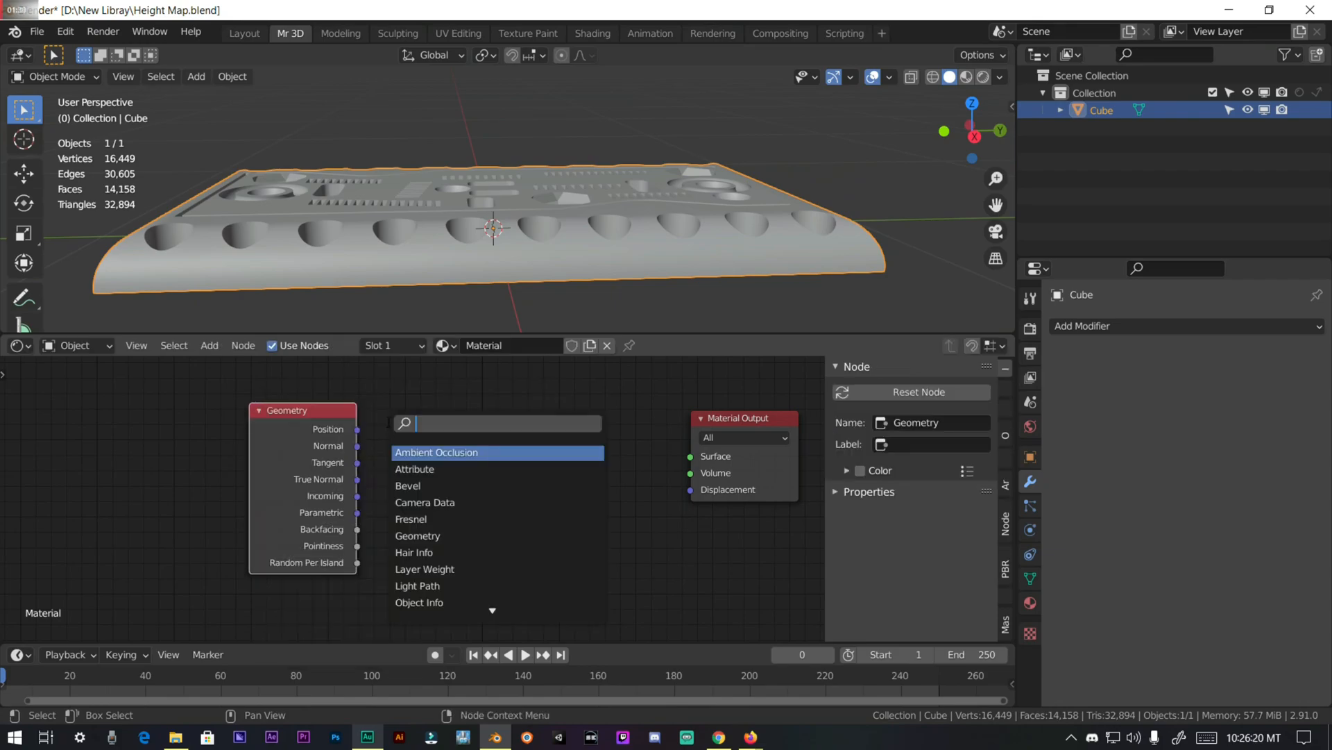
pyautogui.write('sp')
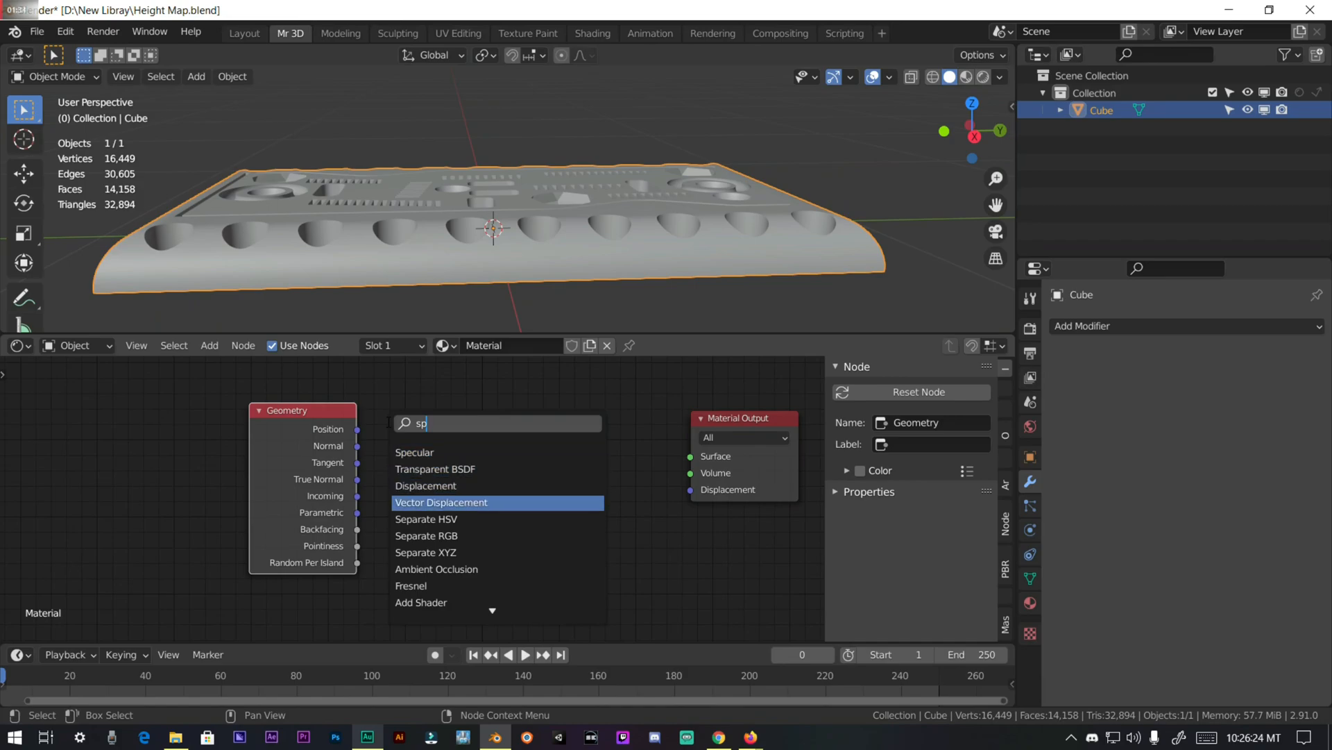
pyautogui.click(425, 551)
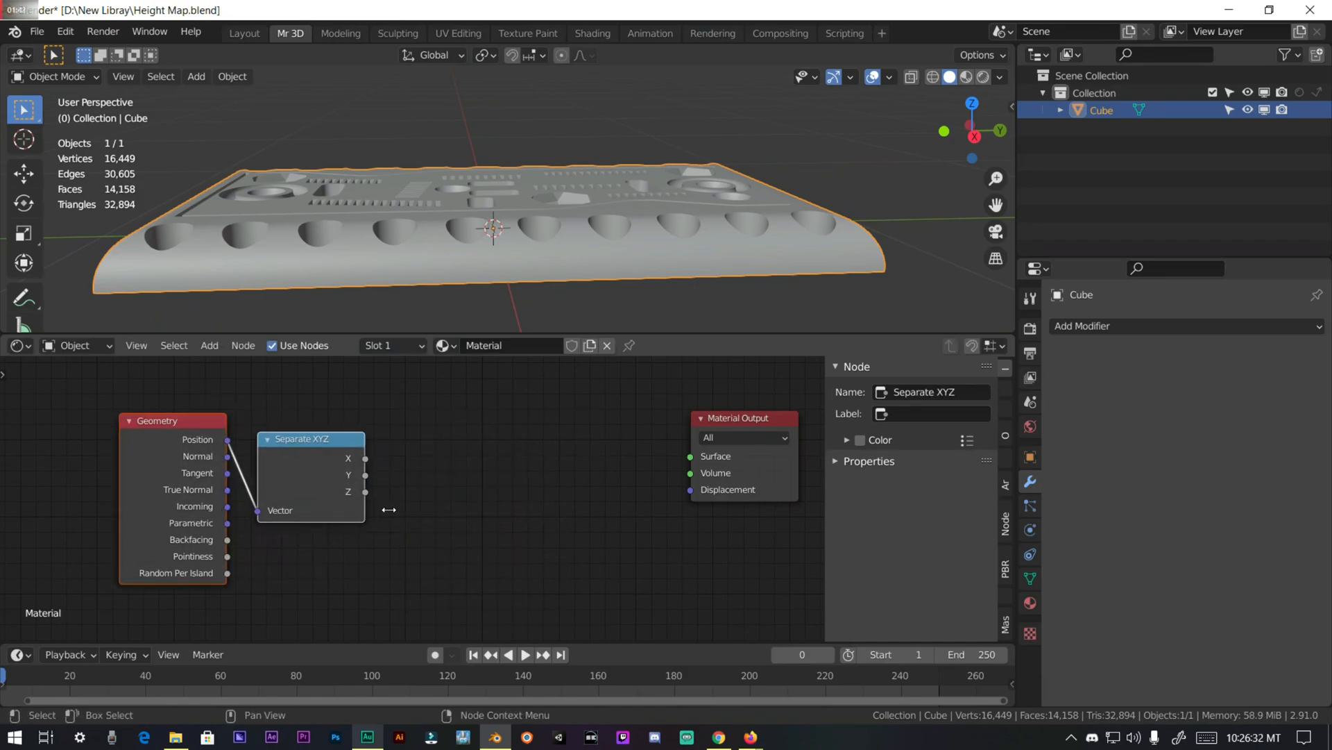
pyautogui.write('ramp')
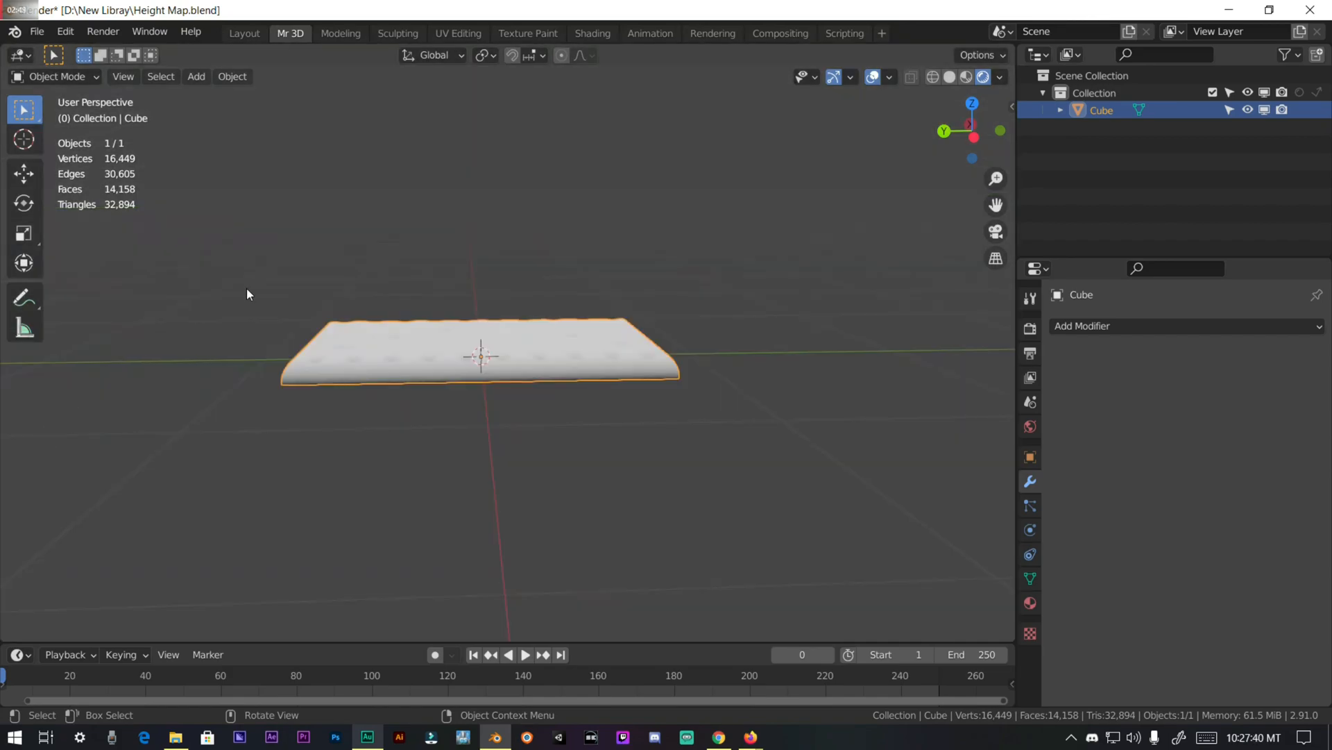
# Step: Add a camera to the scene above the panel
pyautogui.click(196, 76)
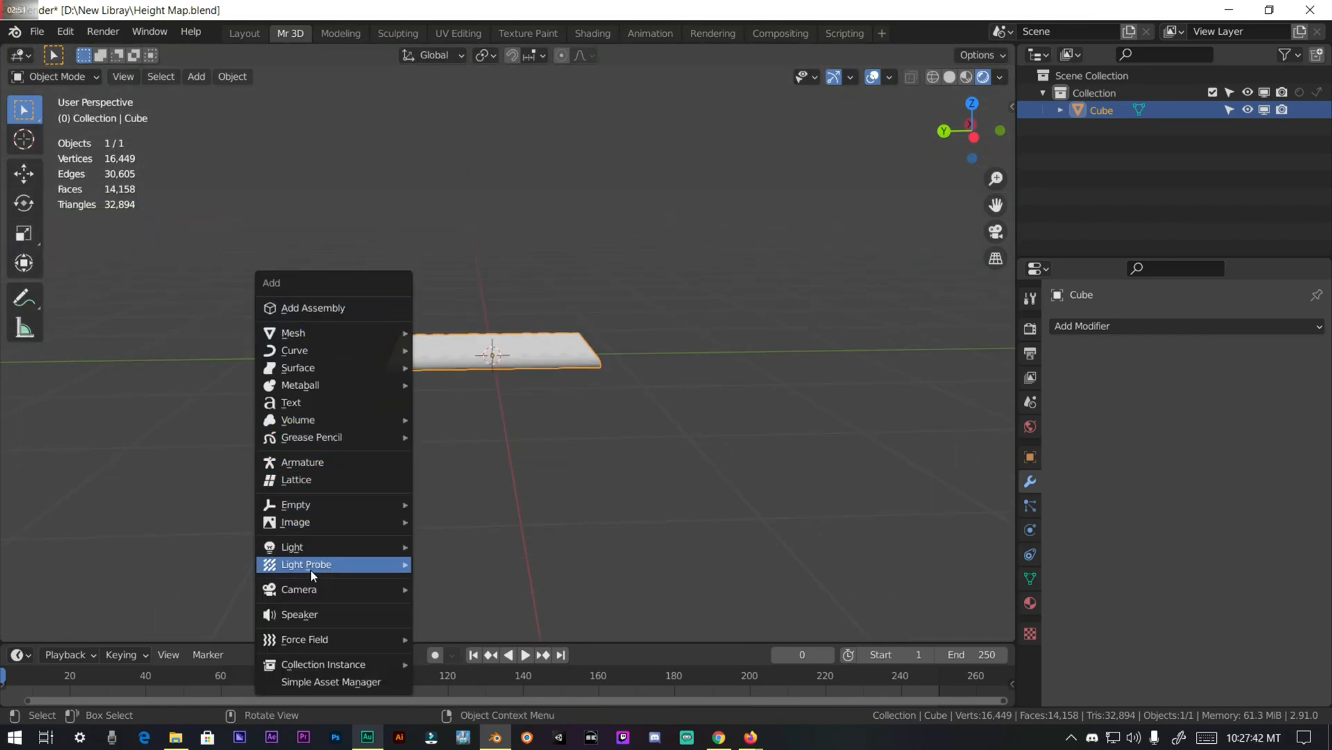
pyautogui.click(299, 589)
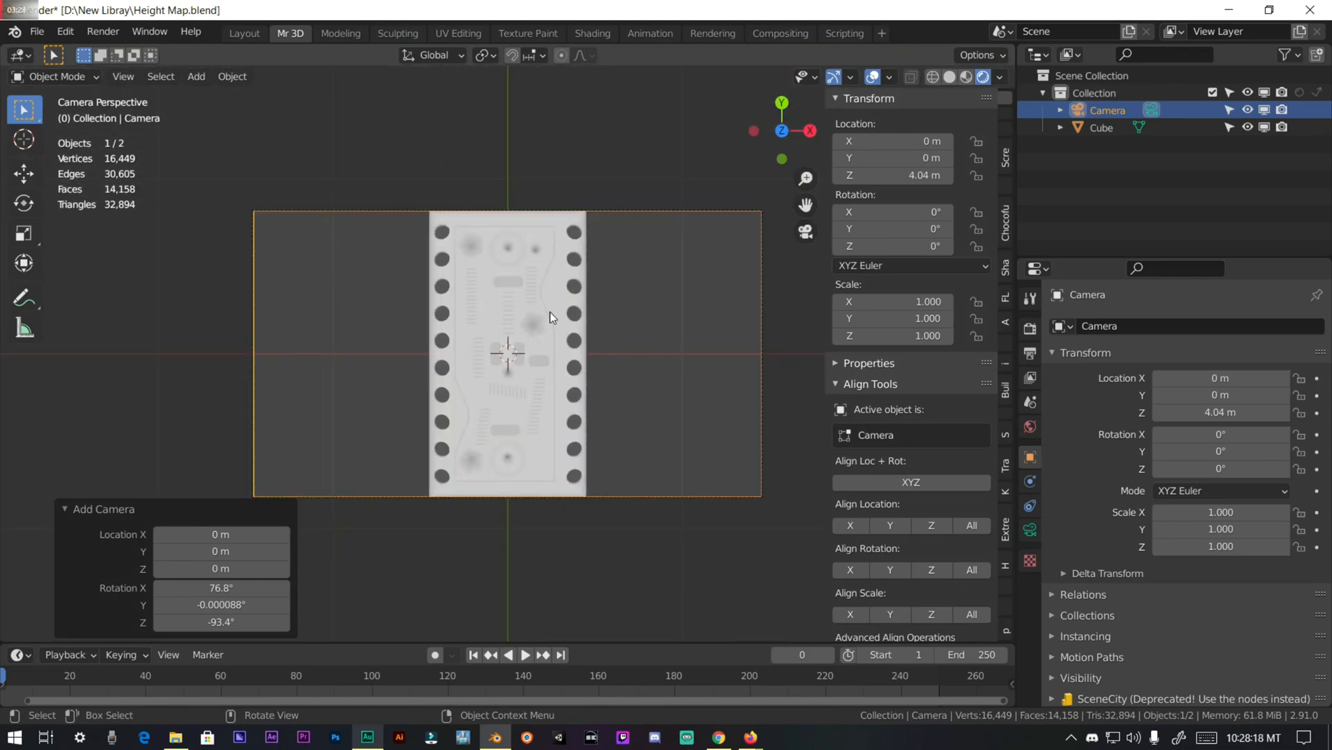
pyautogui.moveTo(617, 362)
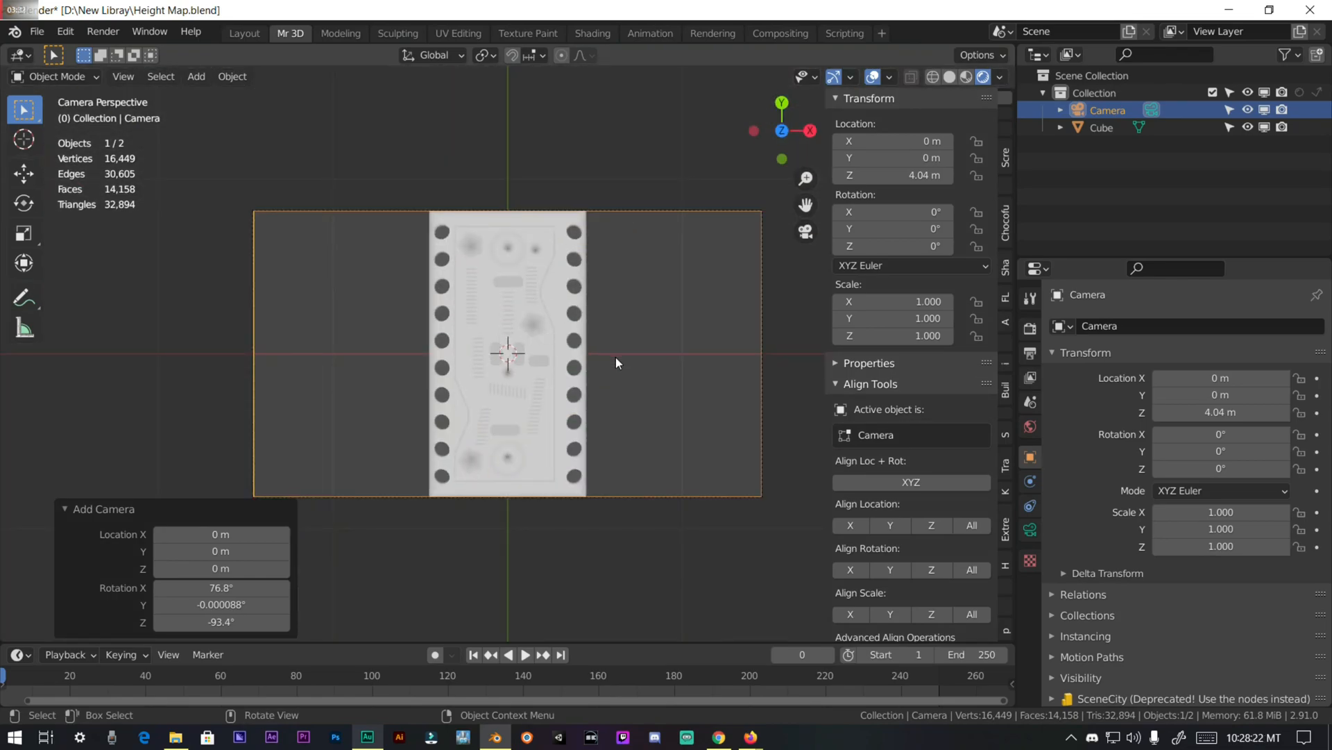
# Step: Raise the camera to about 4.21 m and make it orthographic with scale 1.7
pyautogui.press('g')
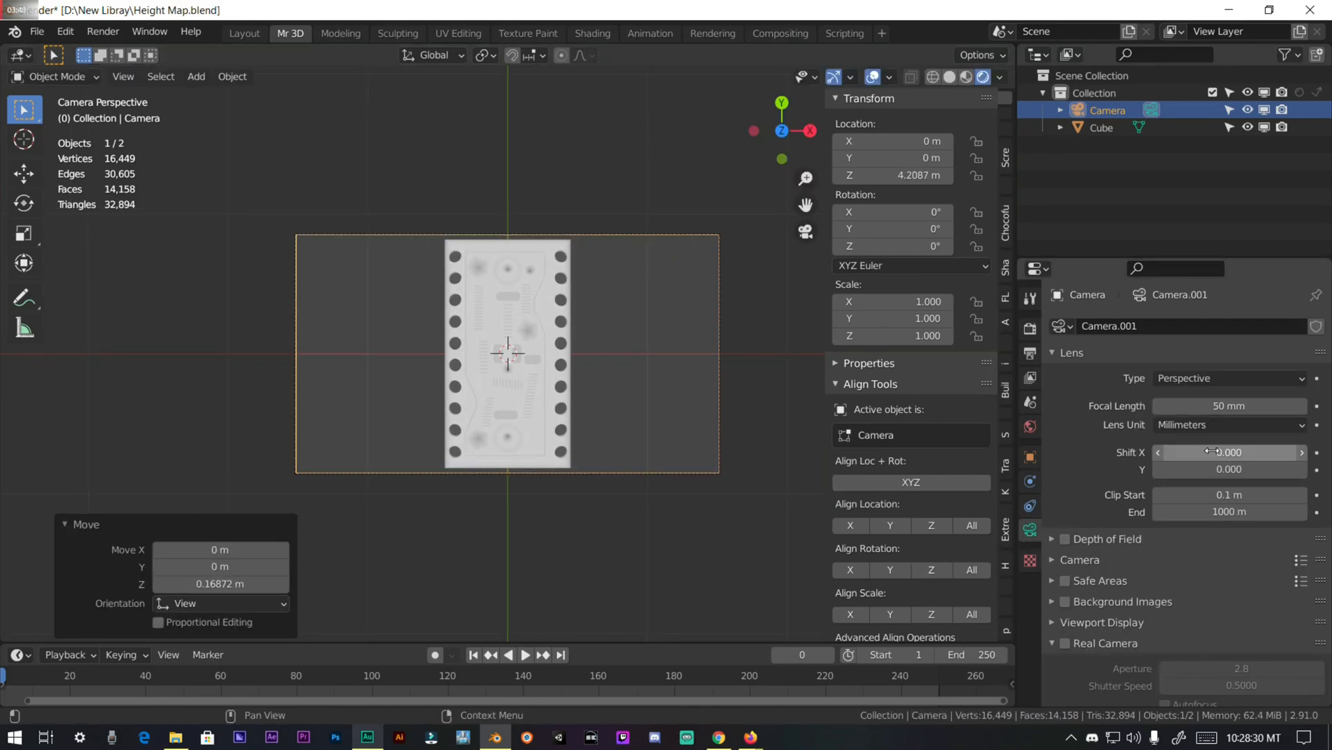
pyautogui.moveTo(1184, 378)
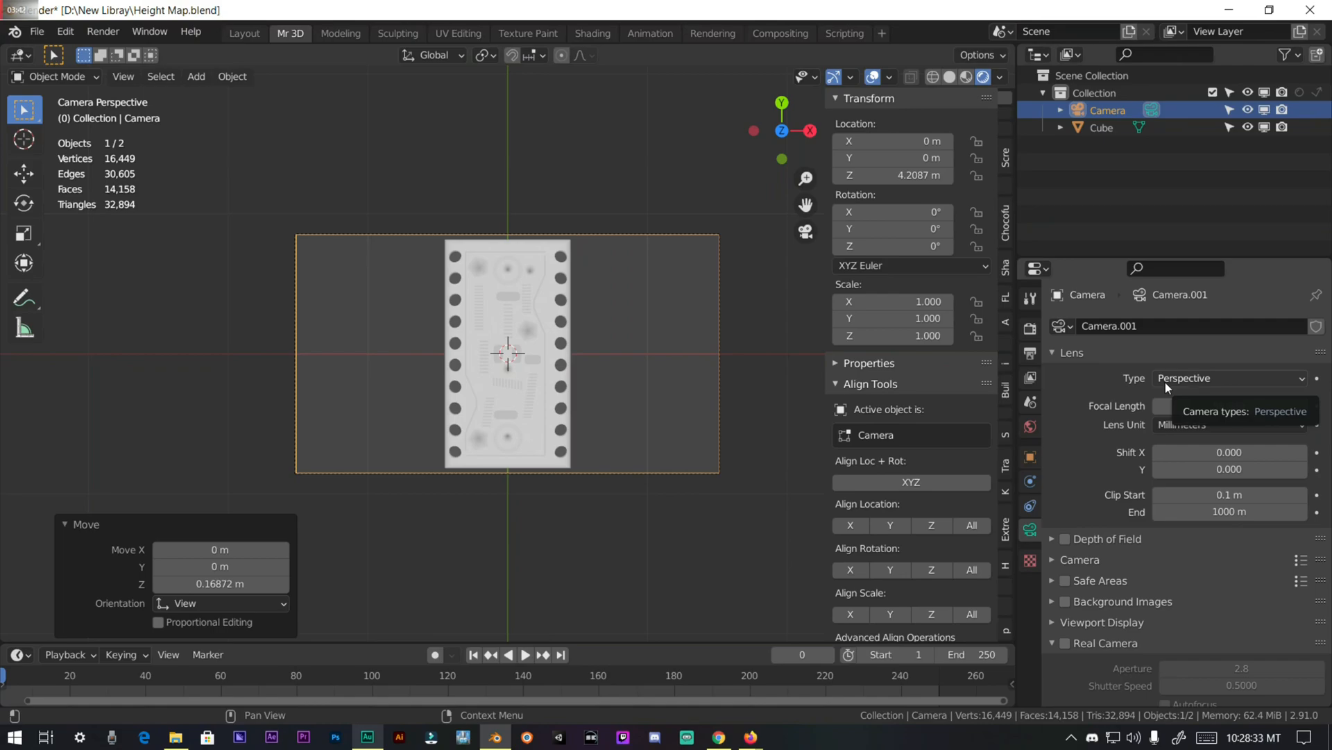
pyautogui.click(1227, 377)
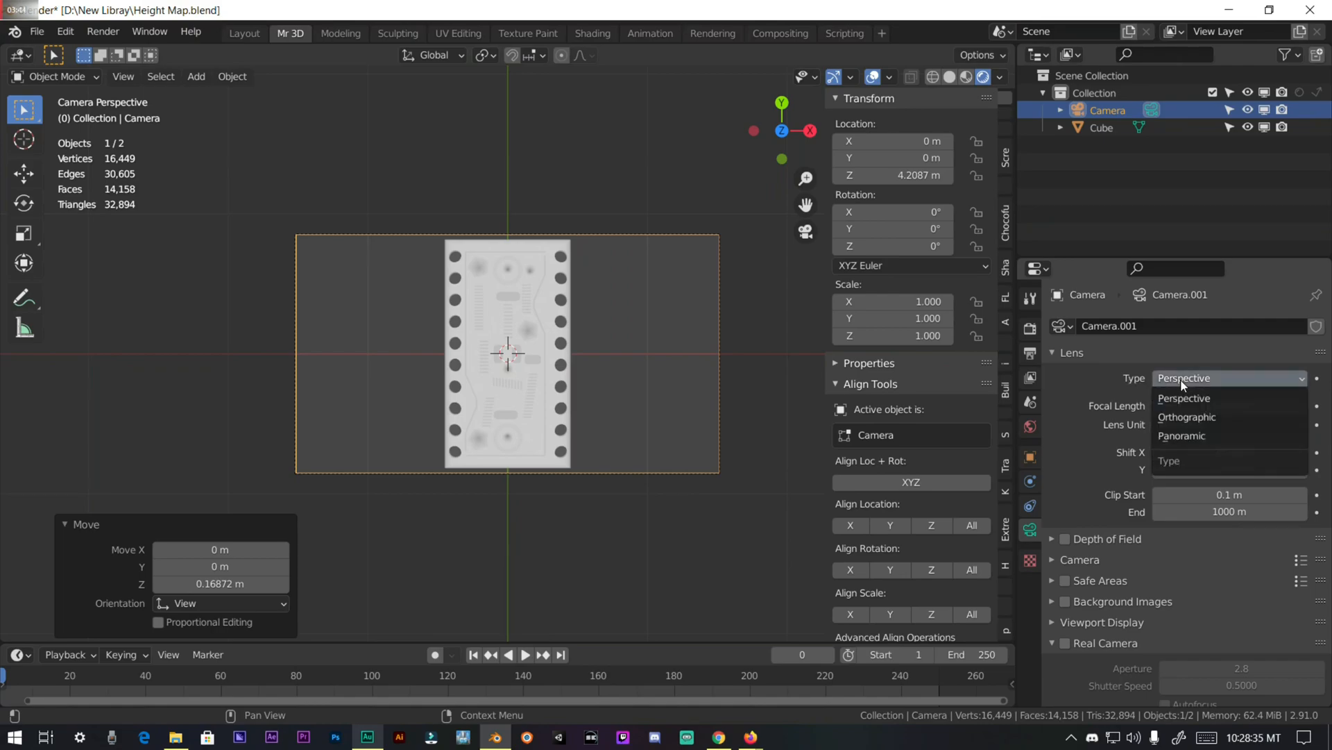
pyautogui.click(1187, 417)
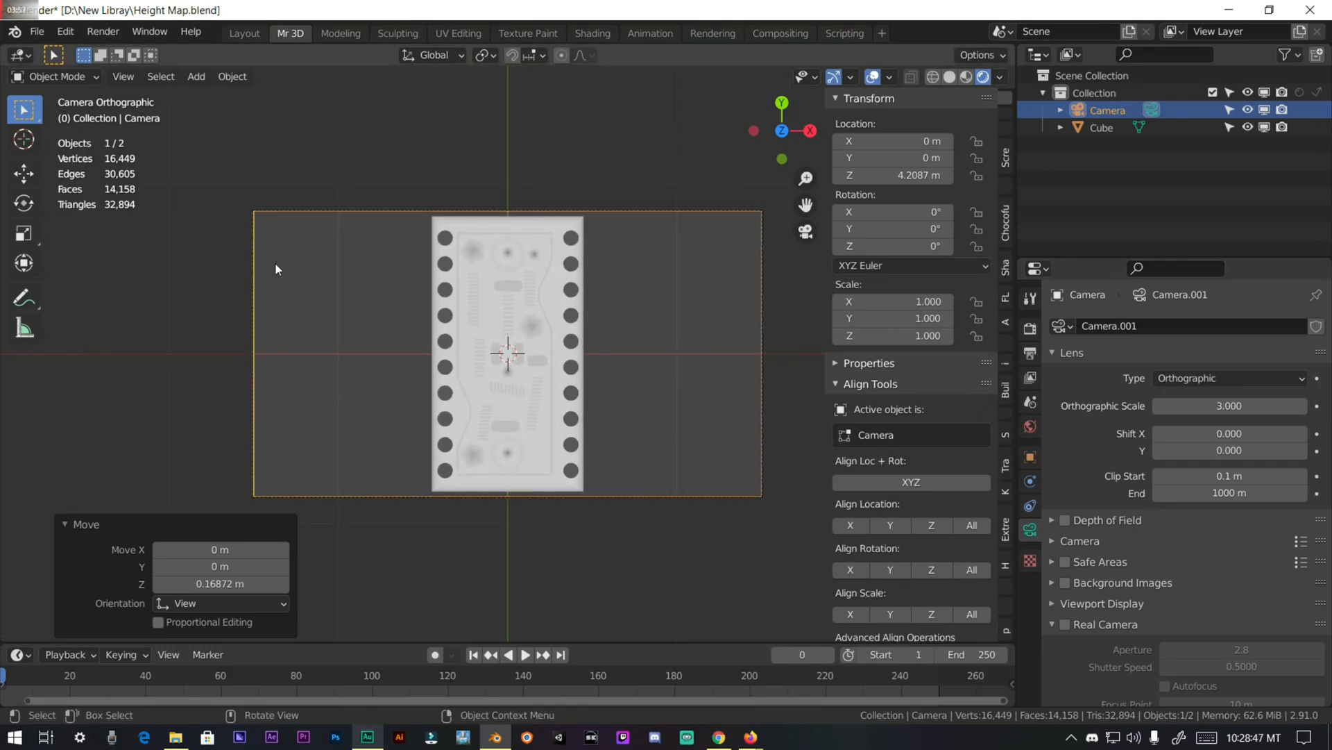
pyautogui.click(1028, 352)
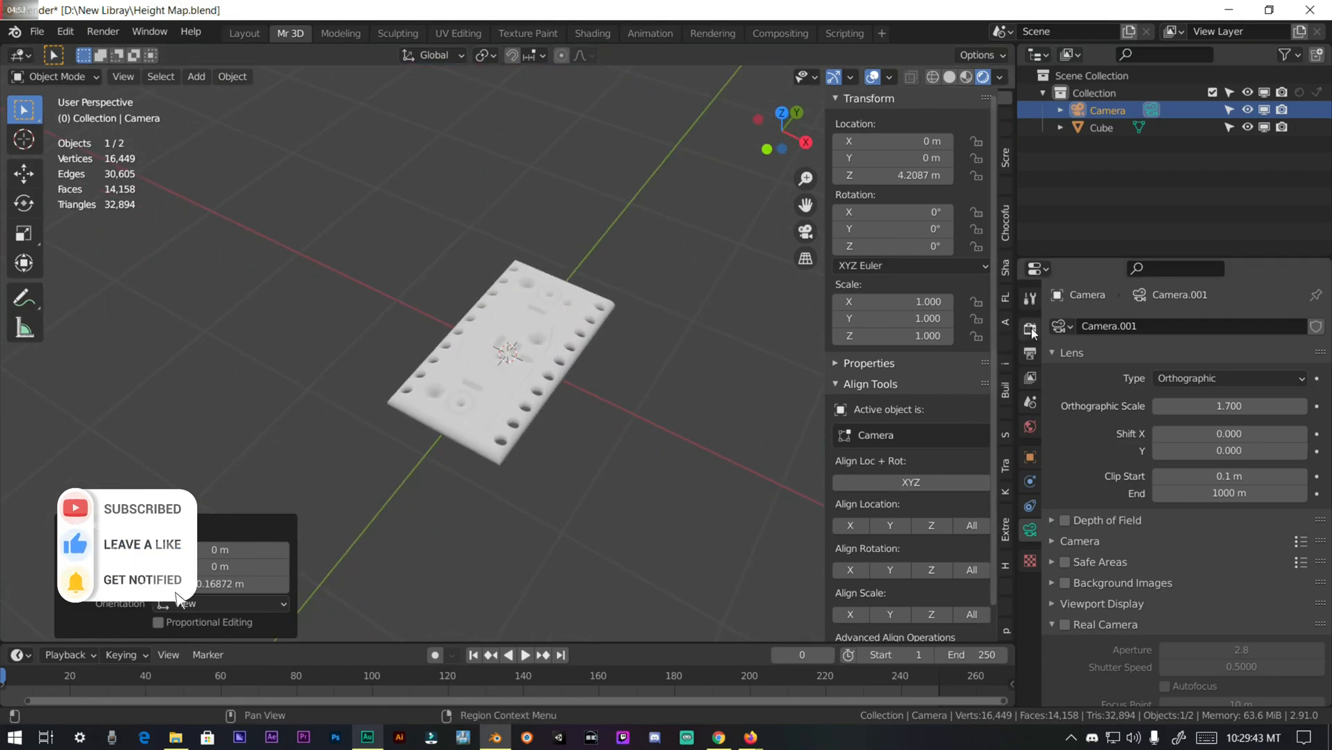
# Step: Set render output to OpenEXR with RGB colour and full-float depth
pyautogui.click(1029, 327)
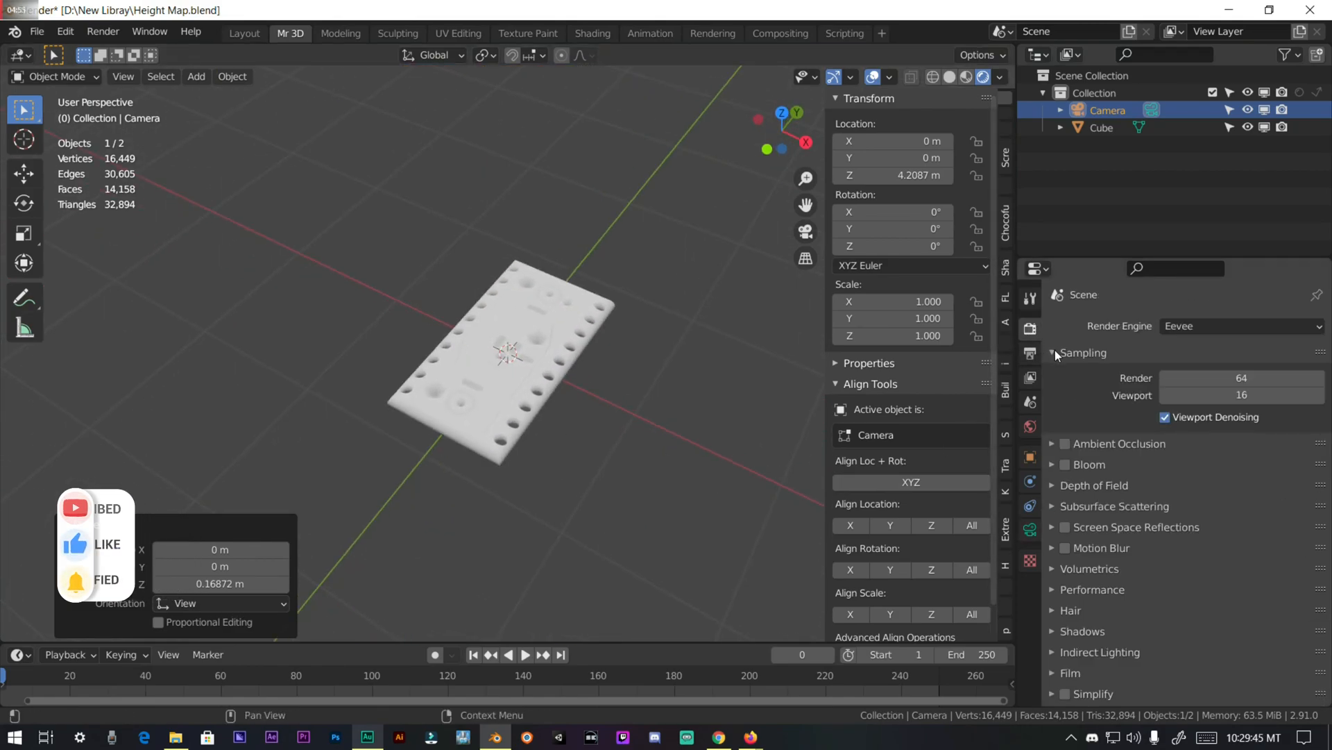
pyautogui.scroll(-3)
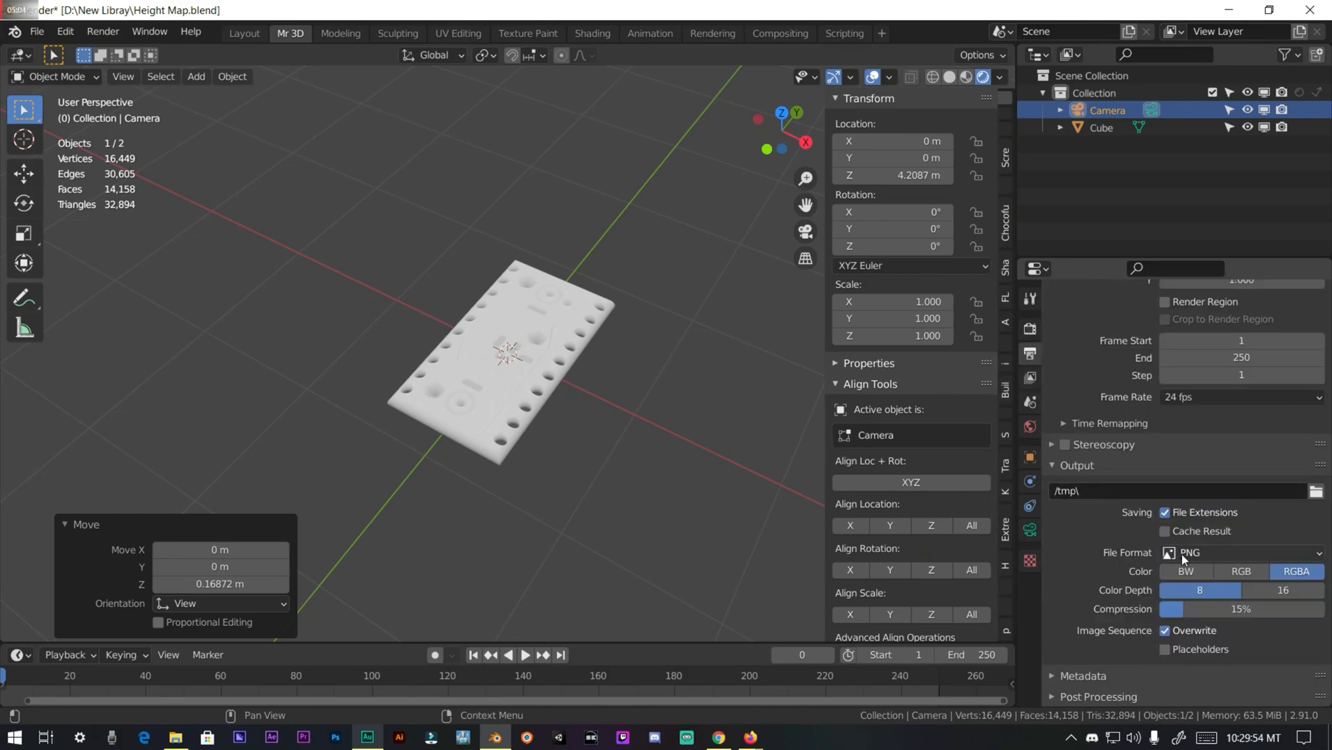
pyautogui.click(1241, 552)
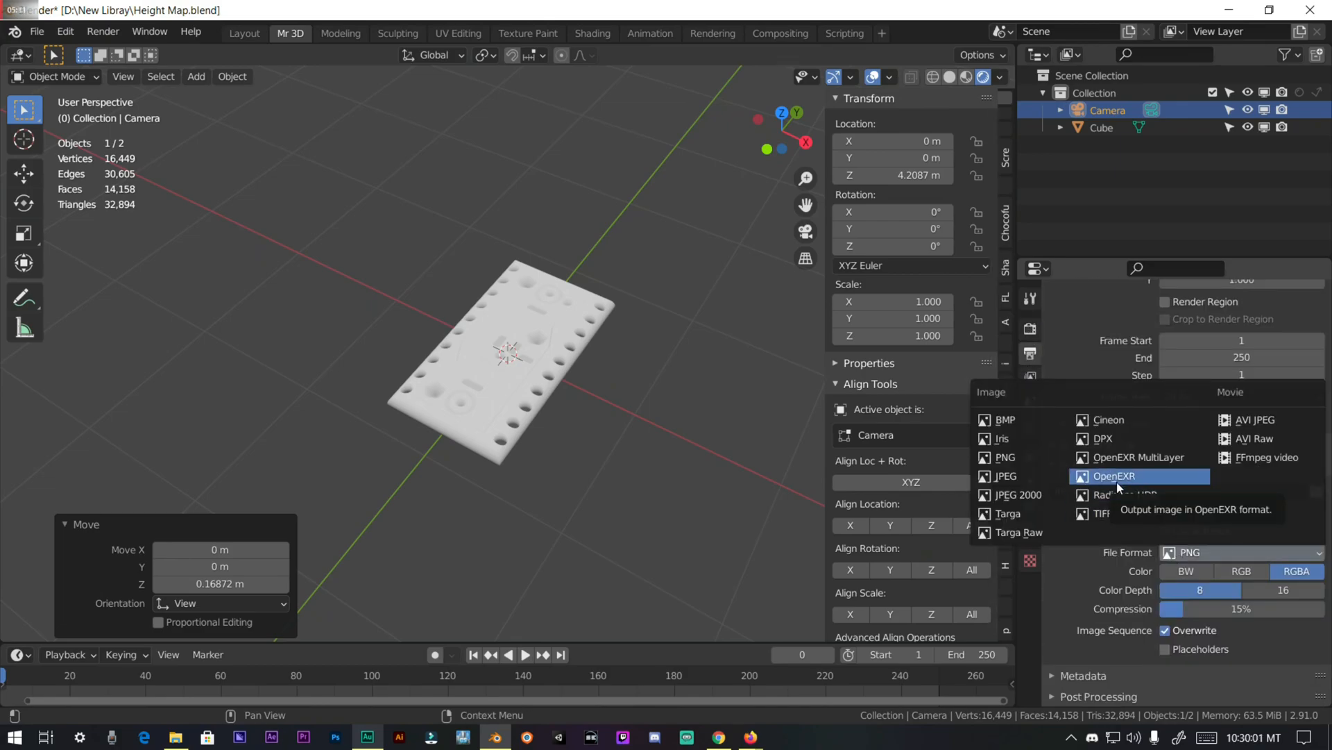
pyautogui.click(1114, 476)
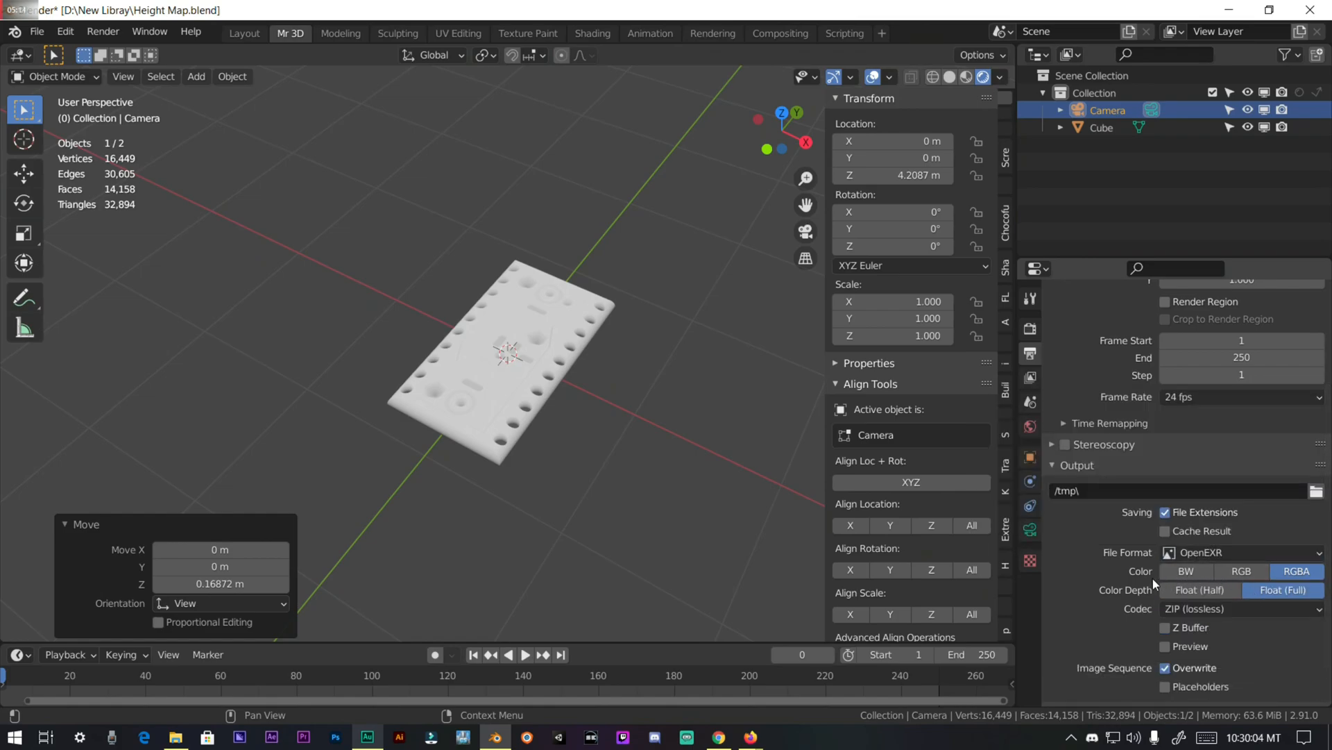
pyautogui.click(1240, 571)
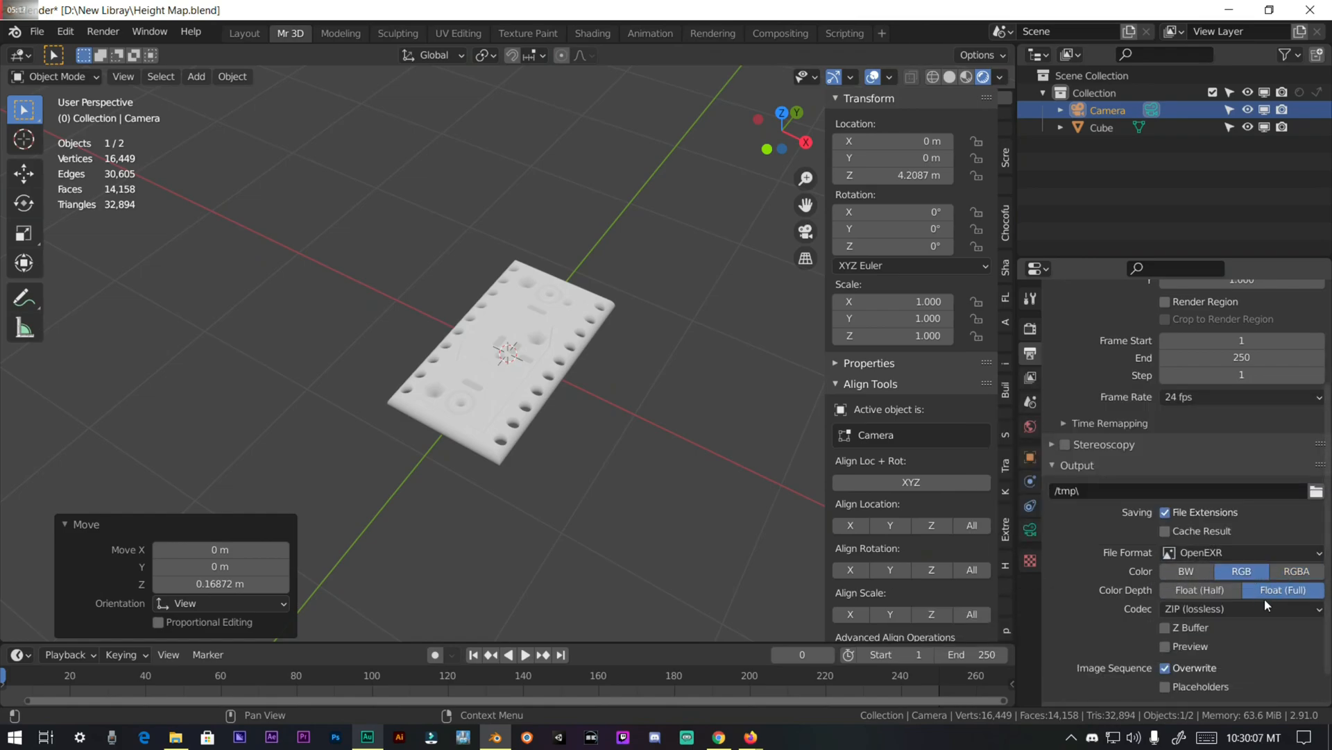
pyautogui.moveTo(1283, 589)
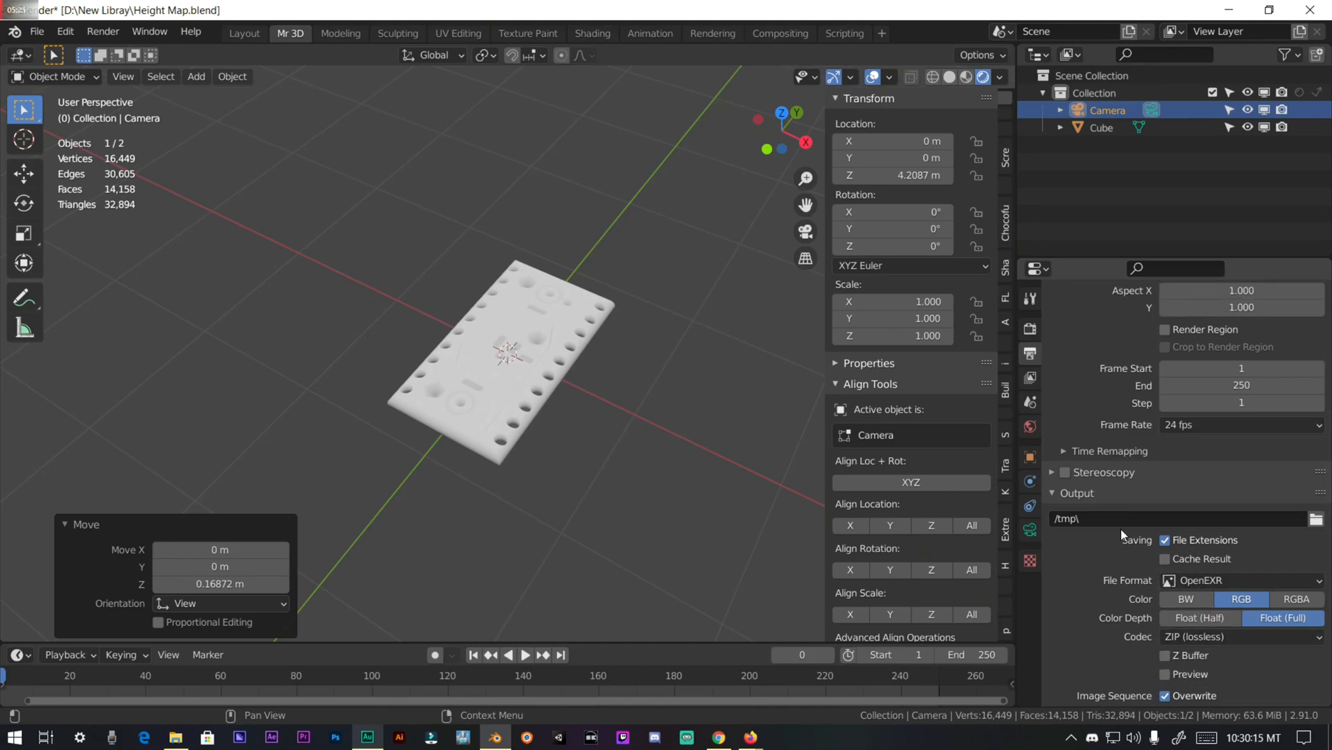
# Step: Change the colour management view transform from Filmic to Standard
pyautogui.click(1028, 329)
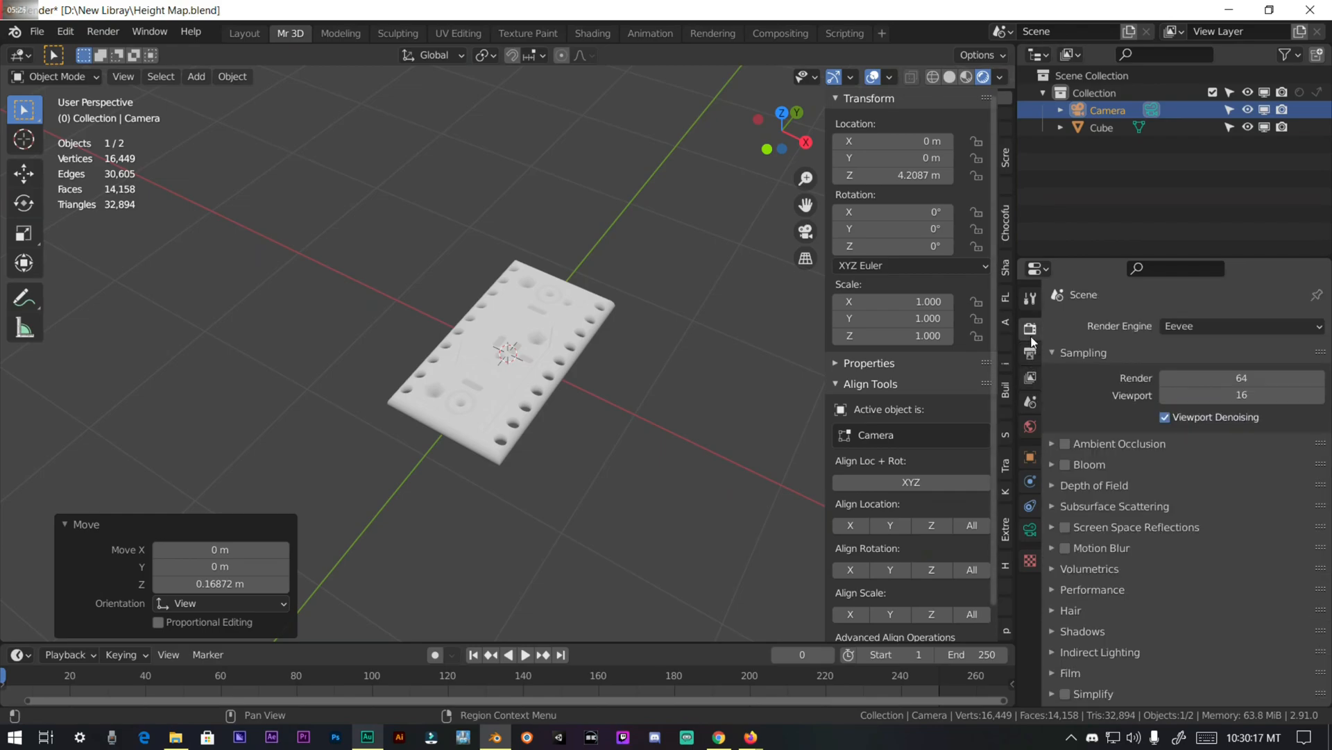
pyautogui.scroll(-3)
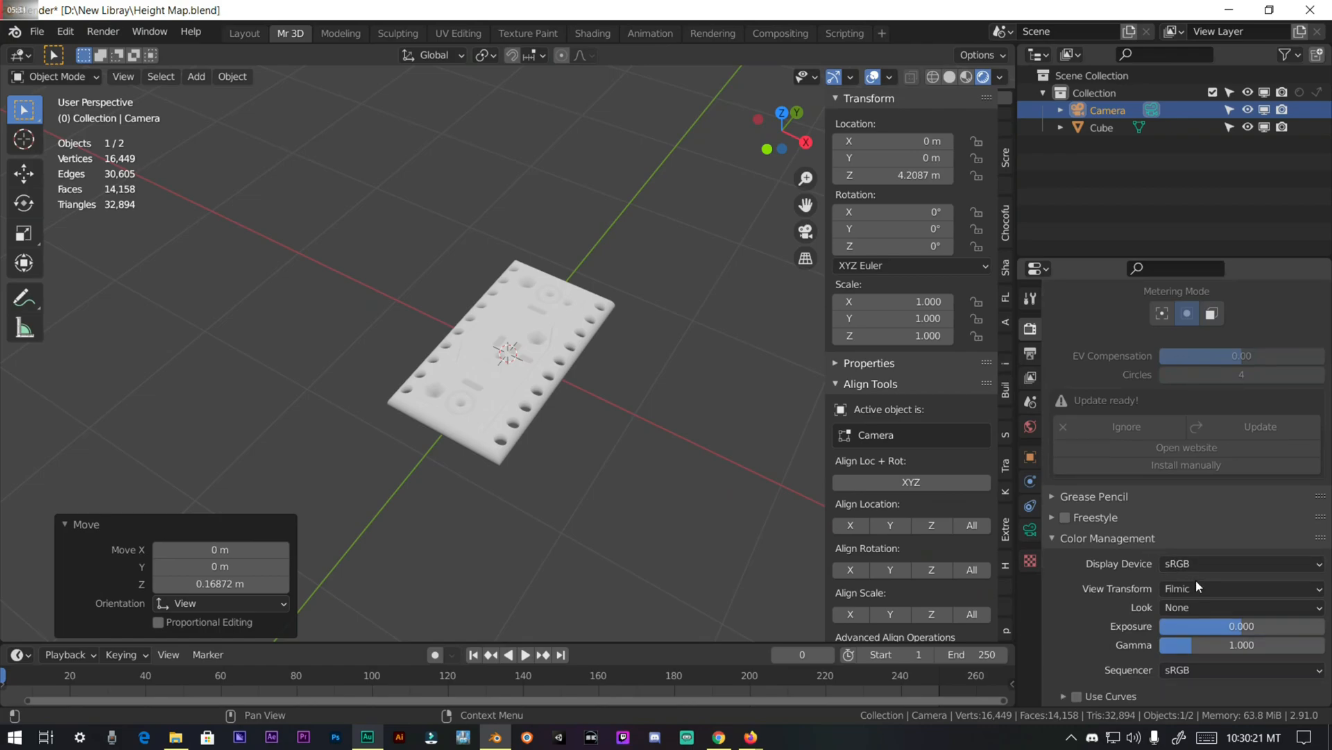
pyautogui.moveTo(1101, 600)
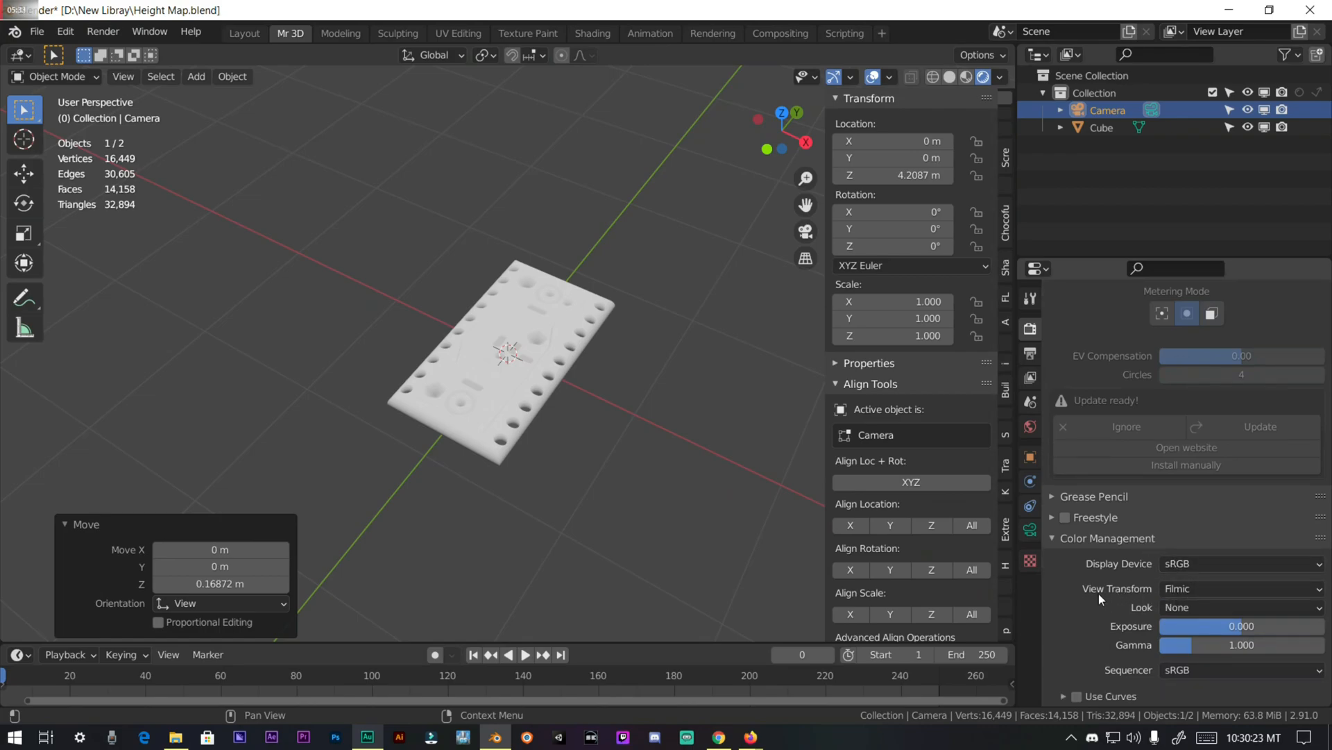
pyautogui.click(1237, 588)
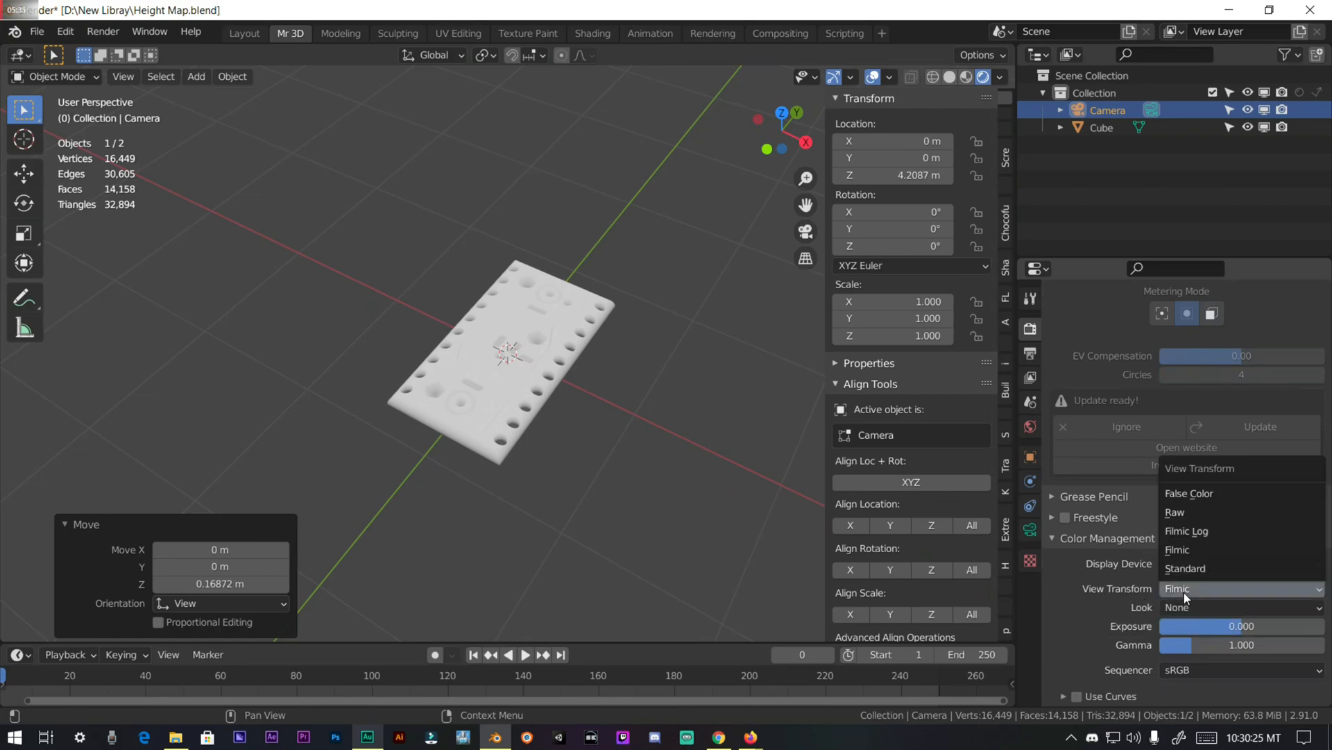
pyautogui.click(1184, 568)
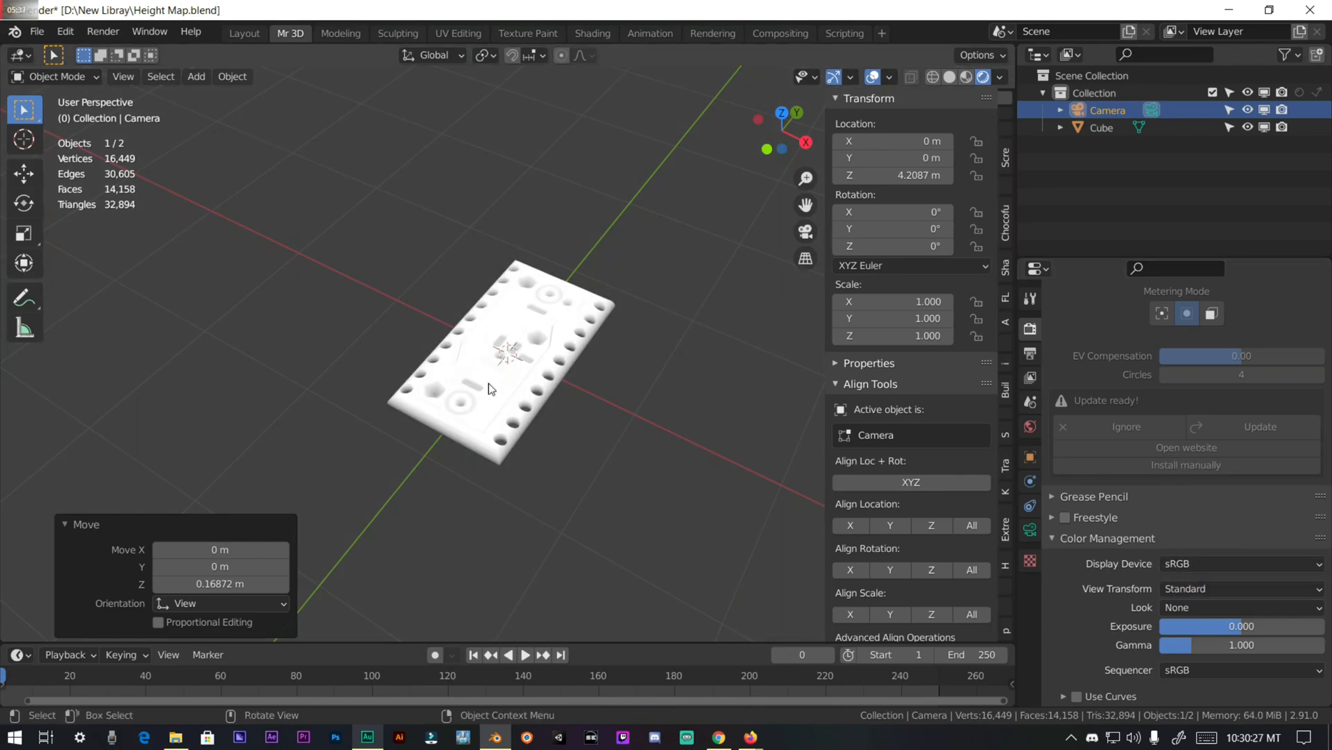
pyautogui.scroll(-3)
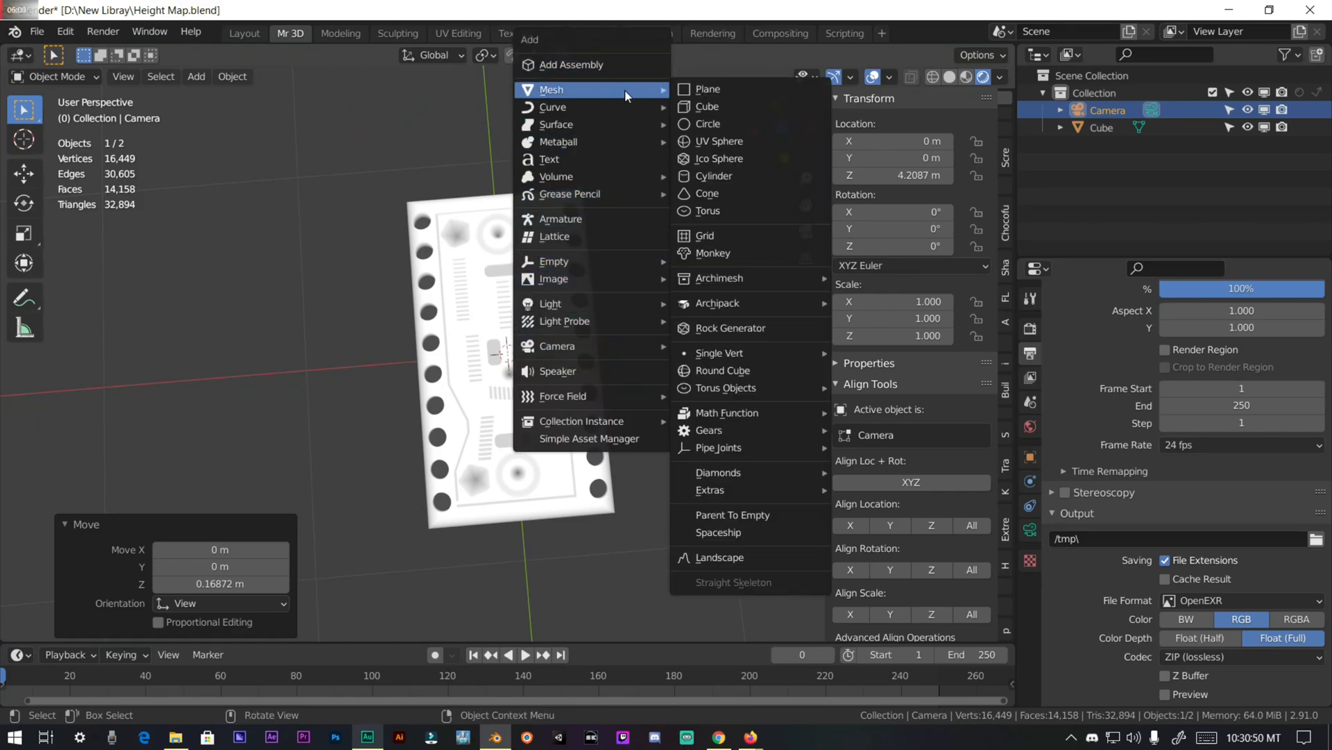
# Step: Add a plane scaled to 4.2 m and move it just below the panel
pyautogui.click(708, 88)
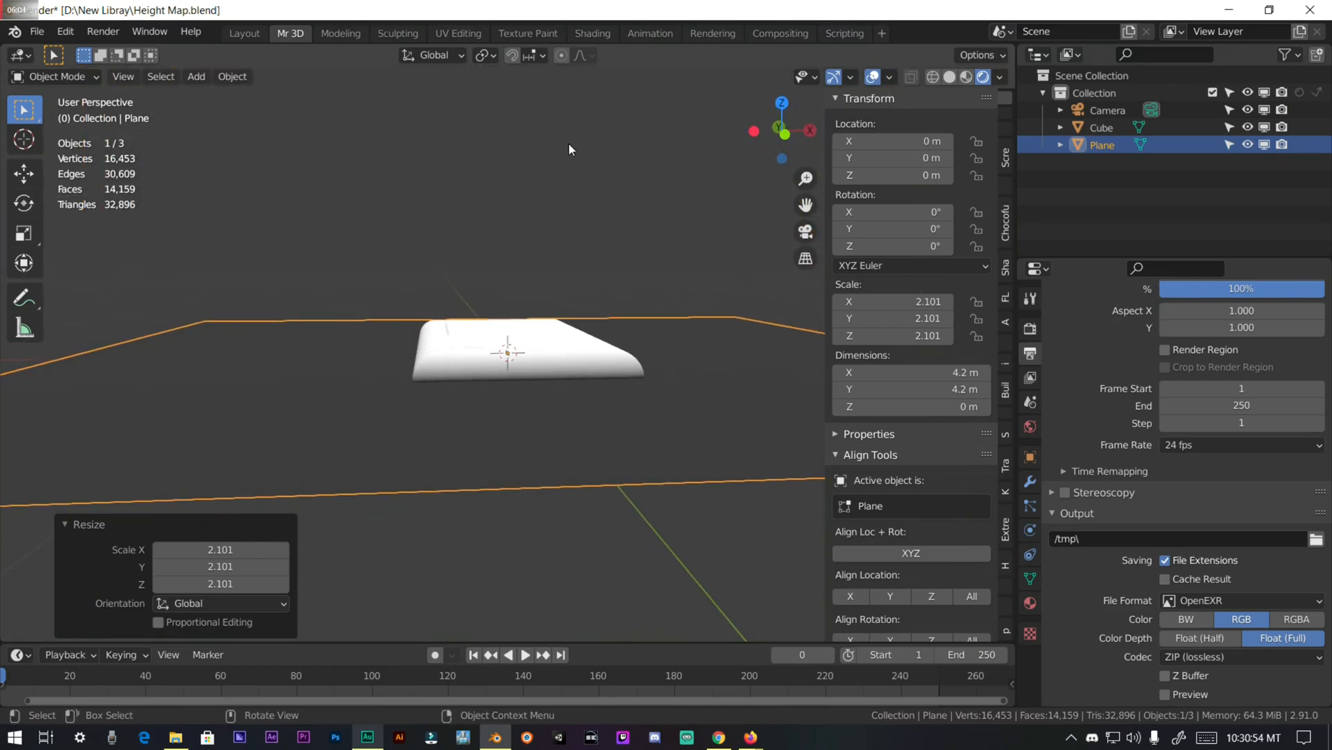
pyautogui.press('g')
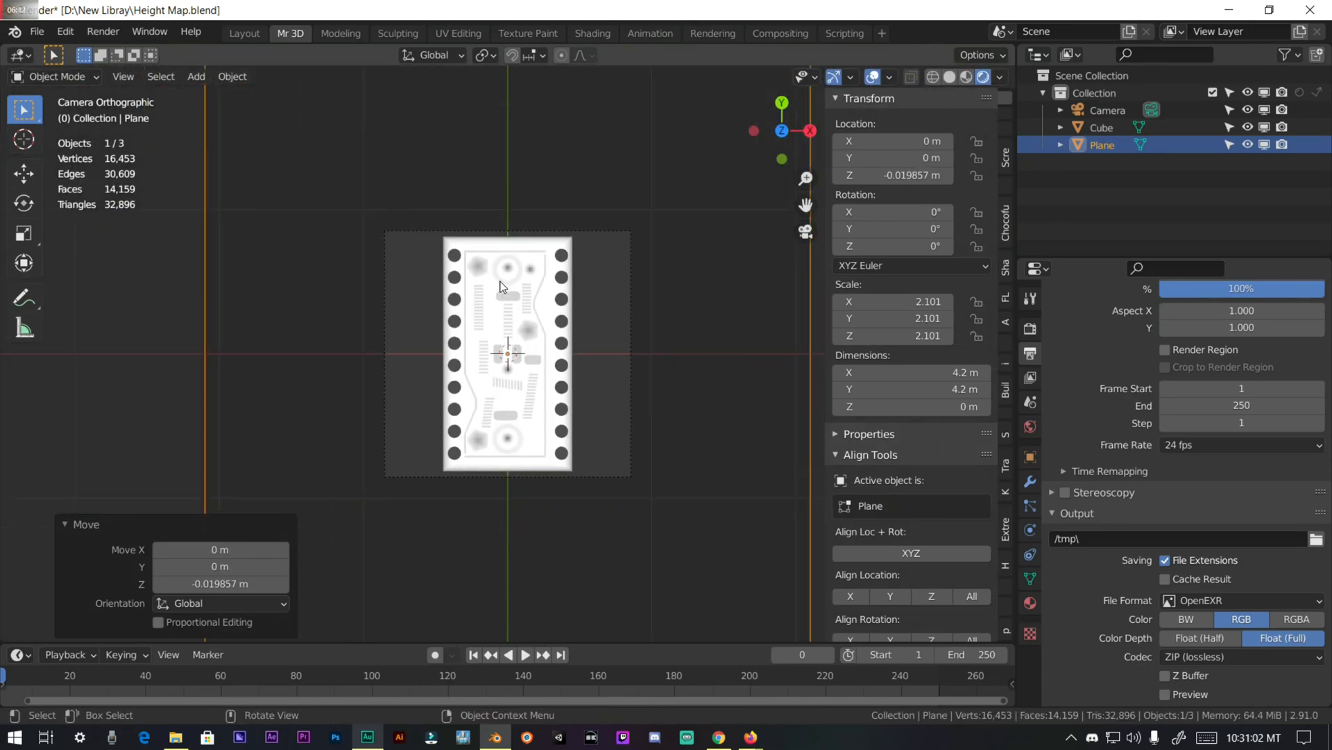
pyautogui.scroll(3)
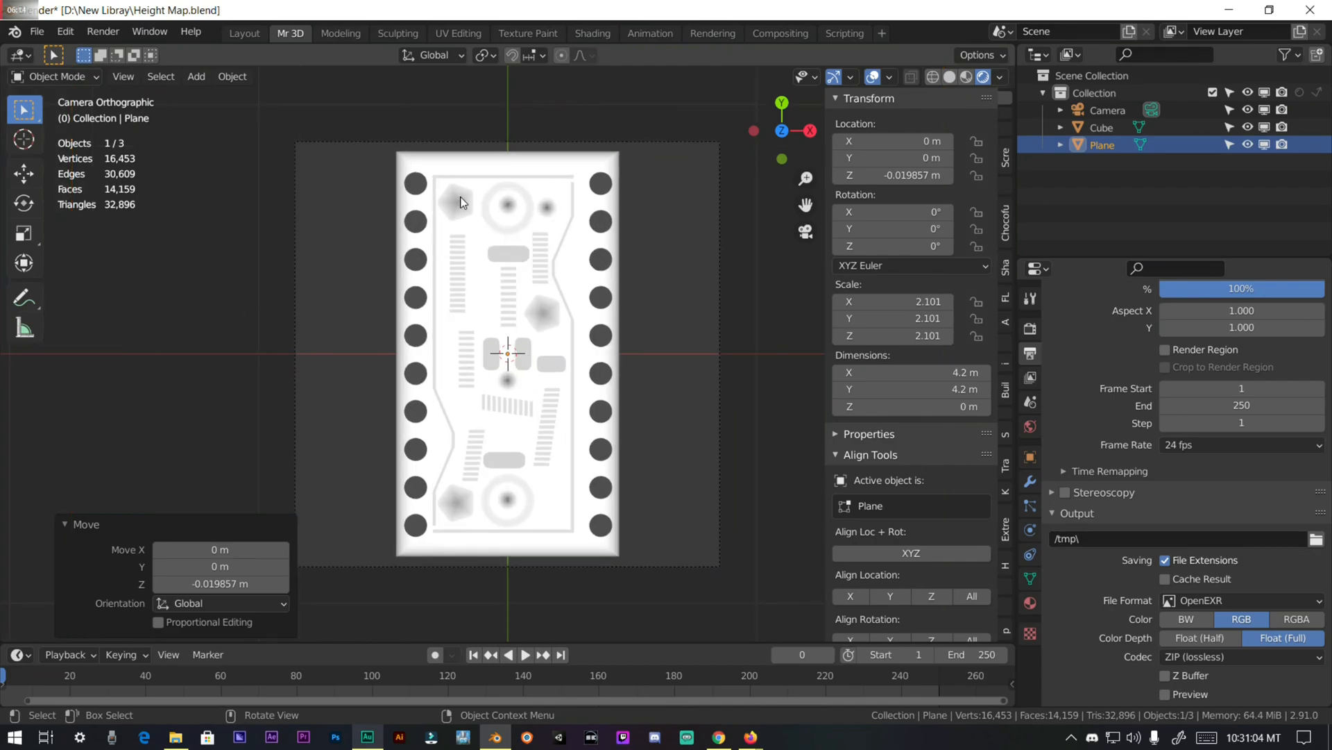
pyautogui.moveTo(472, 387)
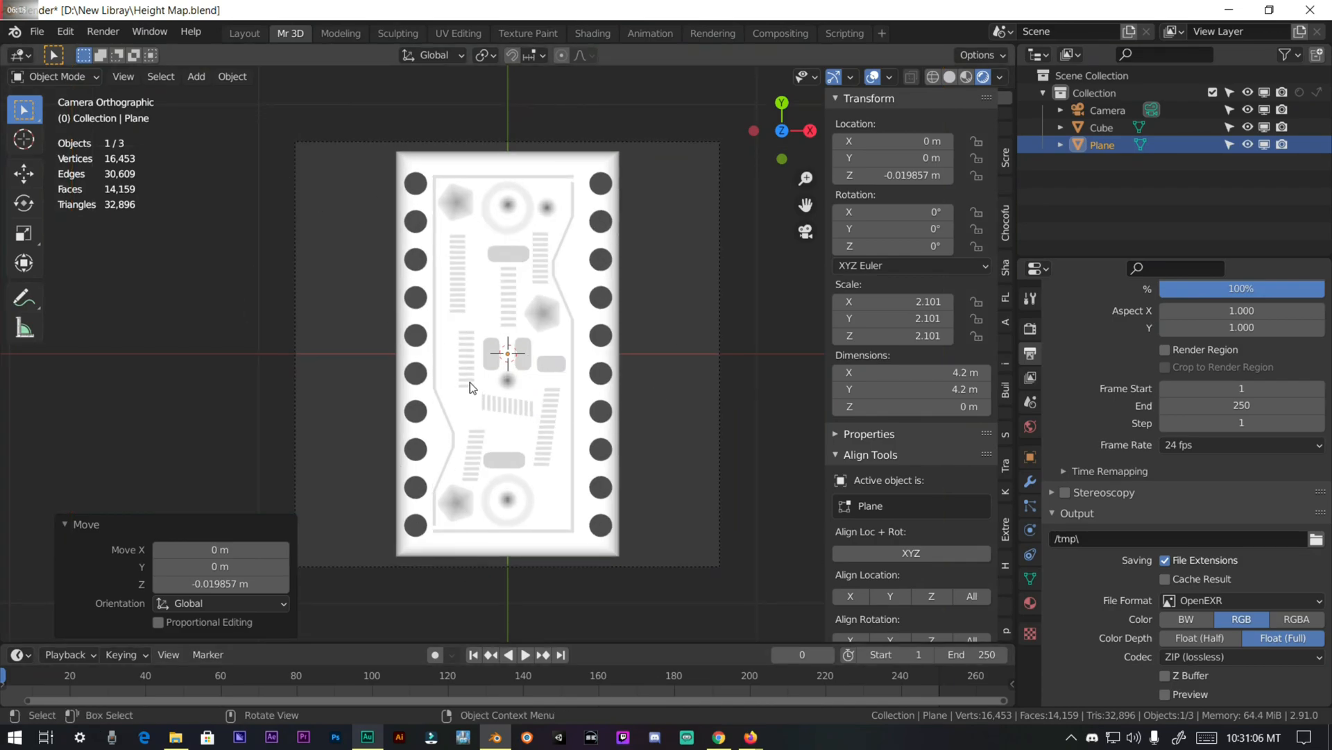
pyautogui.moveTo(102, 32)
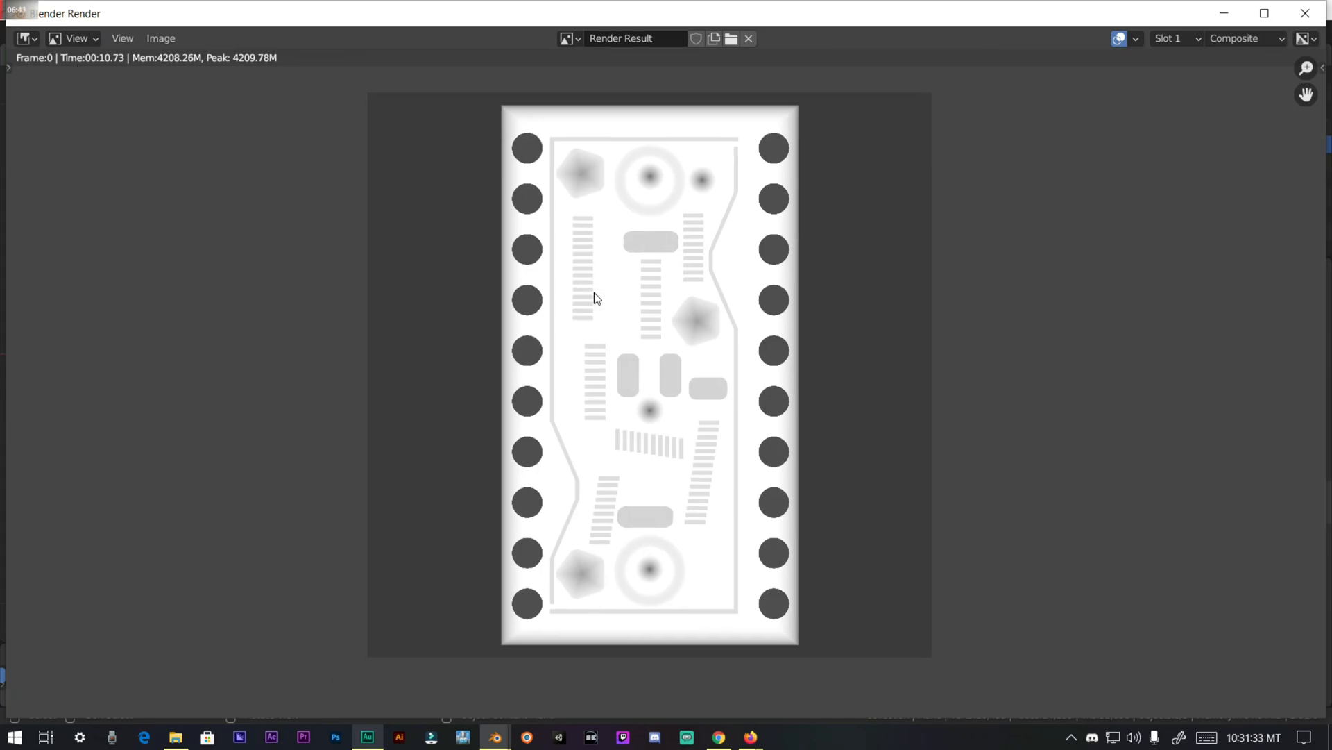
# Step: Inspect the finished top-down render and bring up its Image menu
pyautogui.scroll(3)
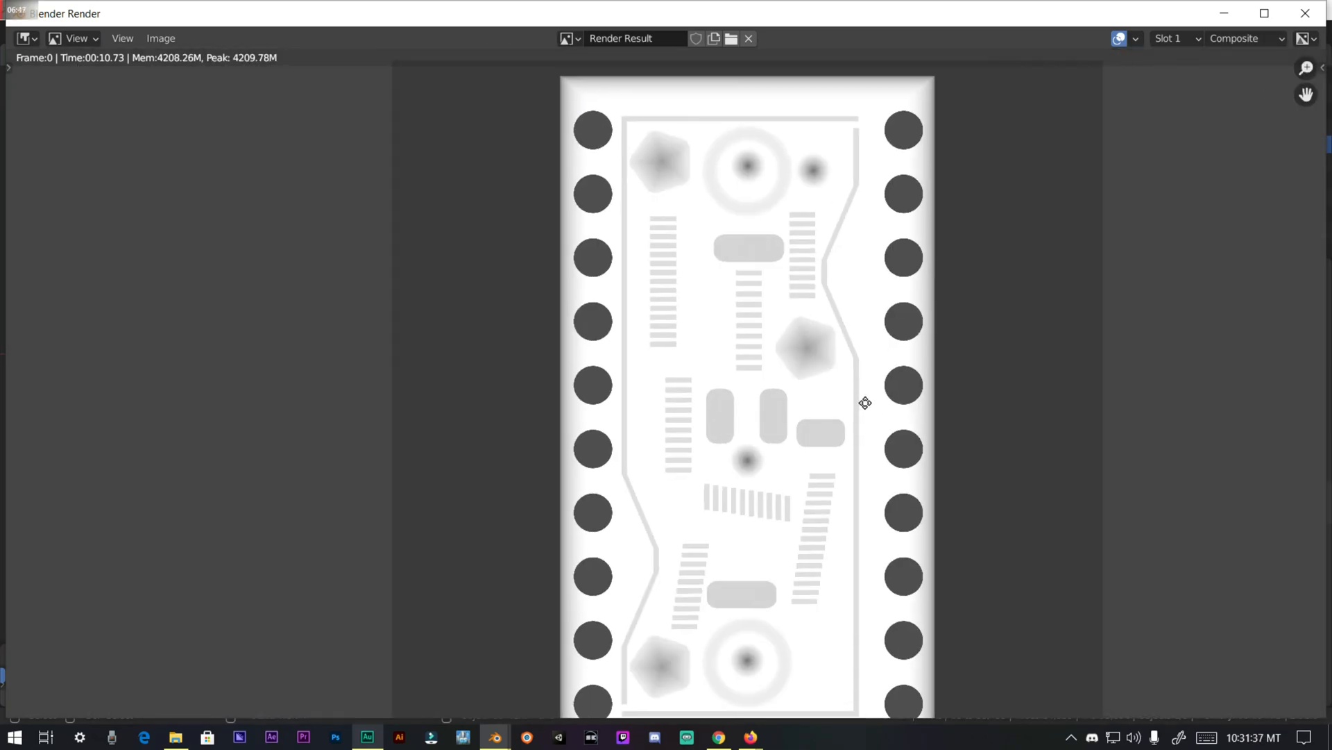
pyautogui.scroll(-3)
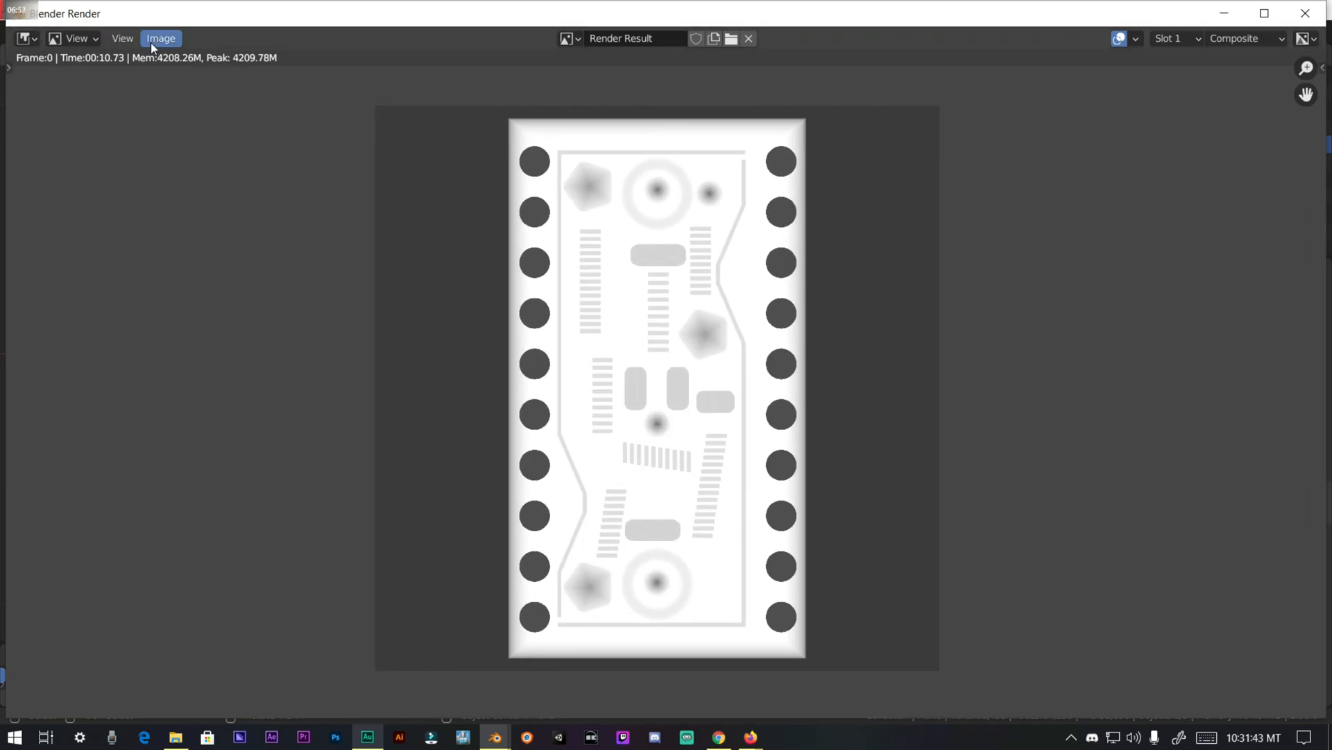
pyautogui.click(160, 39)
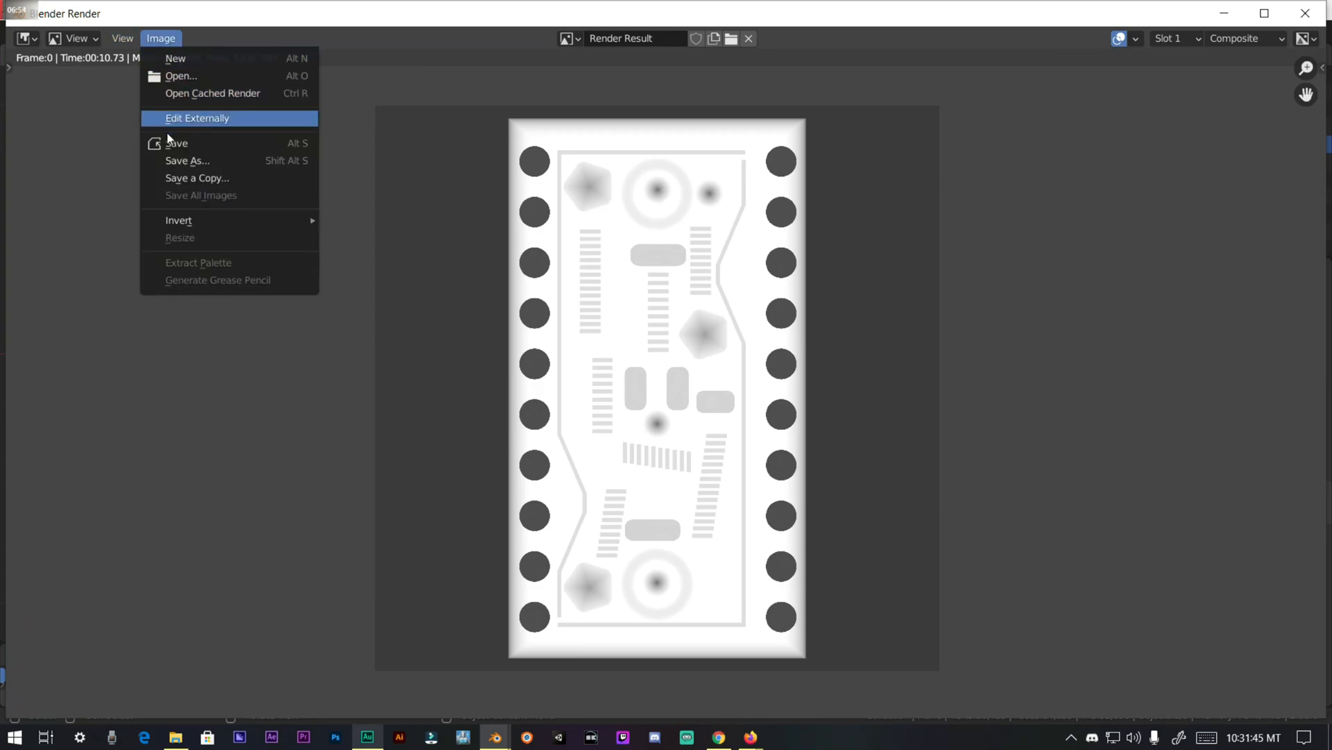
# Step: Save the render as the full-float OpenEXR file Height Map.exr
pyautogui.click(187, 159)
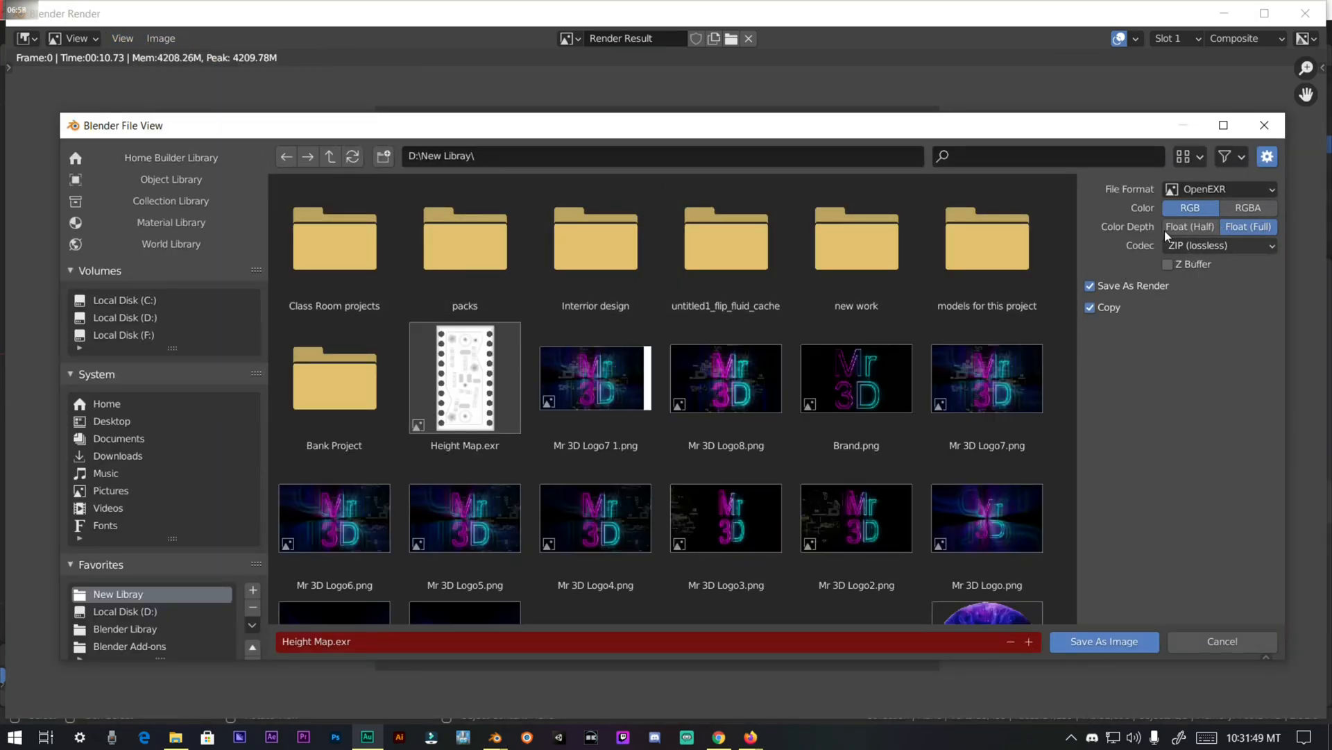
pyautogui.scroll(-3)
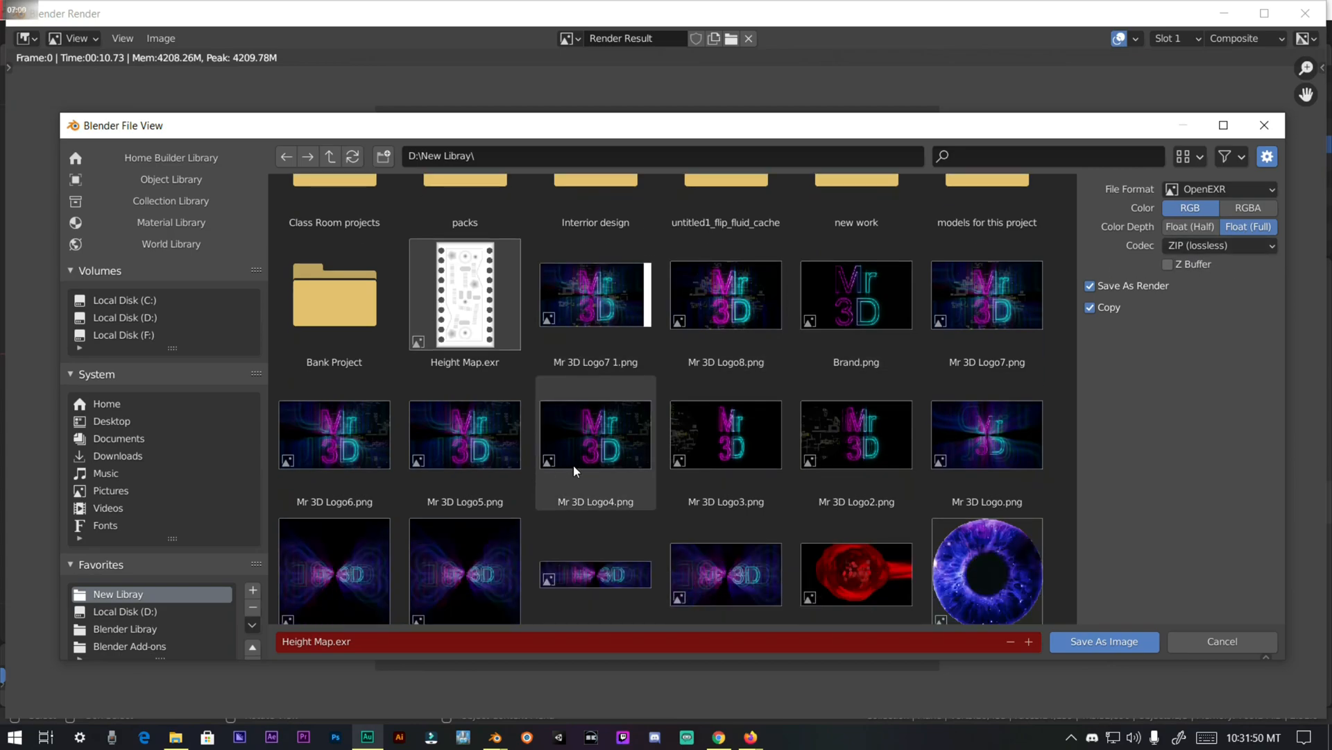
pyautogui.click(463, 294)
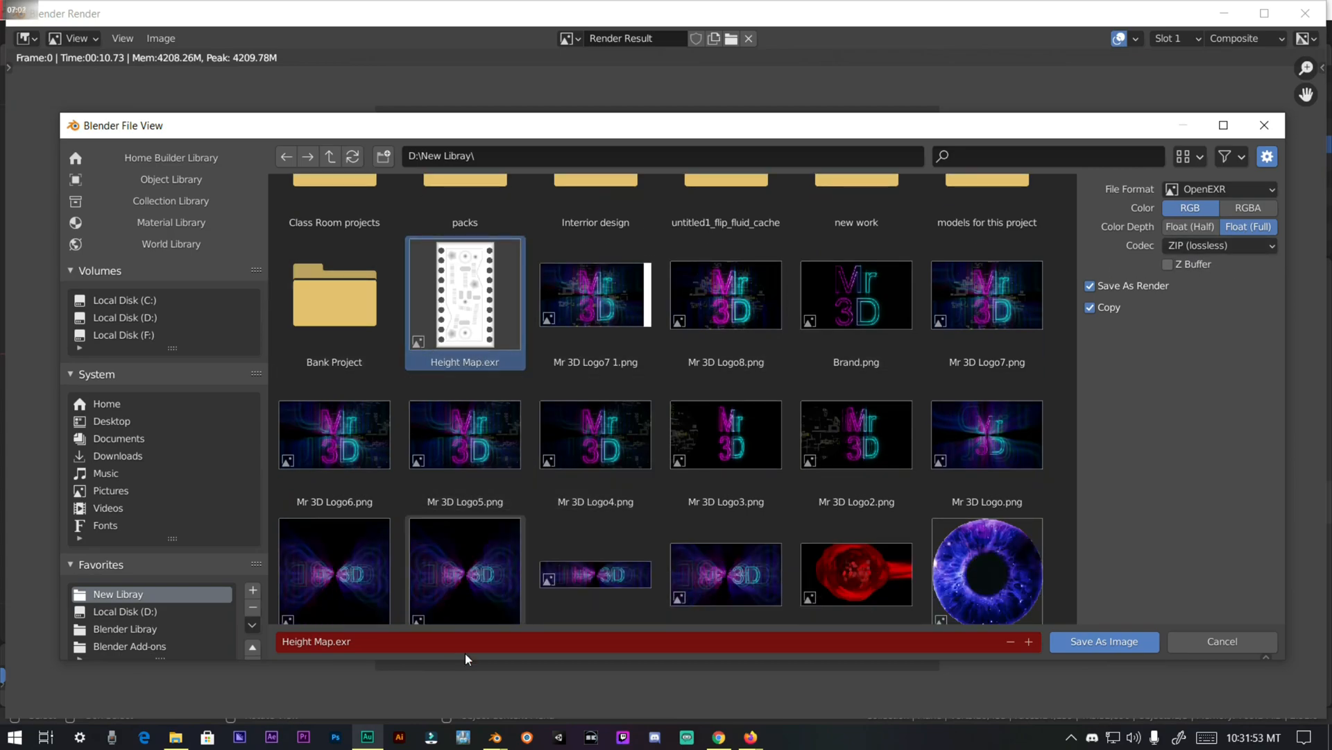
pyautogui.click(1103, 641)
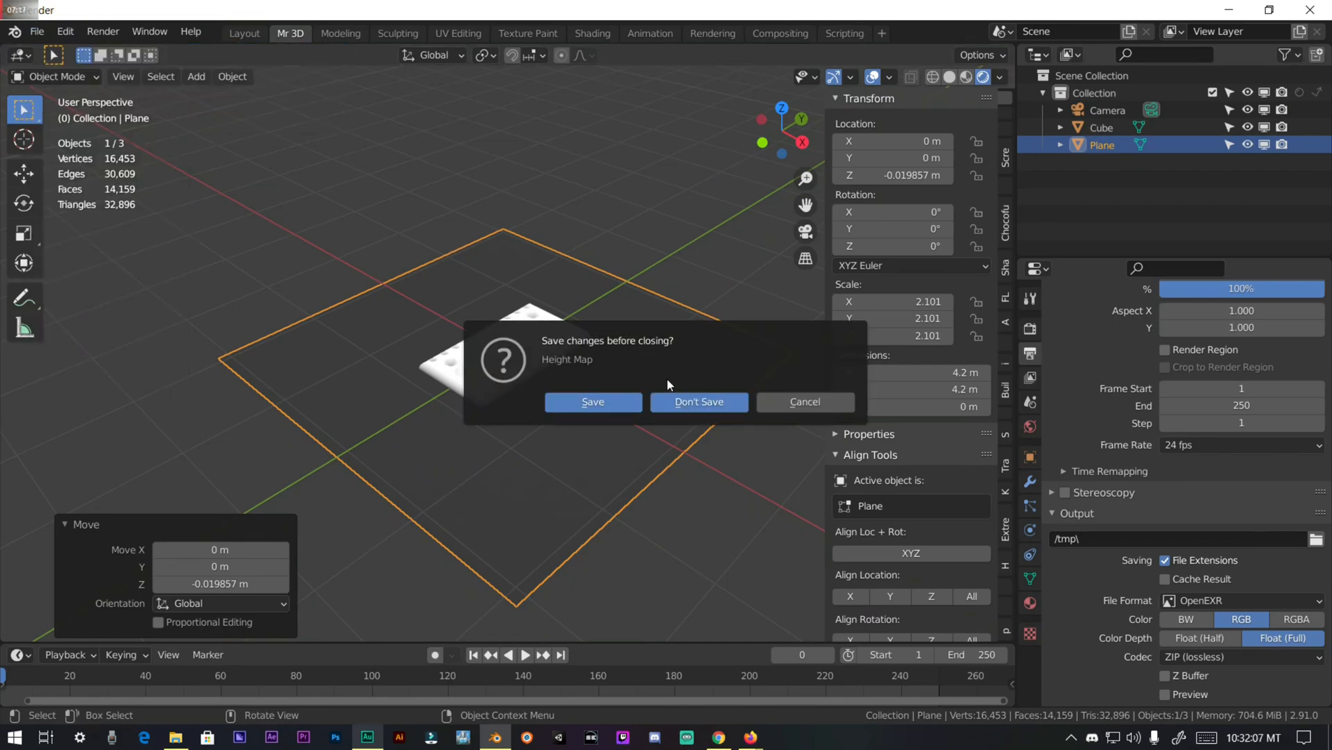
# Step: Close the Height Map file without saving changes
pyautogui.click(698, 401)
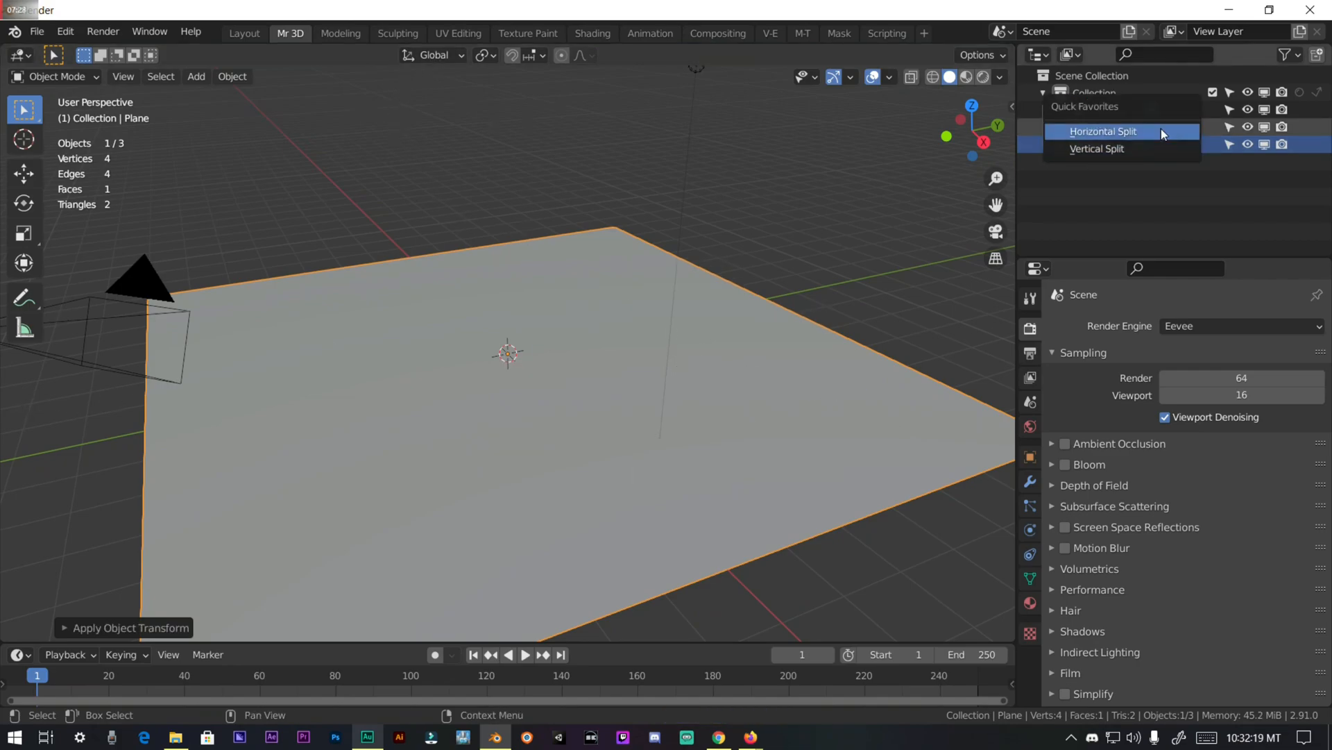
# Step: Split off a Shader Editor below the viewport, create a new material for the plane and add an Image Texture node
pyautogui.click(1103, 130)
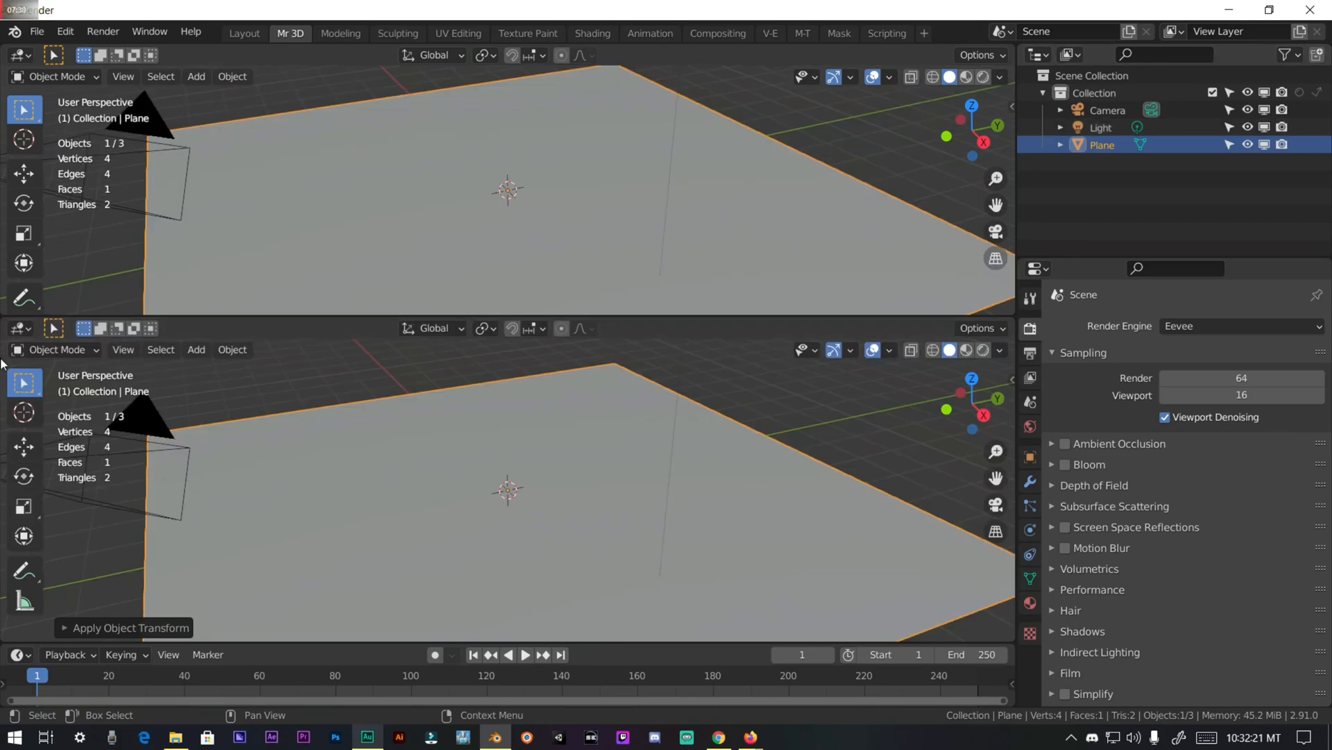
pyautogui.click(16, 327)
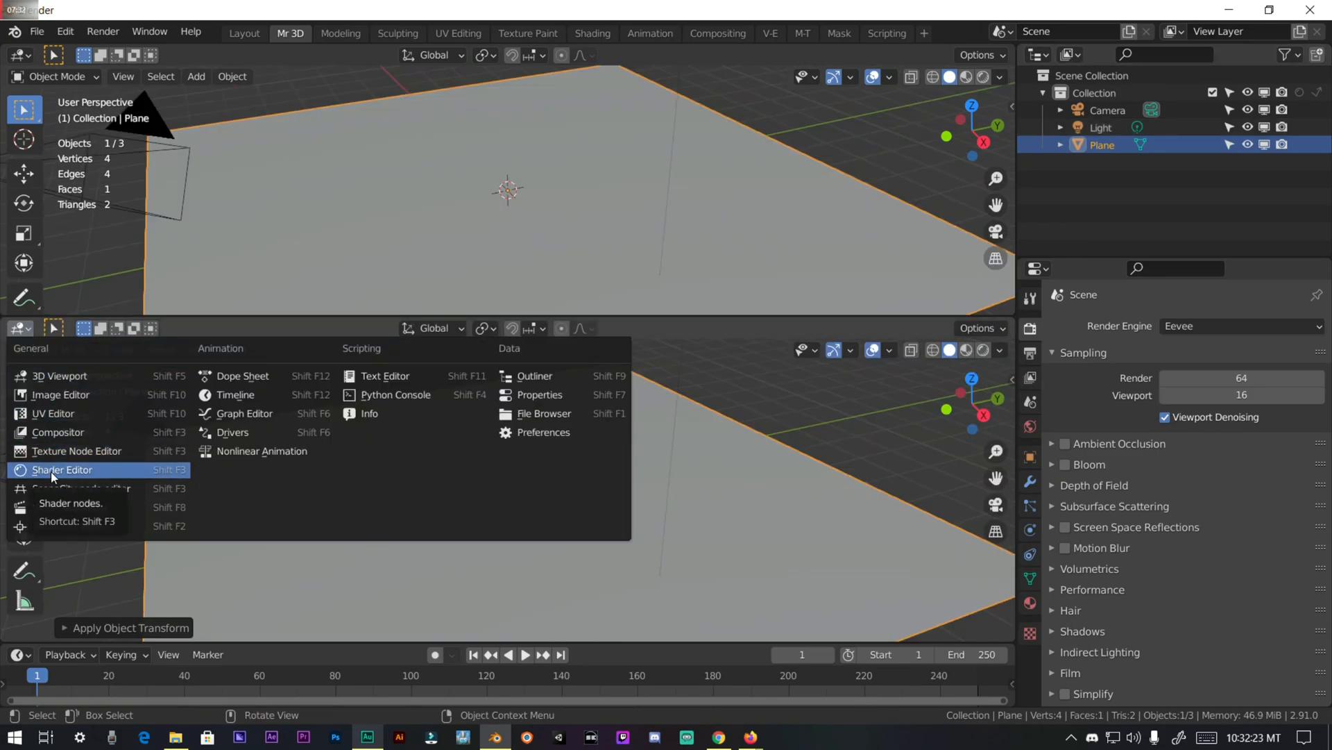
pyautogui.click(61, 469)
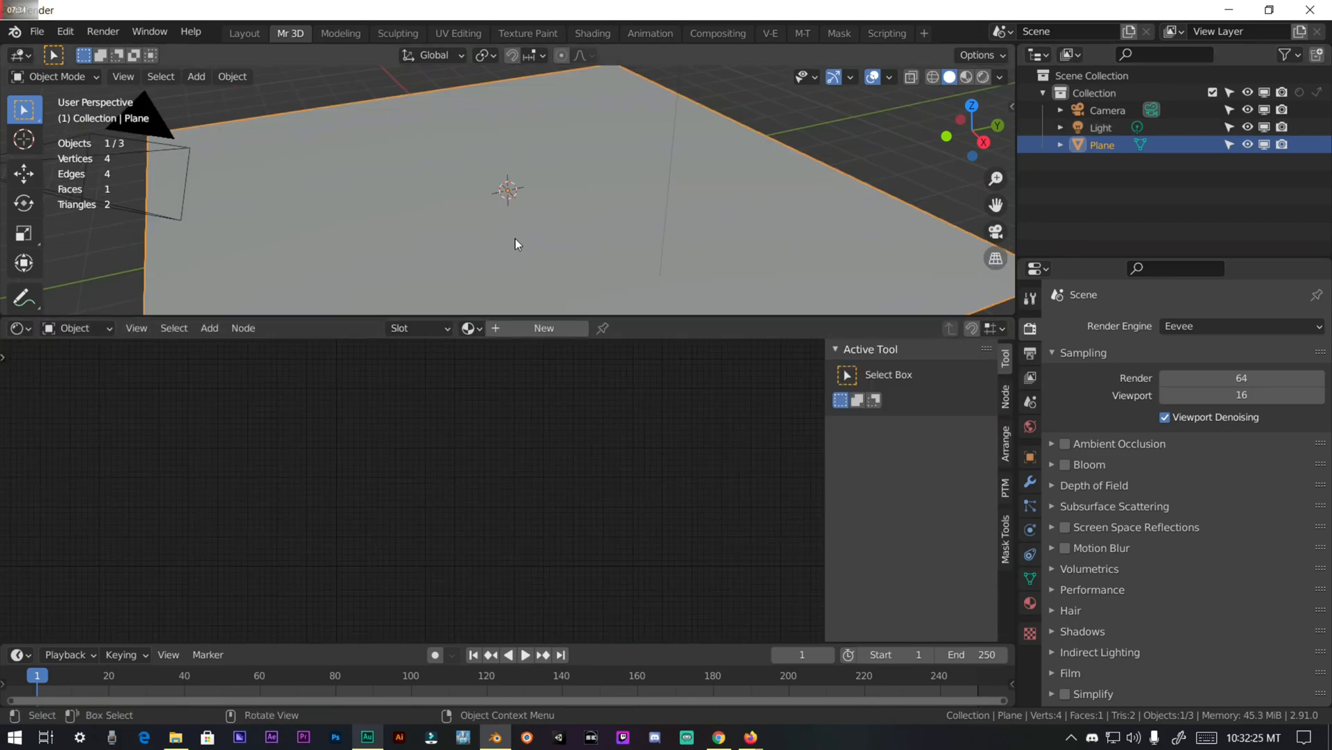
pyautogui.click(544, 328)
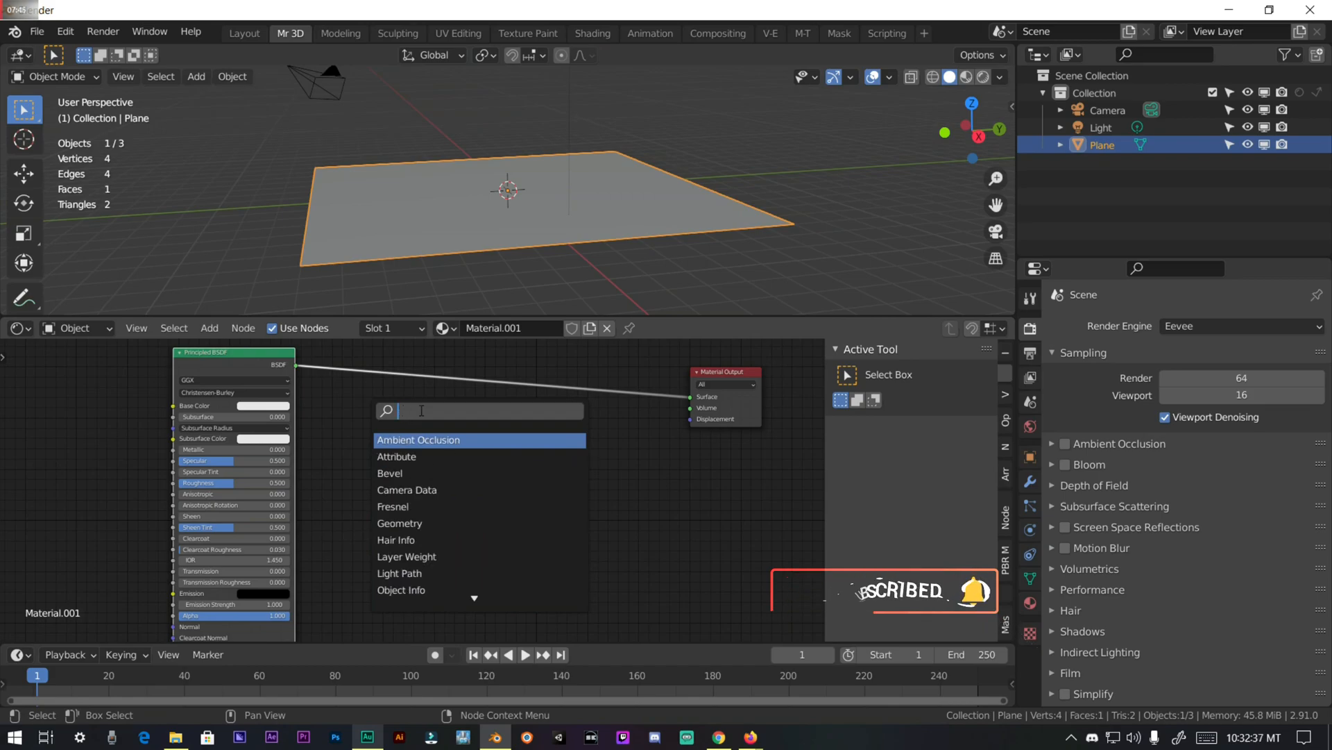
pyautogui.write('im')
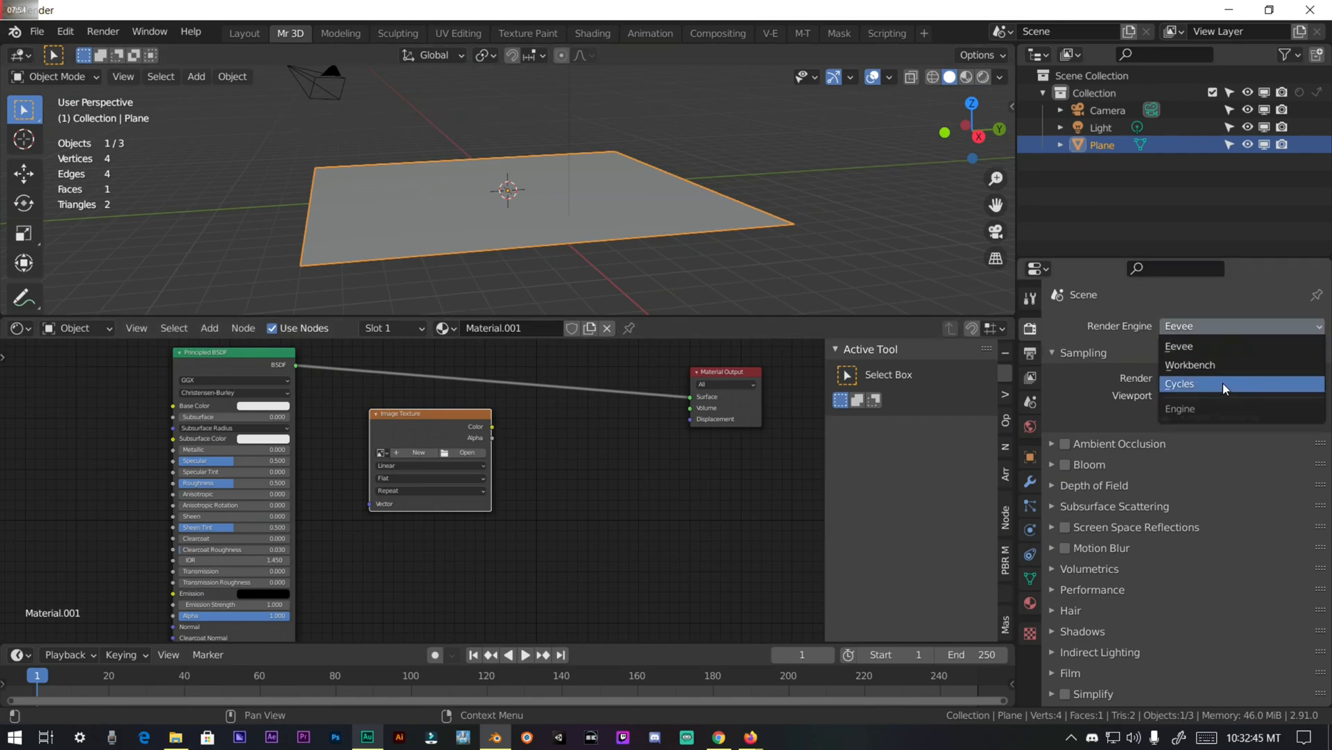
# Step: Switch the render engine to Cycles with the Experimental feature set and bring up the Add Modifier list
pyautogui.click(1180, 383)
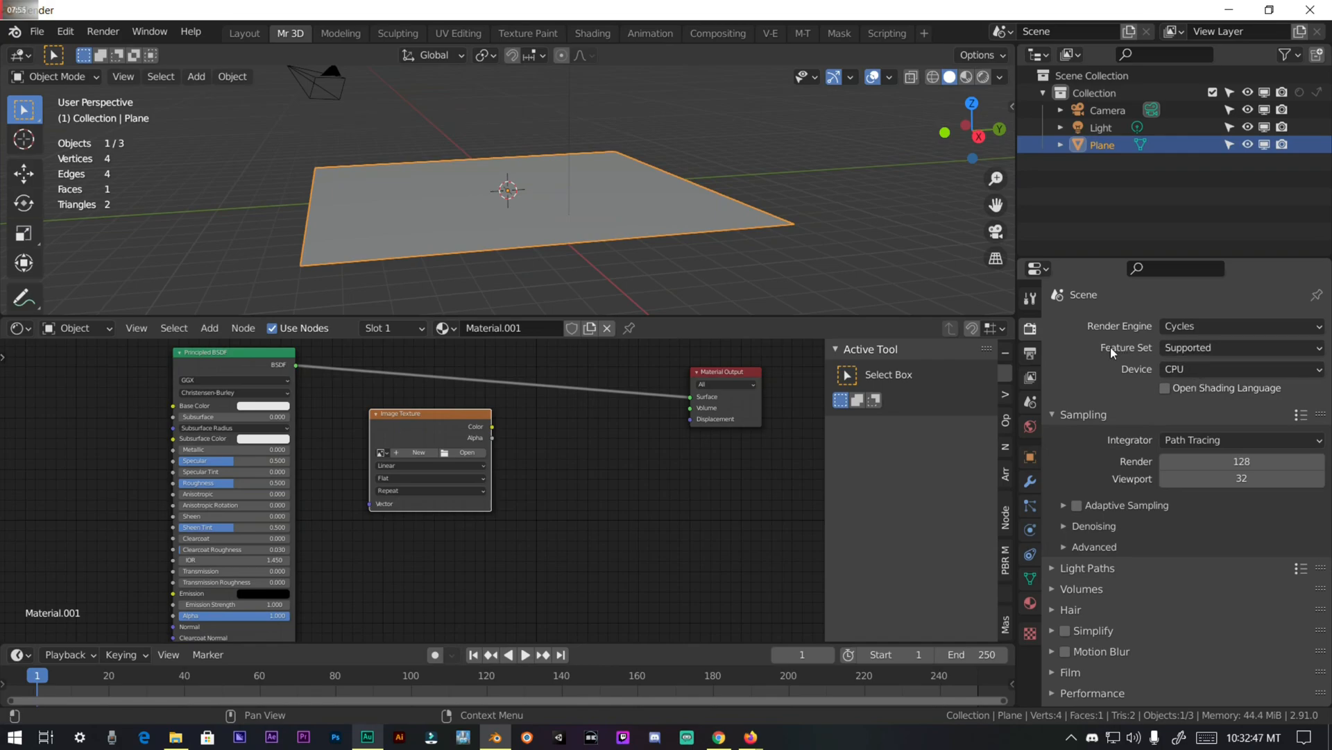
pyautogui.click(1237, 347)
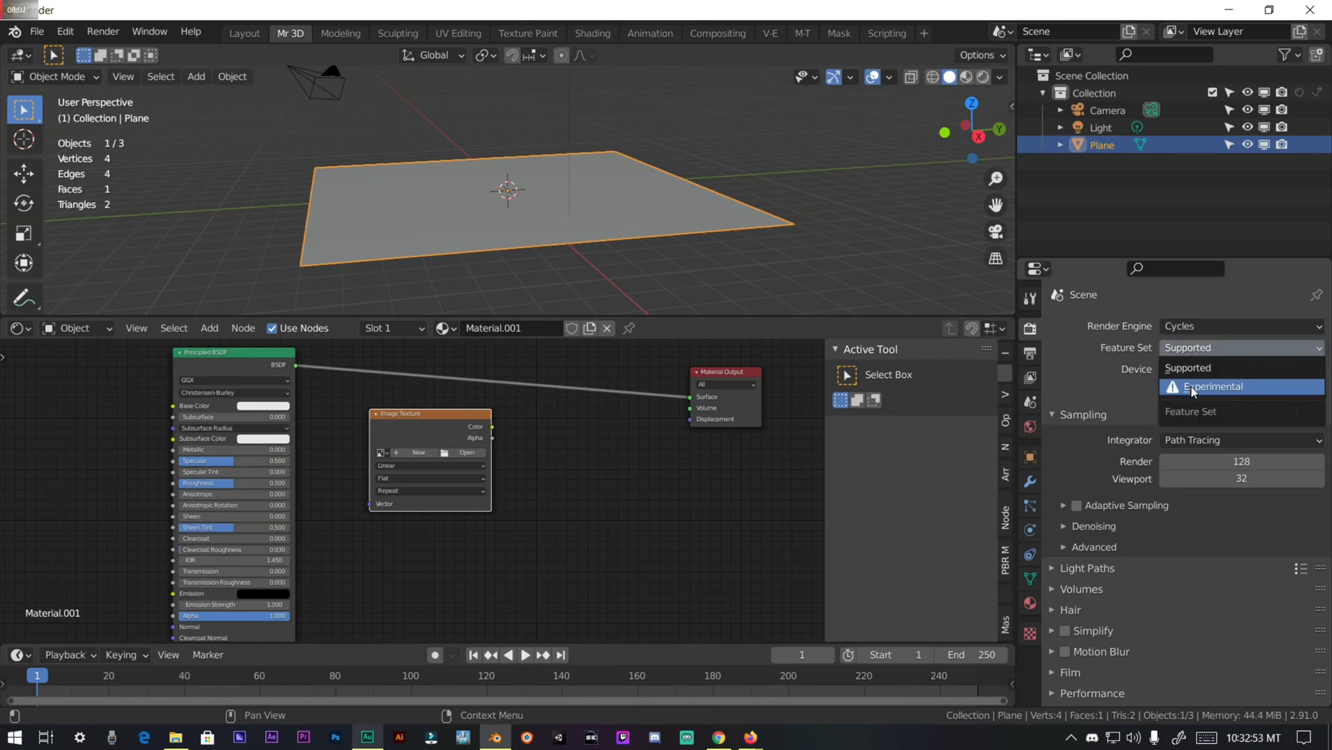
pyautogui.click(1213, 387)
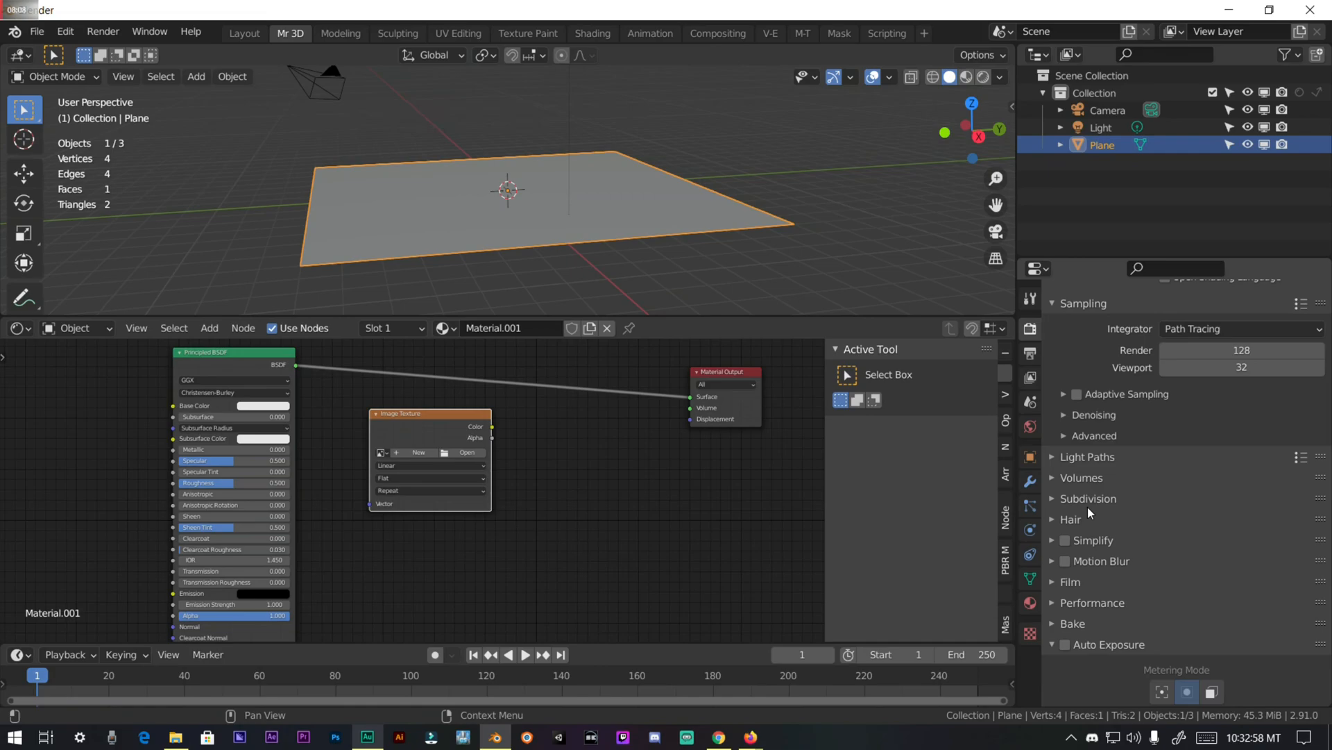
pyautogui.click(1088, 499)
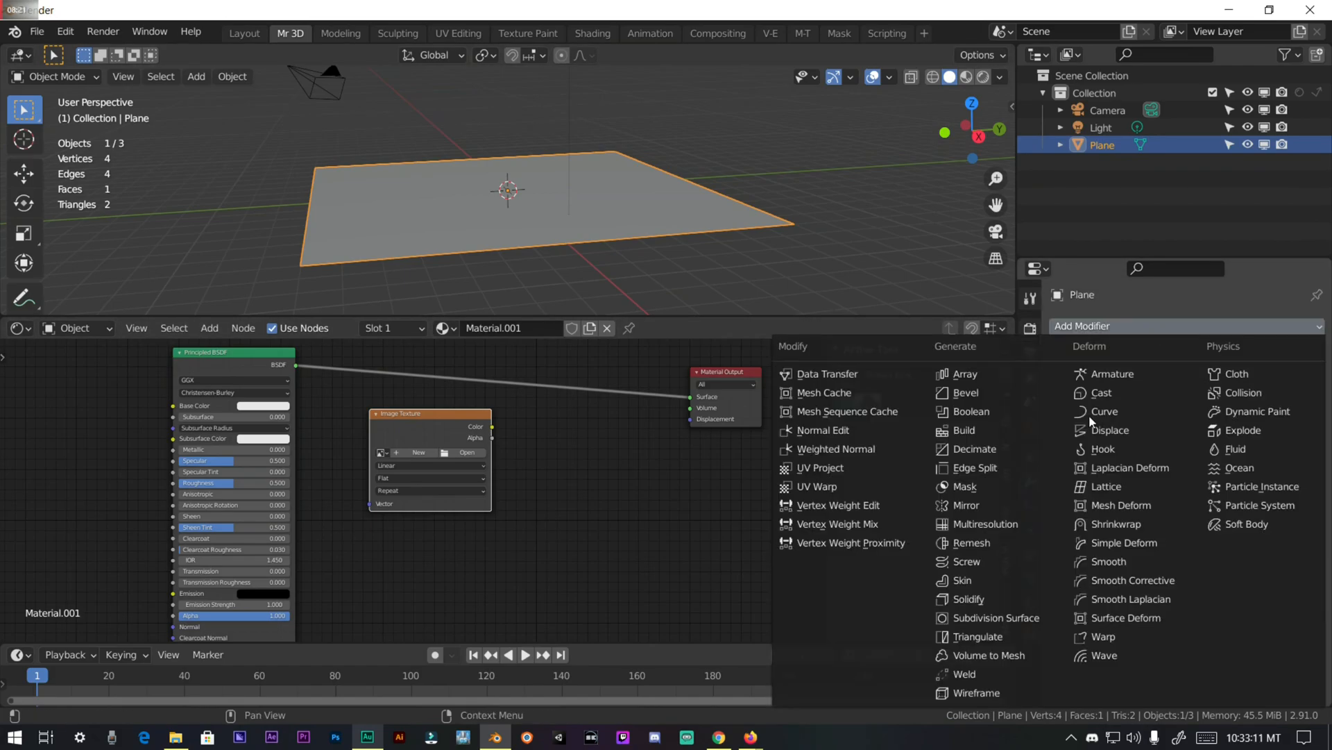
# Step: Add a Subdivision Surface modifier set to Simple with Adaptive Subdivision on and dicing scale 0.29
pyautogui.click(998, 617)
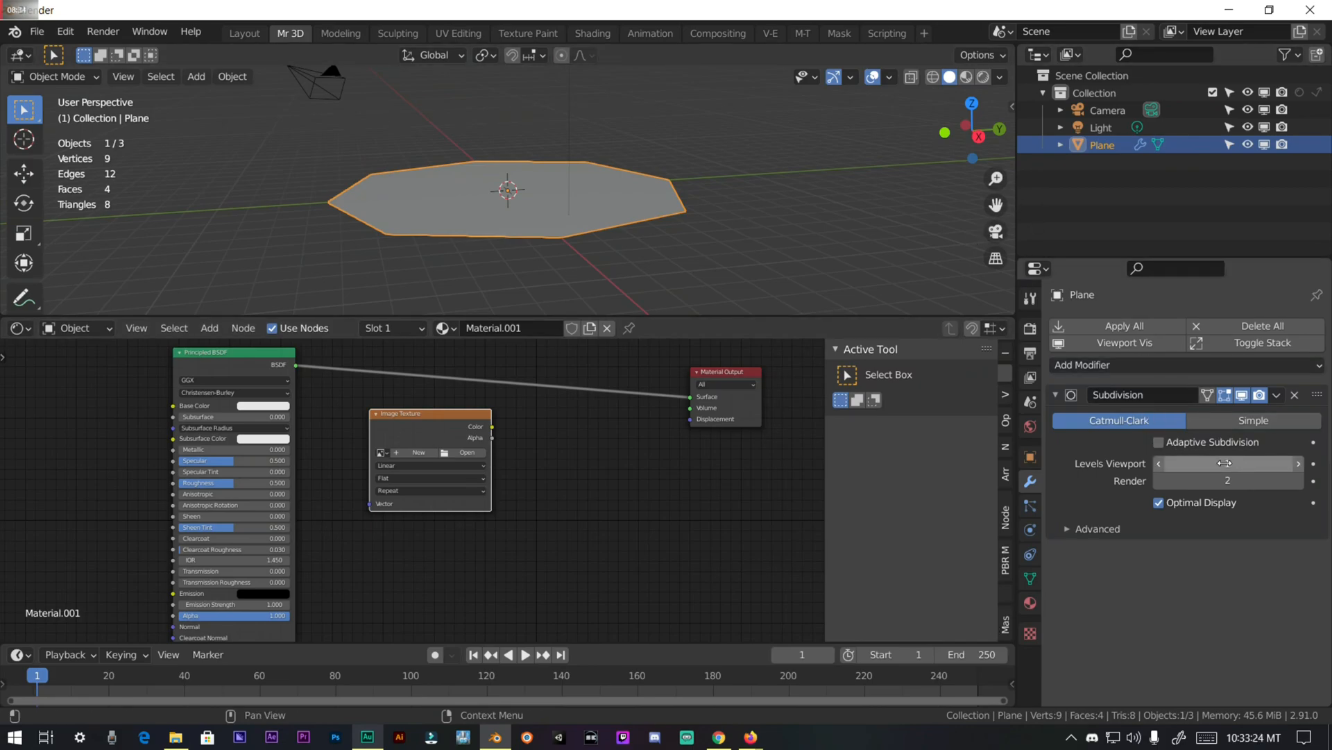
pyautogui.click(1157, 442)
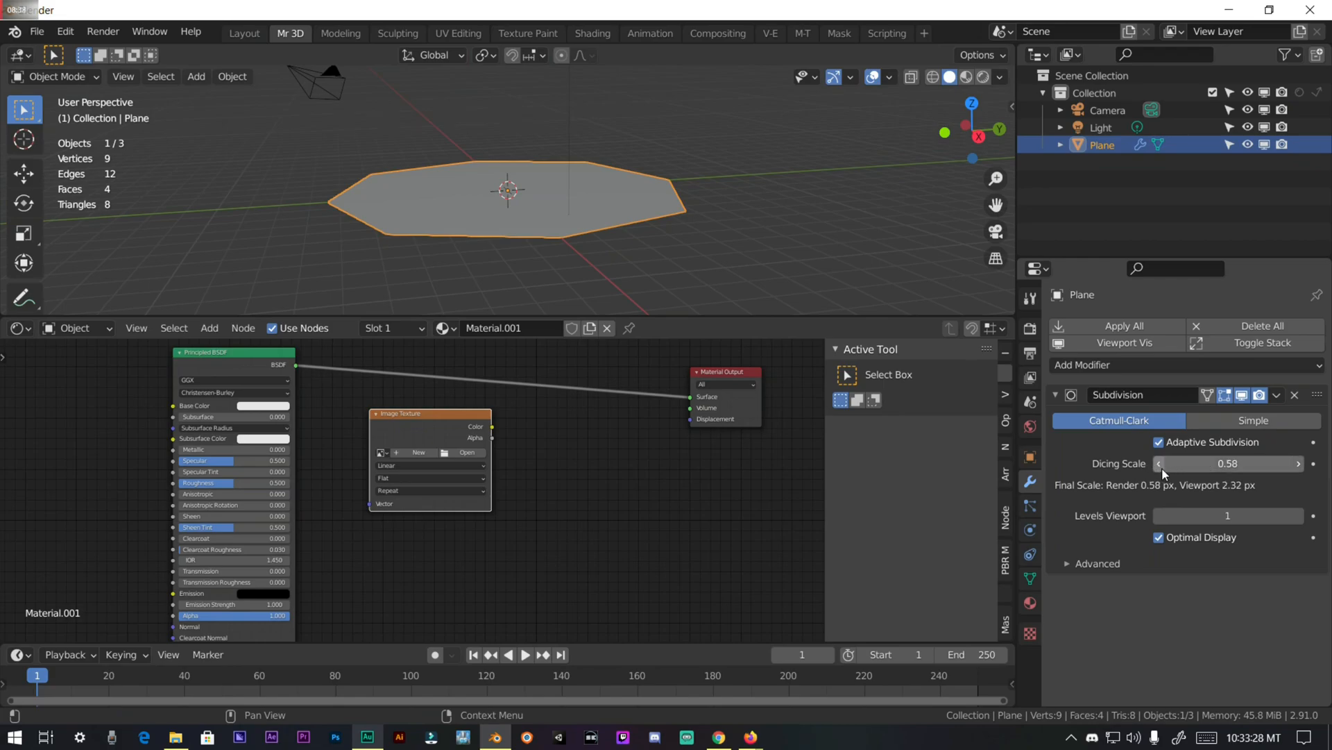
pyautogui.click(1227, 464)
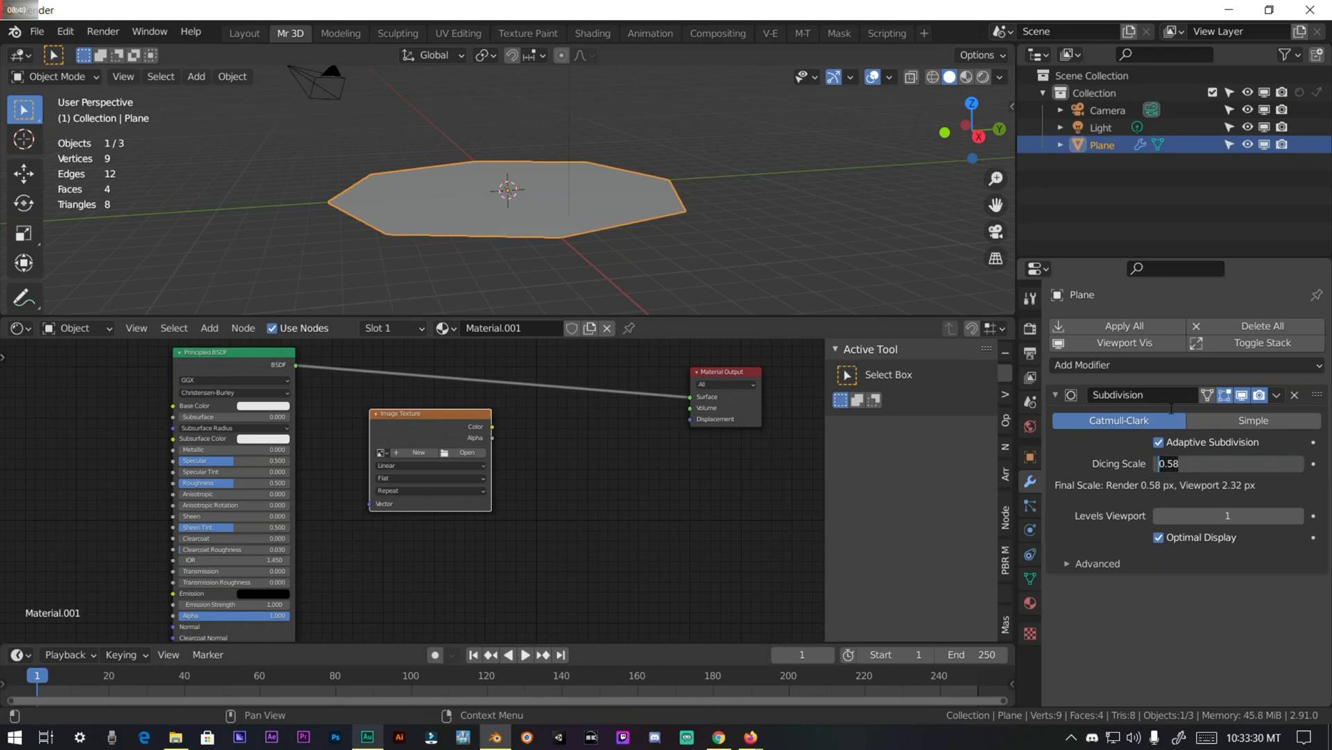
pyautogui.write('0.20')
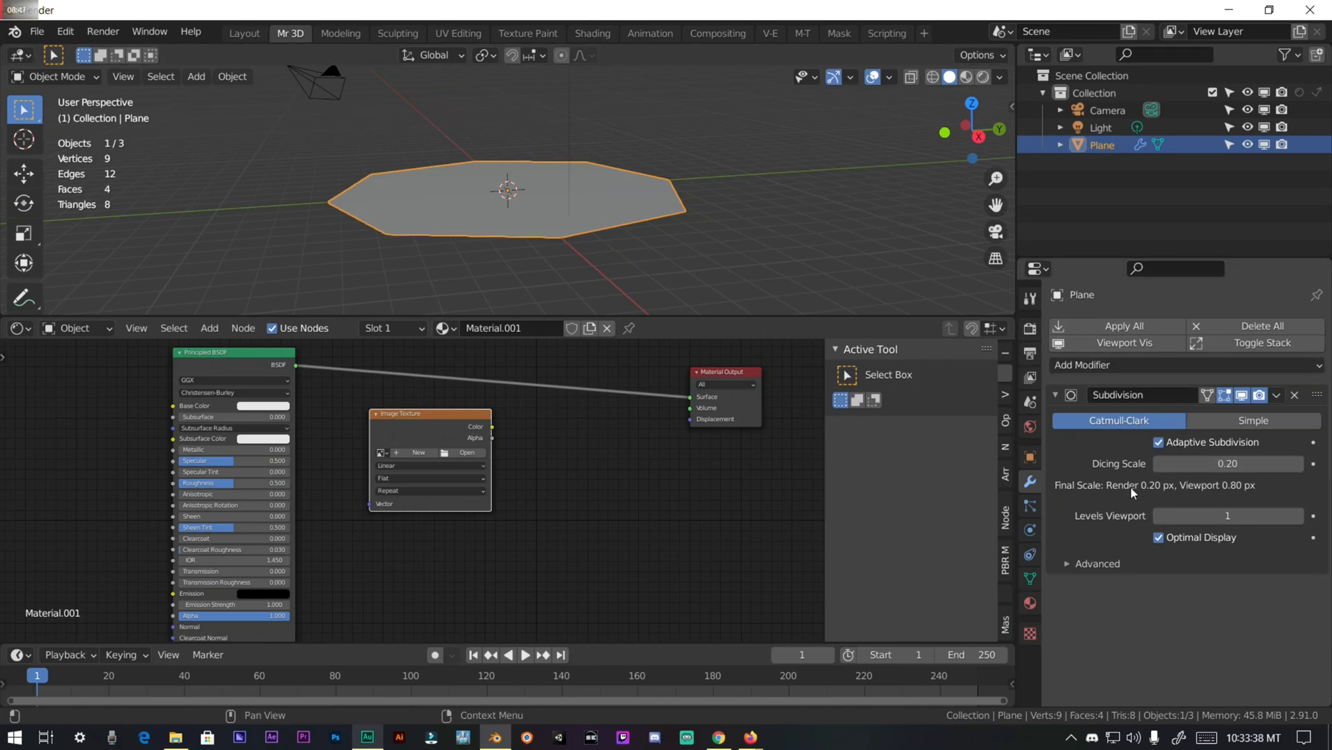
pyautogui.click(1298, 464)
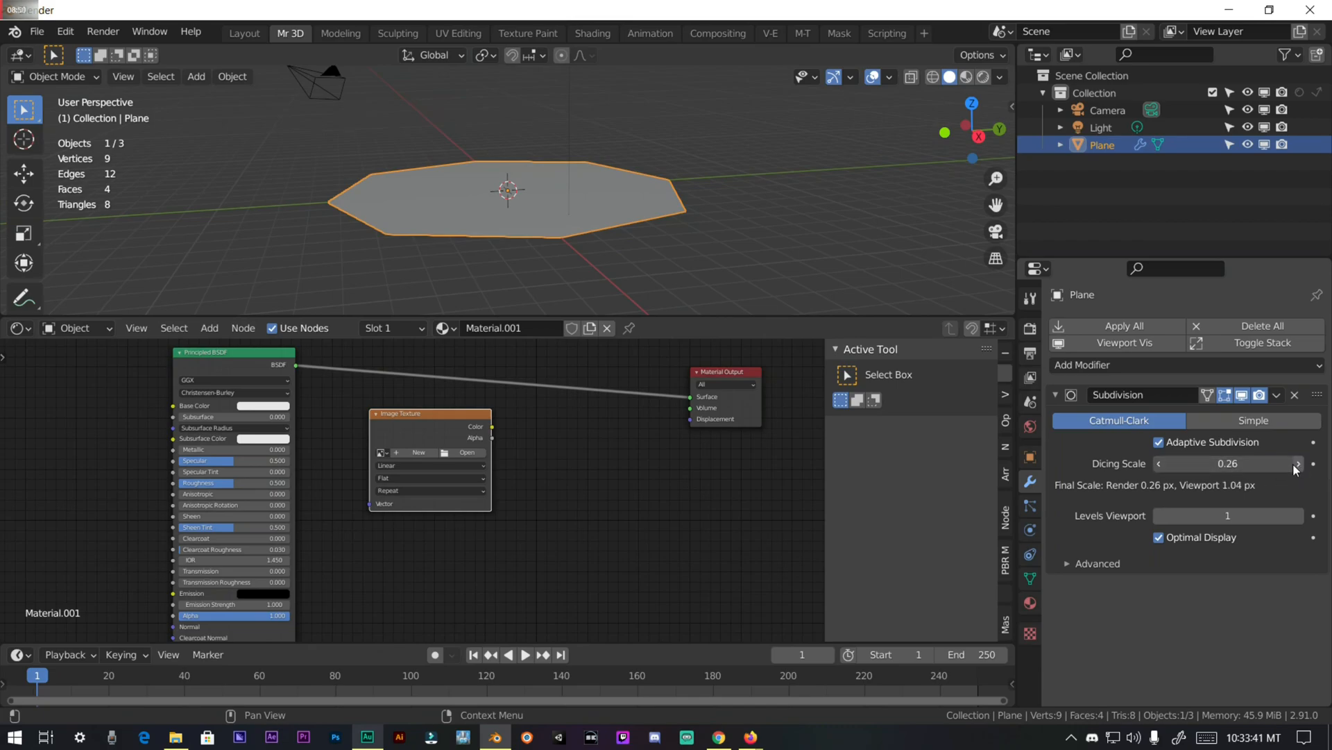
pyautogui.click(1298, 464)
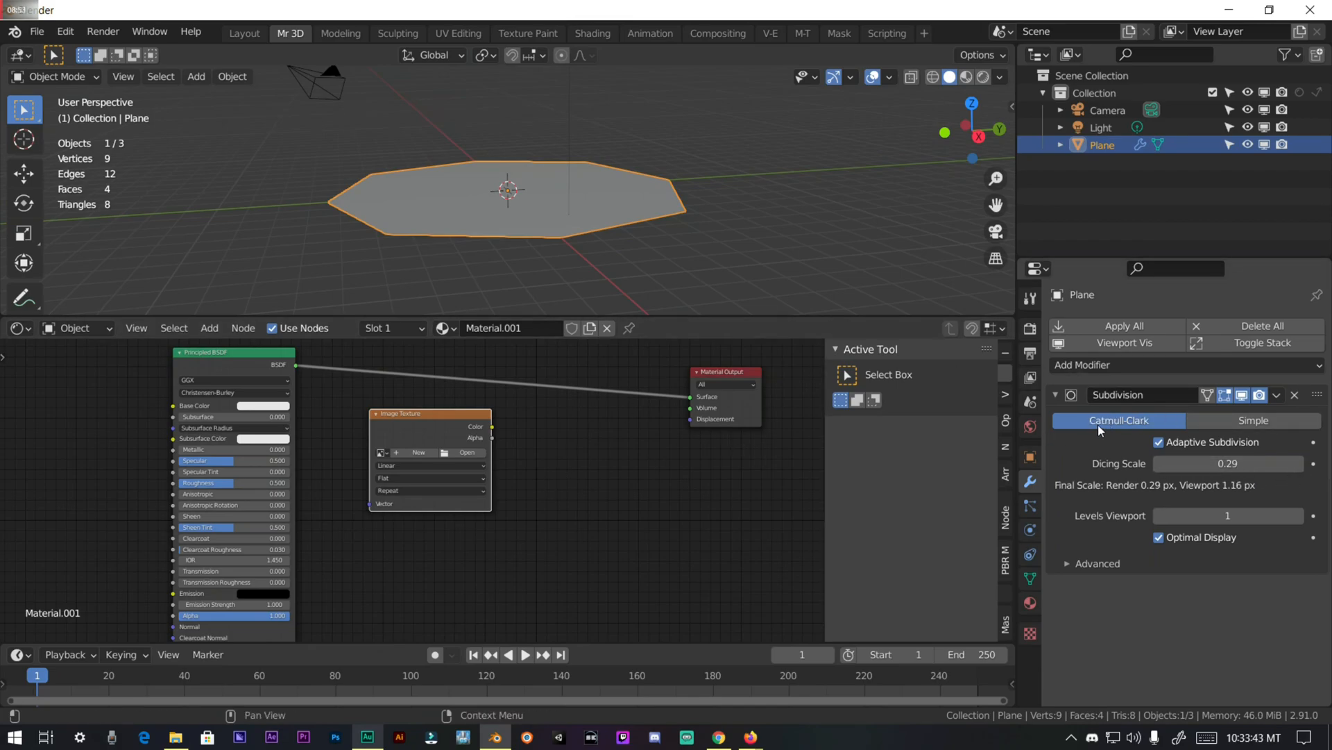
pyautogui.click(1252, 419)
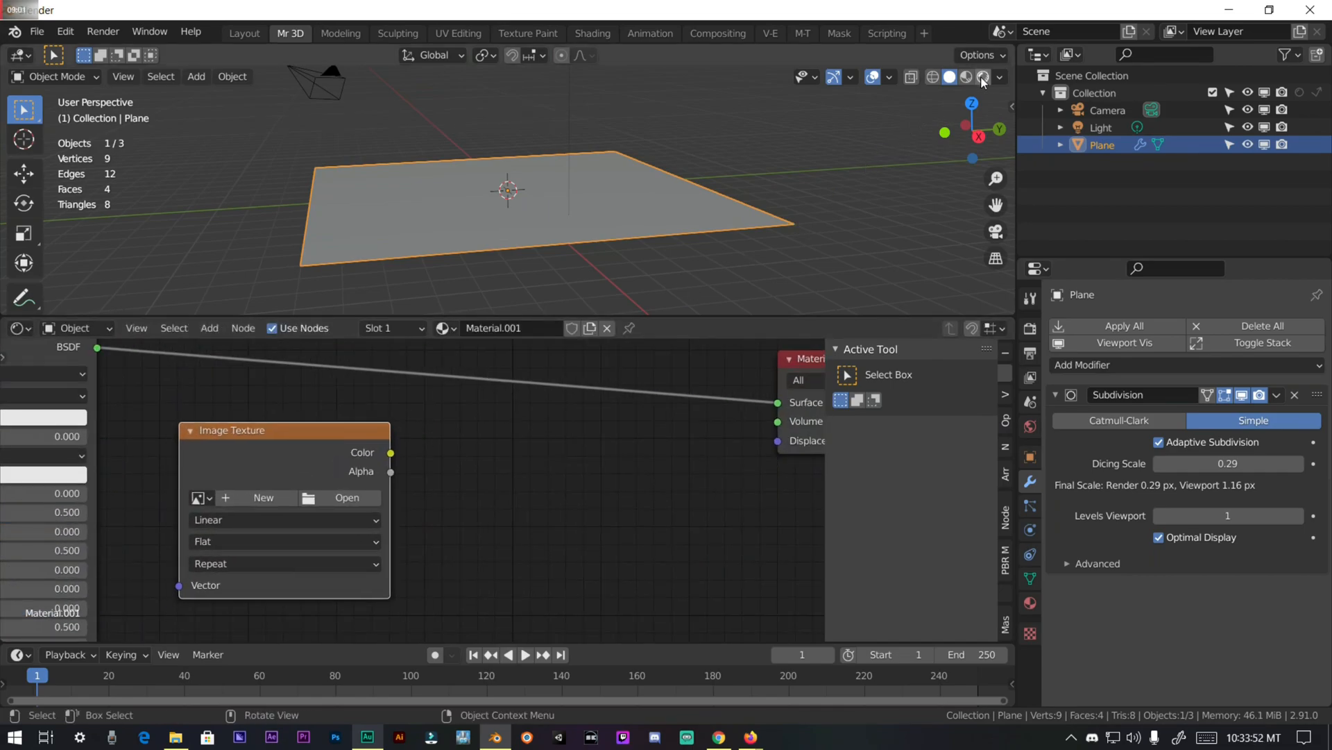
# Step: Preview the plane in Rendered shading and set the material's displacement method to Displacement Only
pyautogui.click(961, 76)
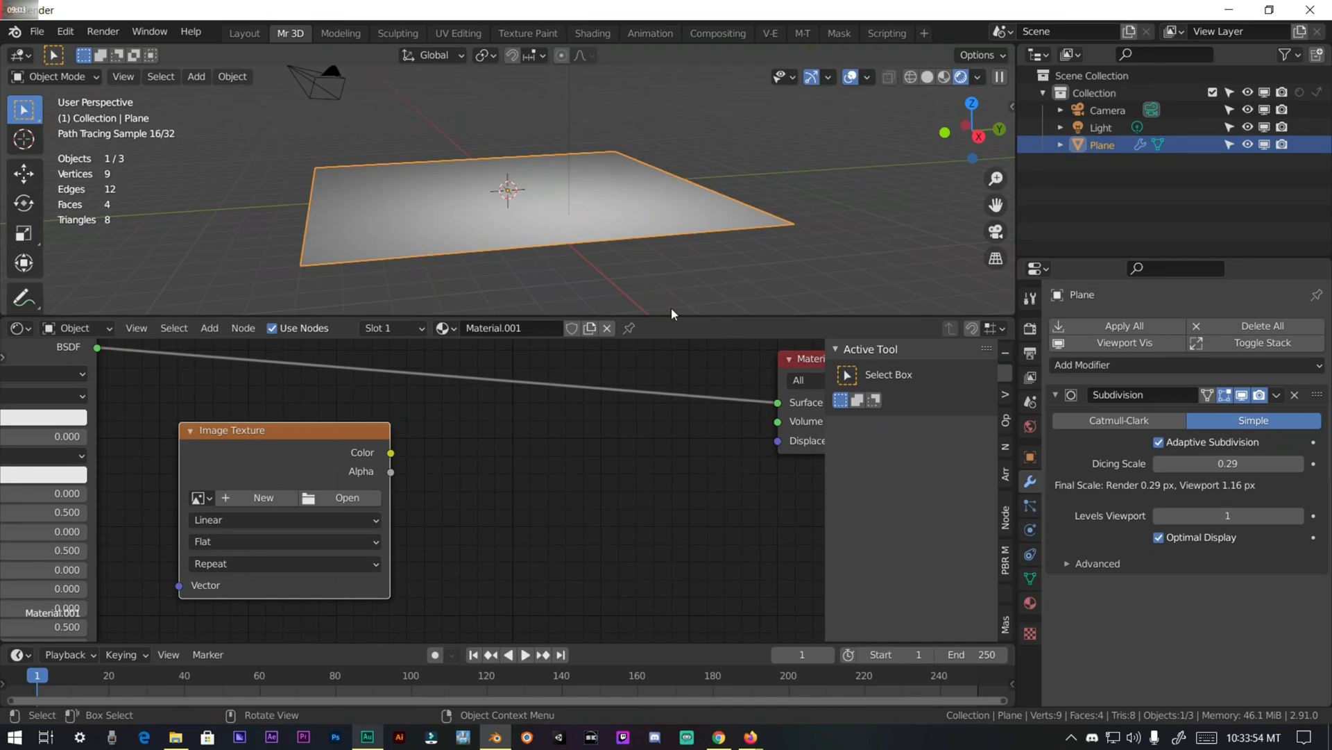
pyautogui.click(1029, 602)
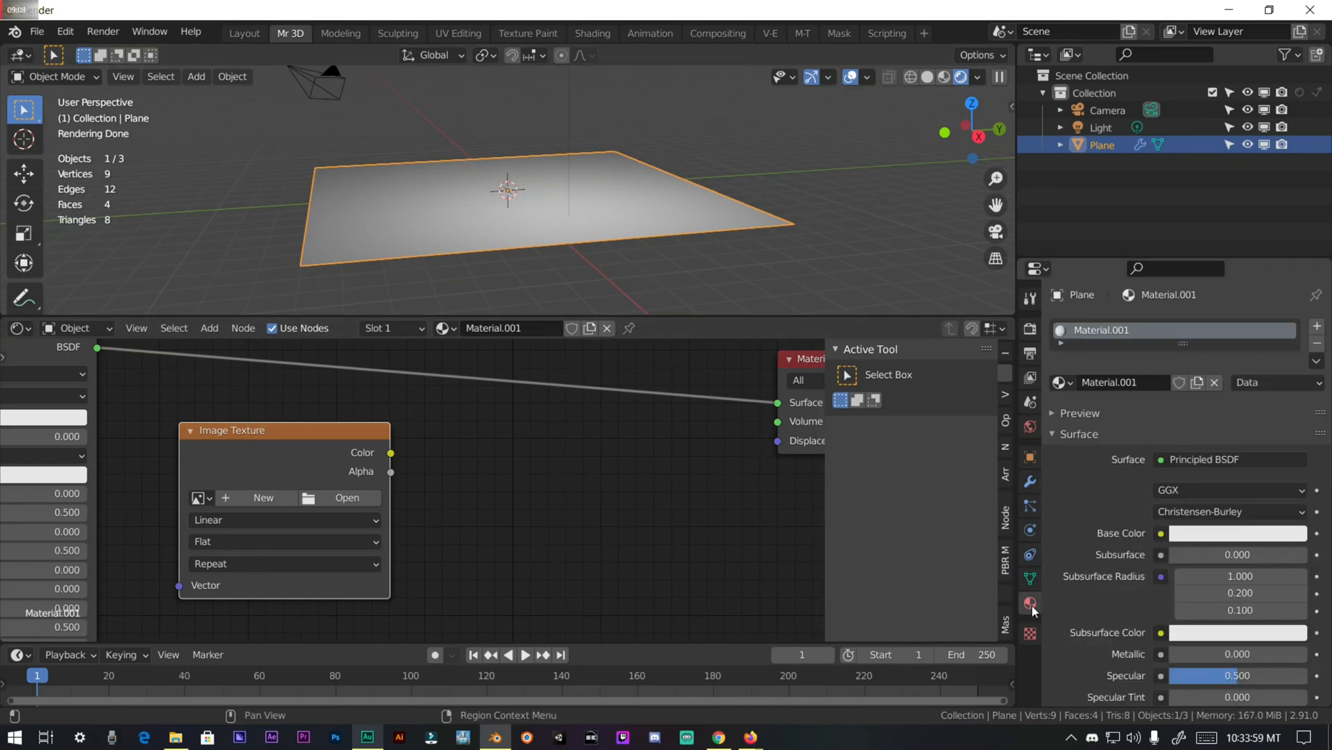
pyautogui.scroll(-3)
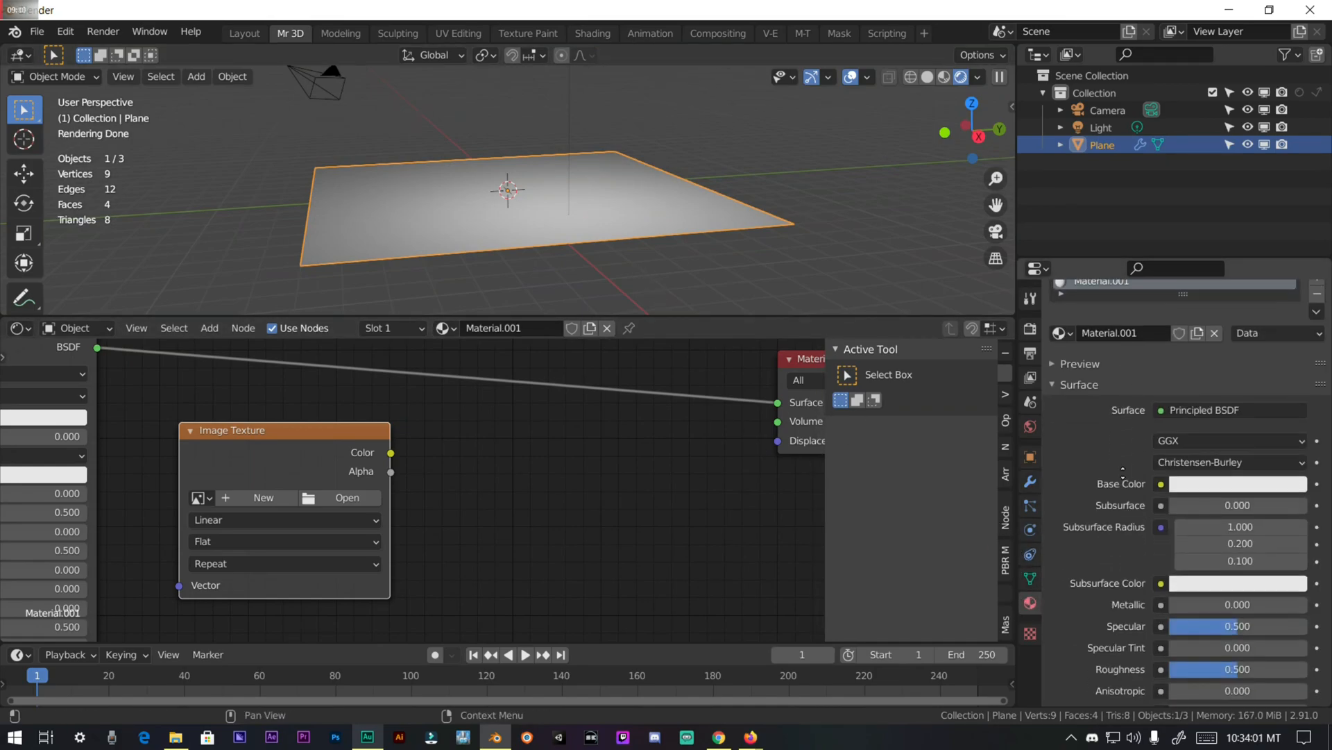
pyautogui.scroll(-3)
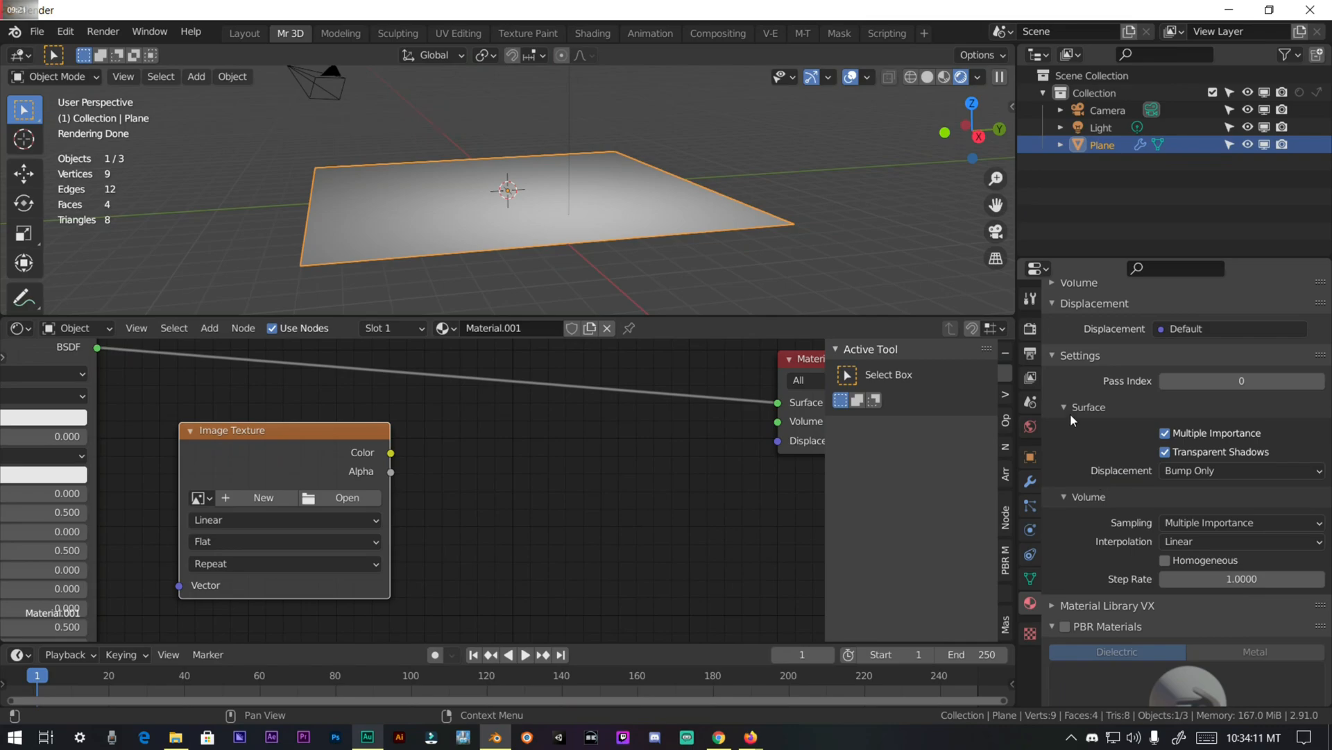
pyautogui.click(1239, 470)
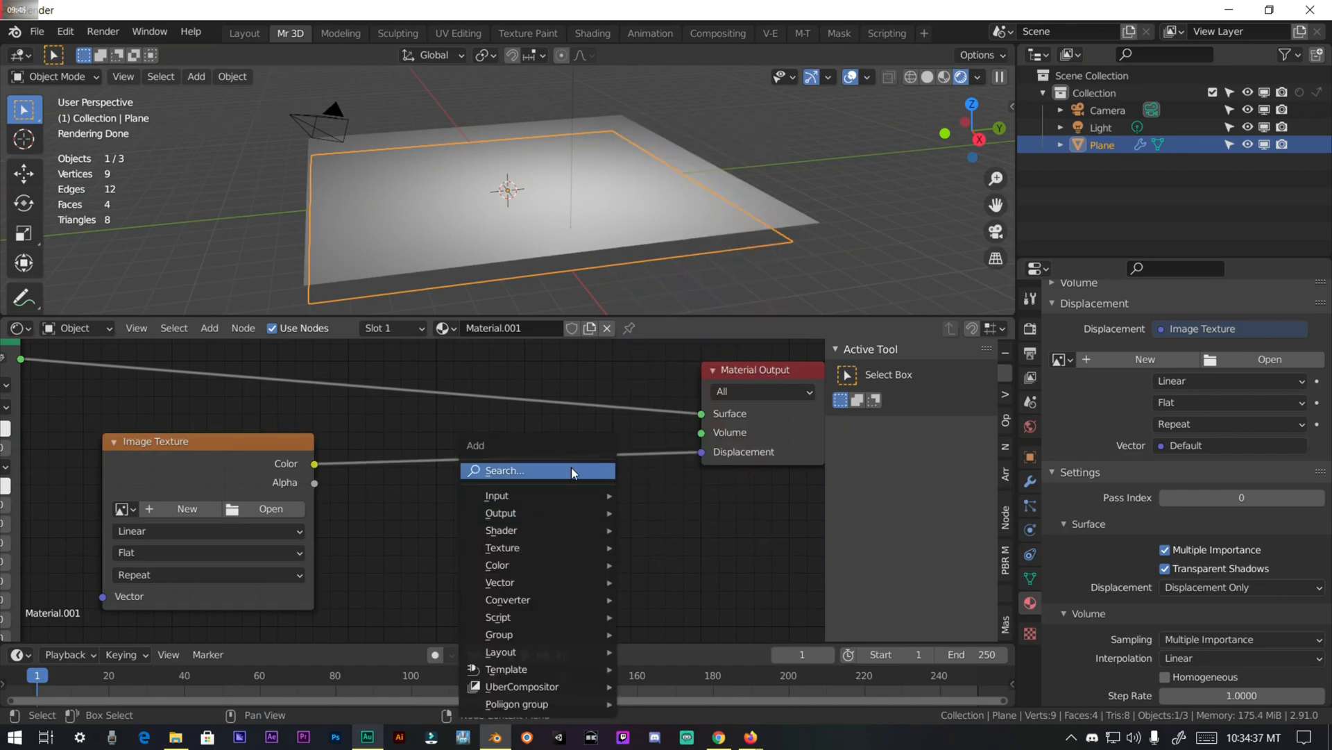
# Step: Insert a Displacement node between the Image Texture and the Material Output, then browse for the texture image
pyautogui.click(504, 471)
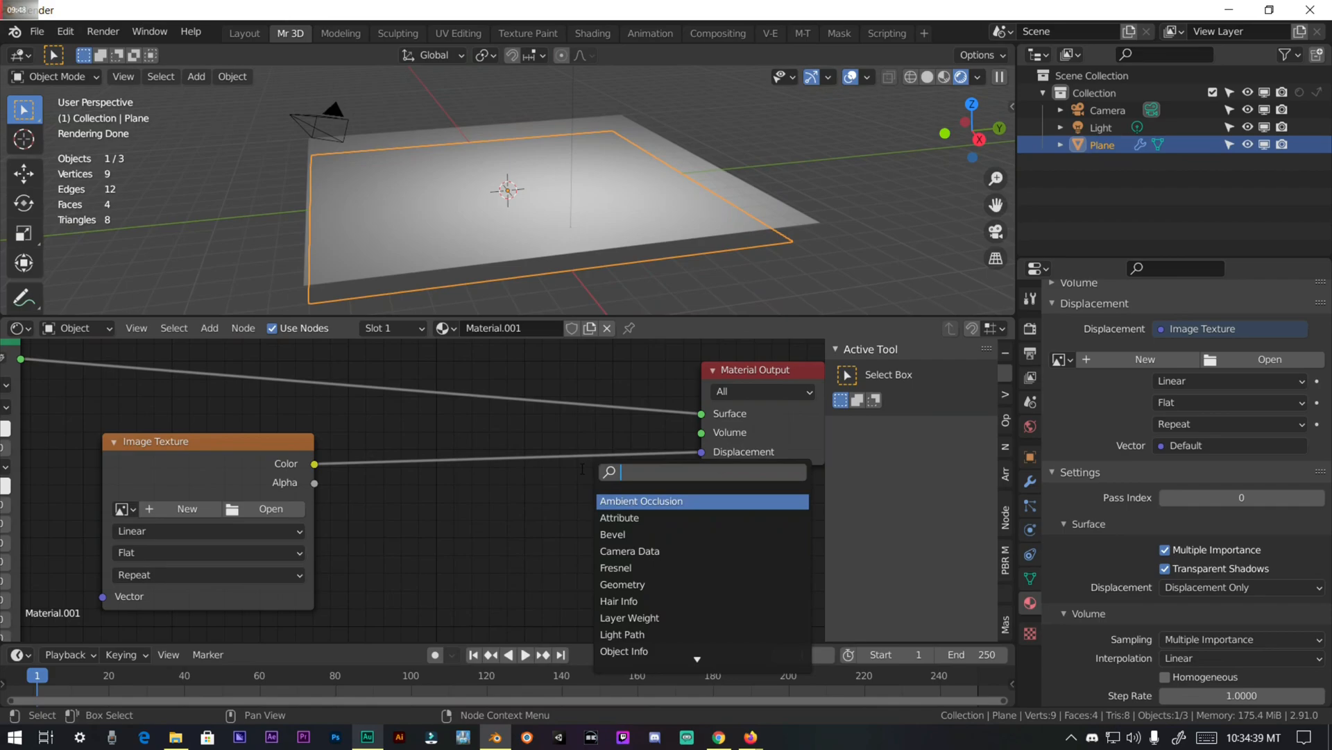
pyautogui.write('dis')
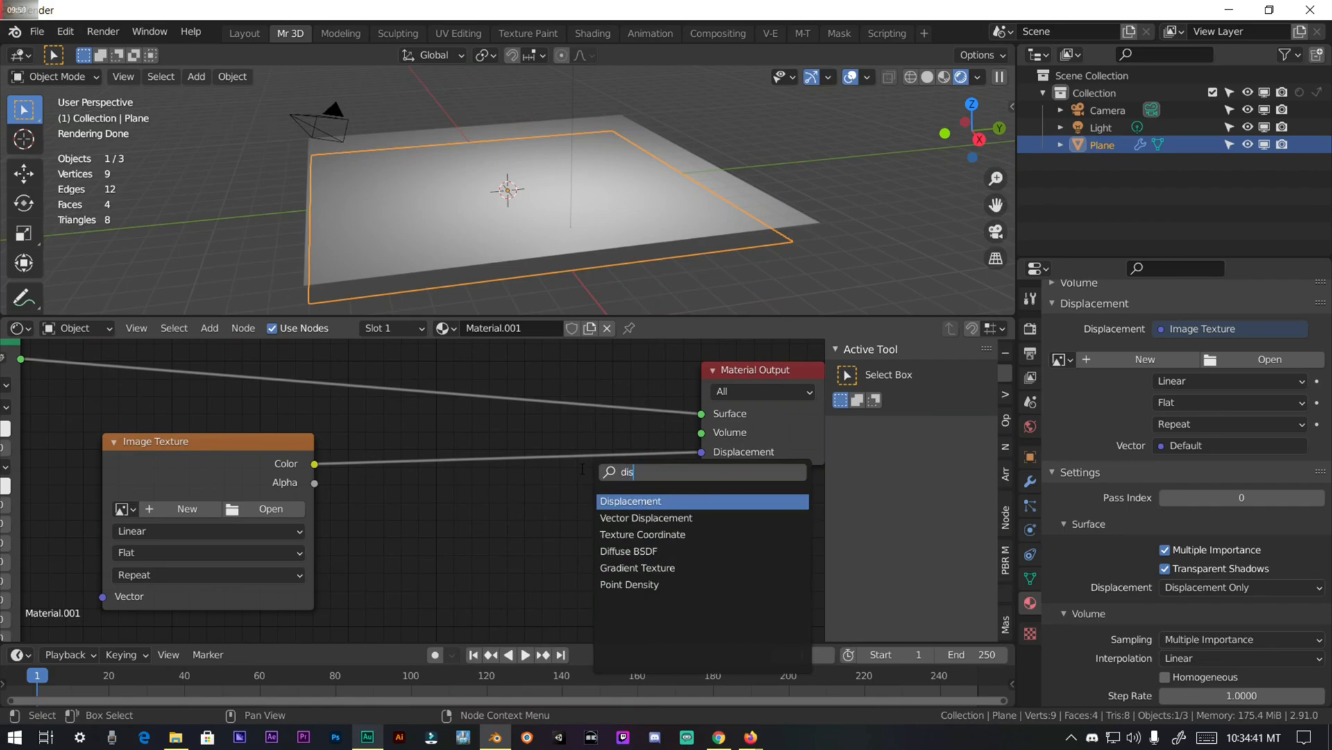
pyautogui.click(630, 502)
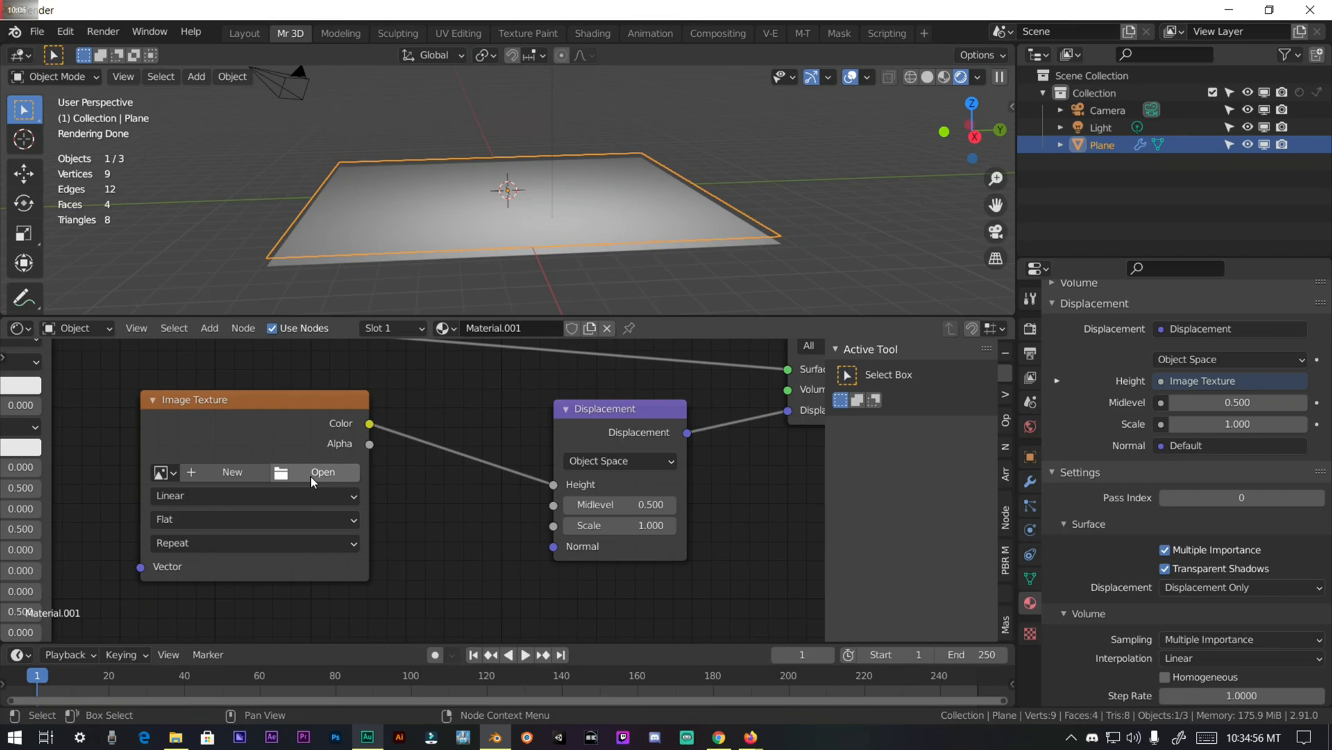
pyautogui.click(322, 472)
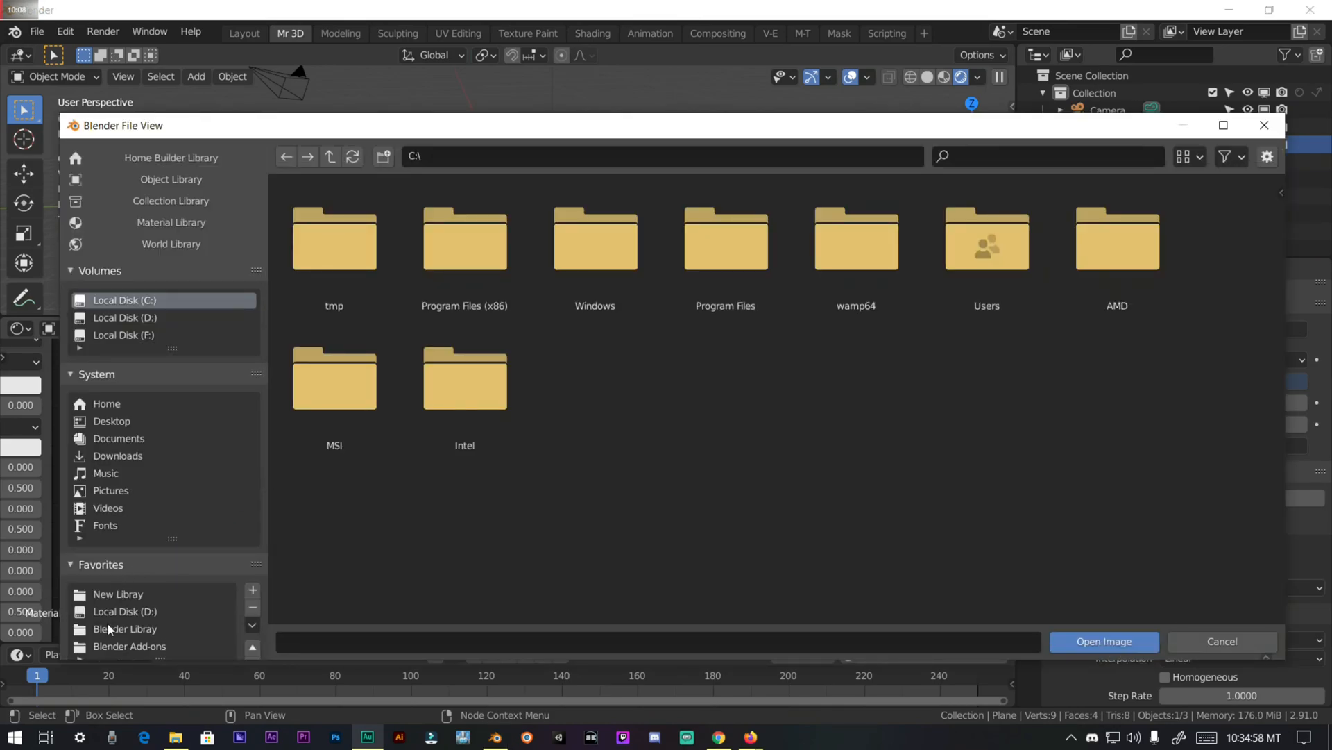
# Step: Load Height Map.exr from D:\New Library into the texture and set the displacement midlevel to 0
pyautogui.click(125, 628)
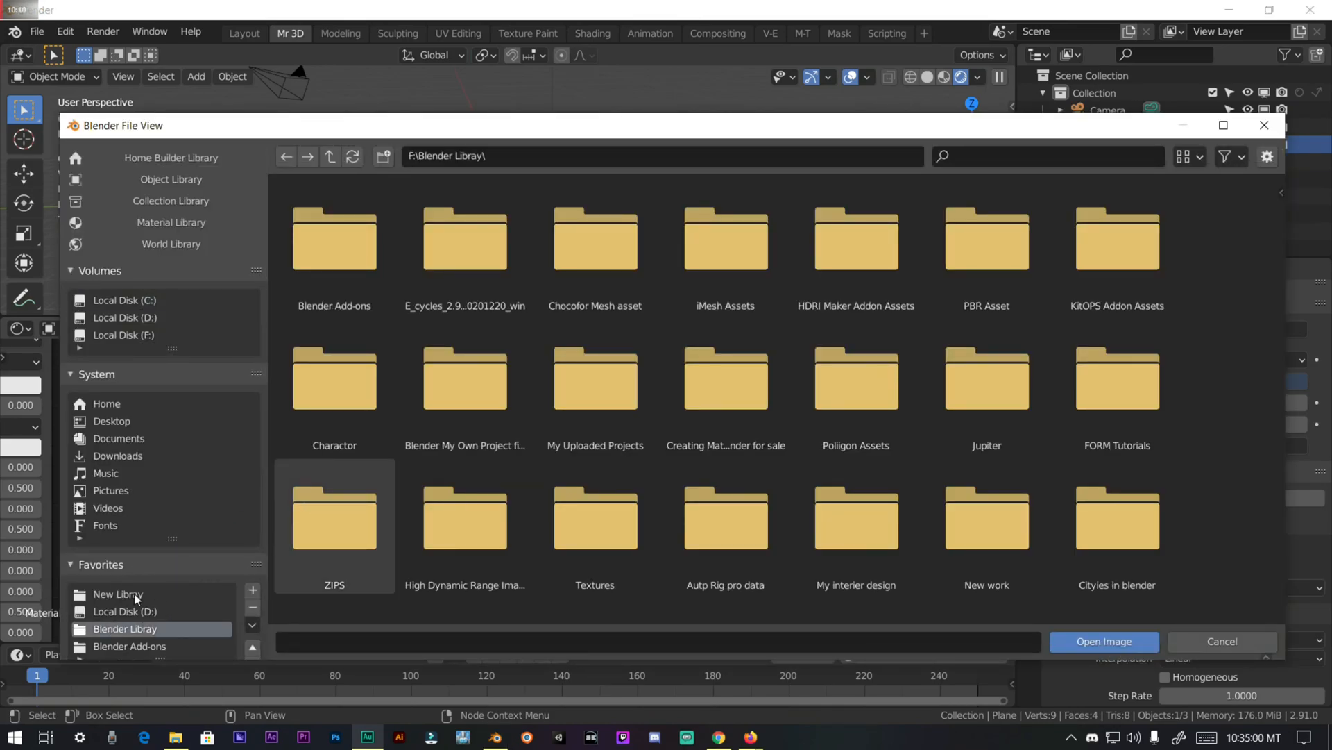
pyautogui.click(117, 594)
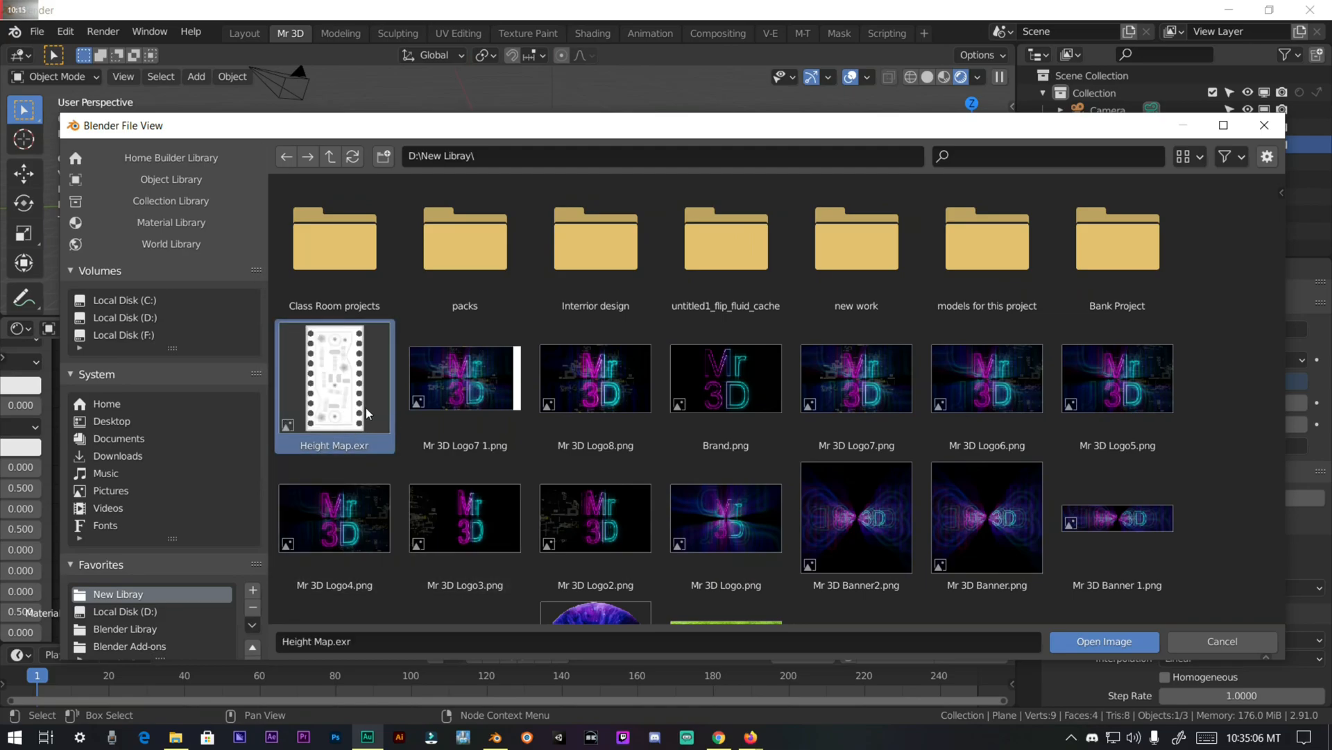
pyautogui.click(1102, 641)
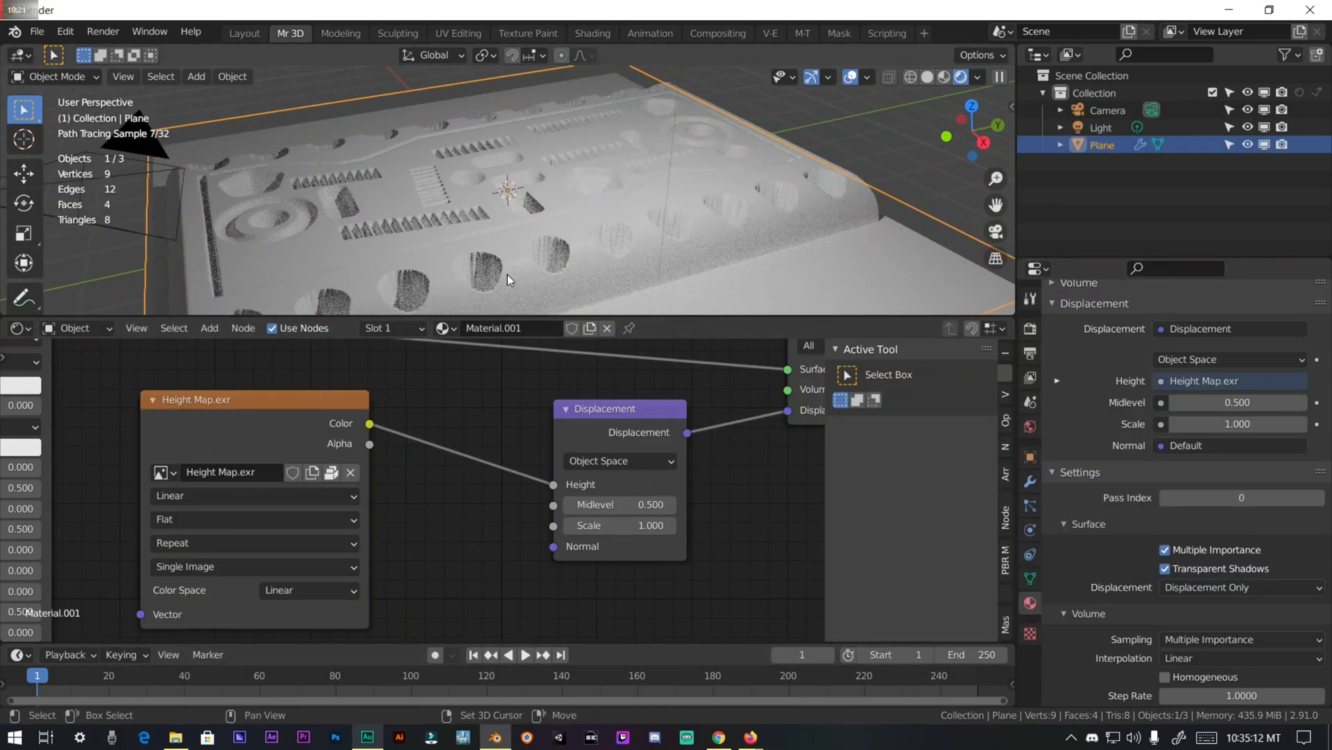
pyautogui.moveTo(509, 169); pyautogui.dragTo(528, 152)
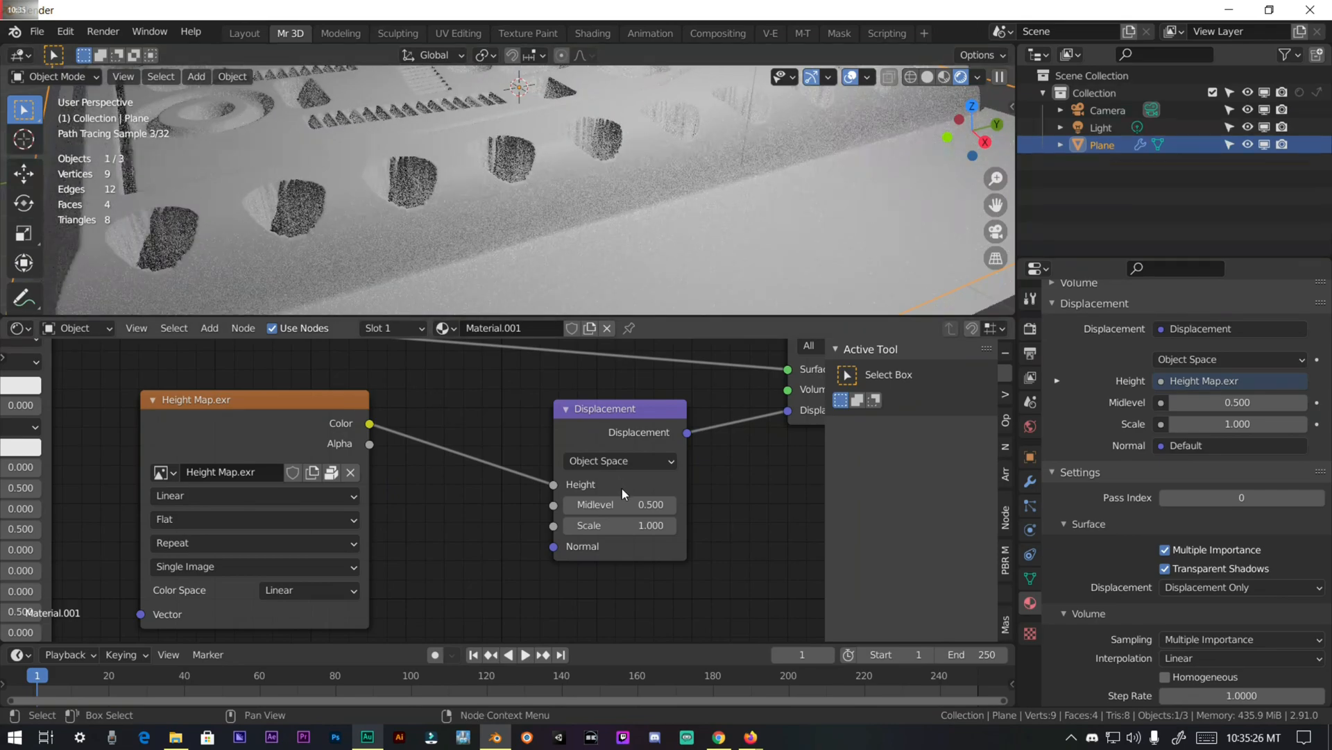
pyautogui.doubleClick(619, 504)
pyautogui.write('0.000')
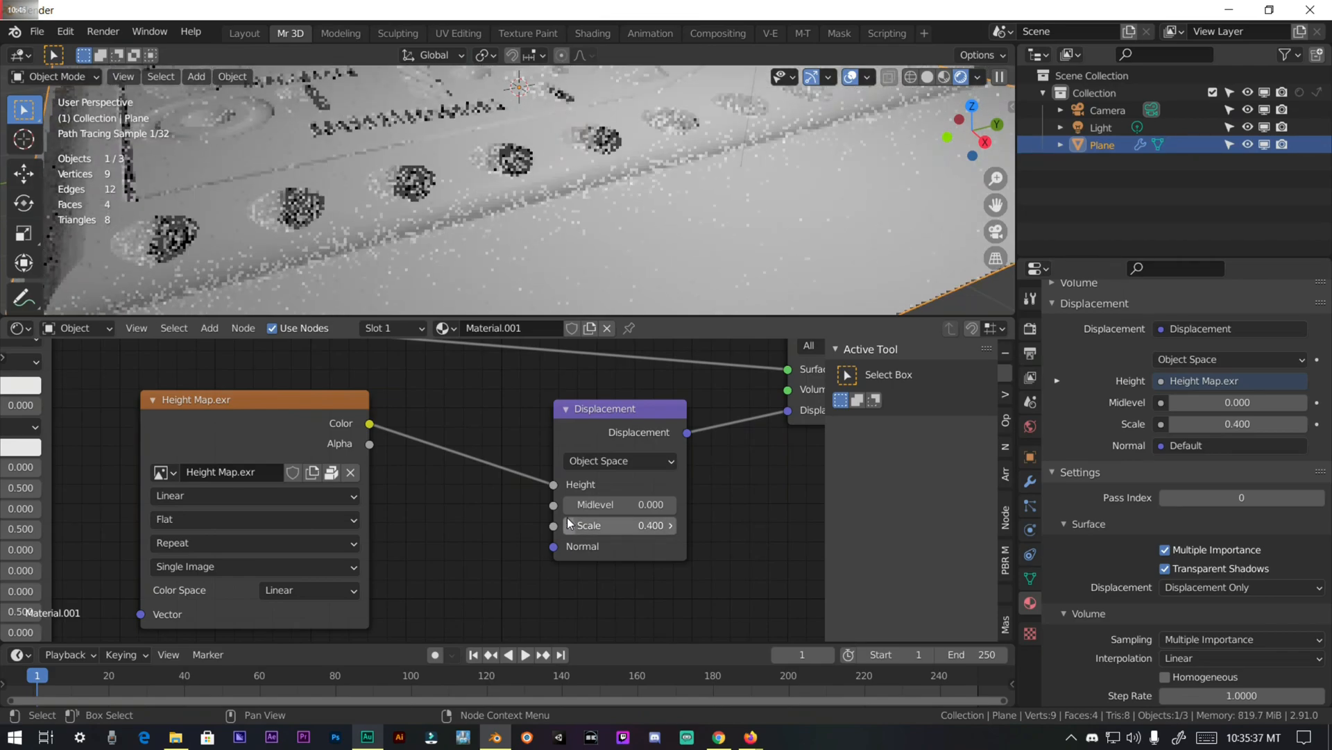
# Step: Lower the Displacement node's scale to 0.7 for a shallower panel relief
pyautogui.doubleClick(618, 525)
pyautogui.write('0.700')
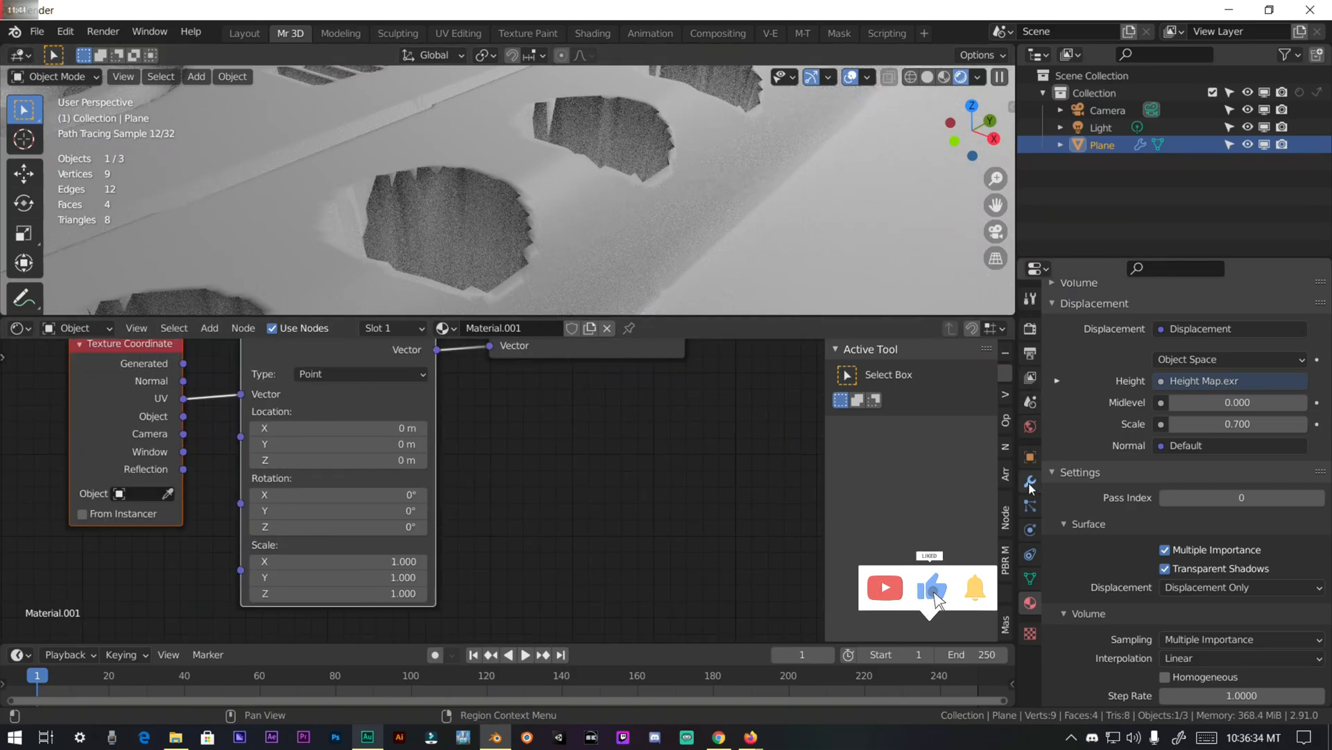
# Step: Revisit the Subdivision modifier (dicing scale 0.20) and view the displaced panel in the Layout workspace
pyautogui.click(1029, 482)
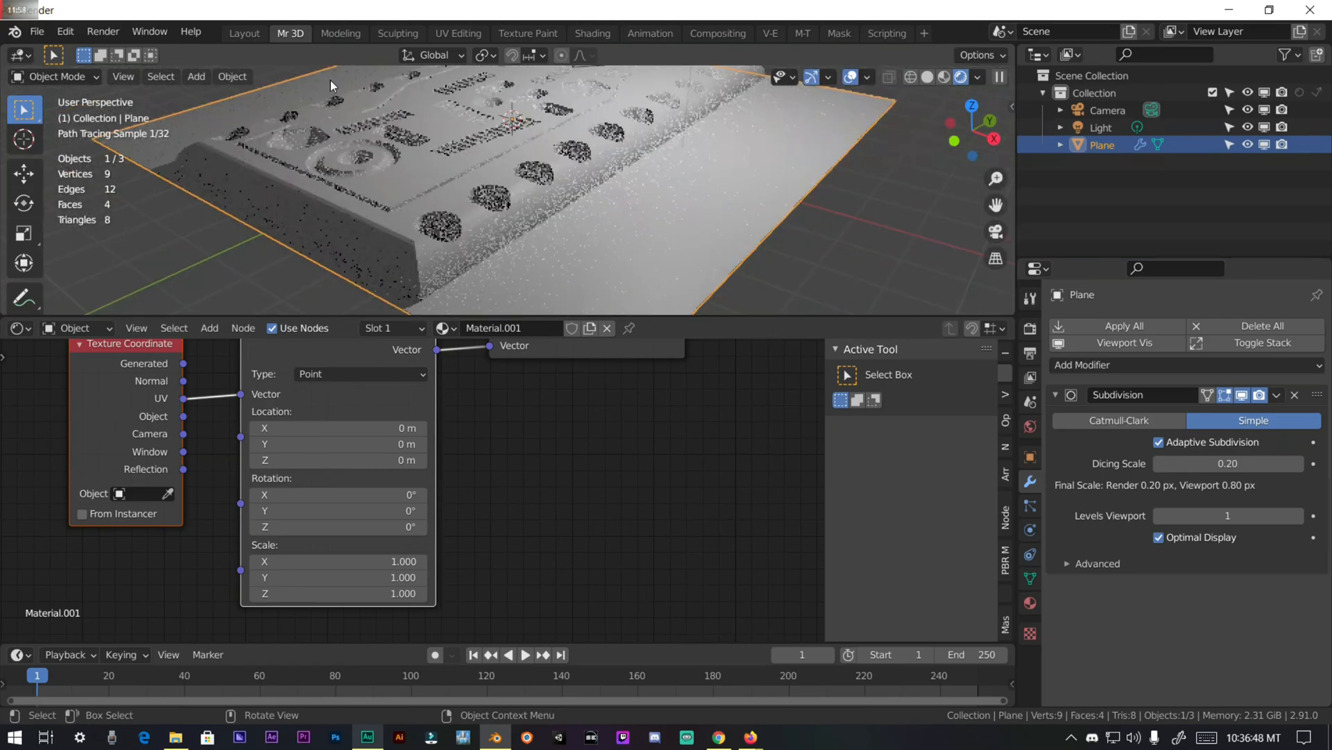
pyautogui.click(244, 33)
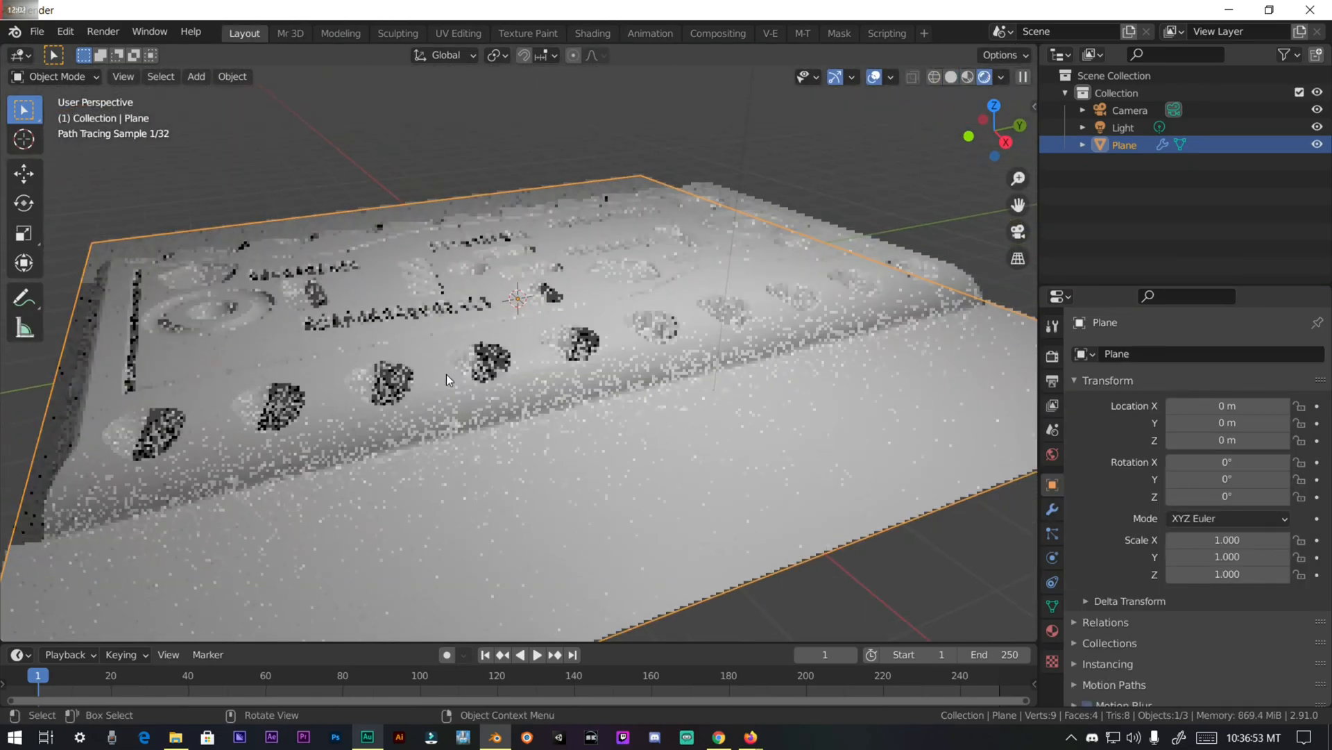